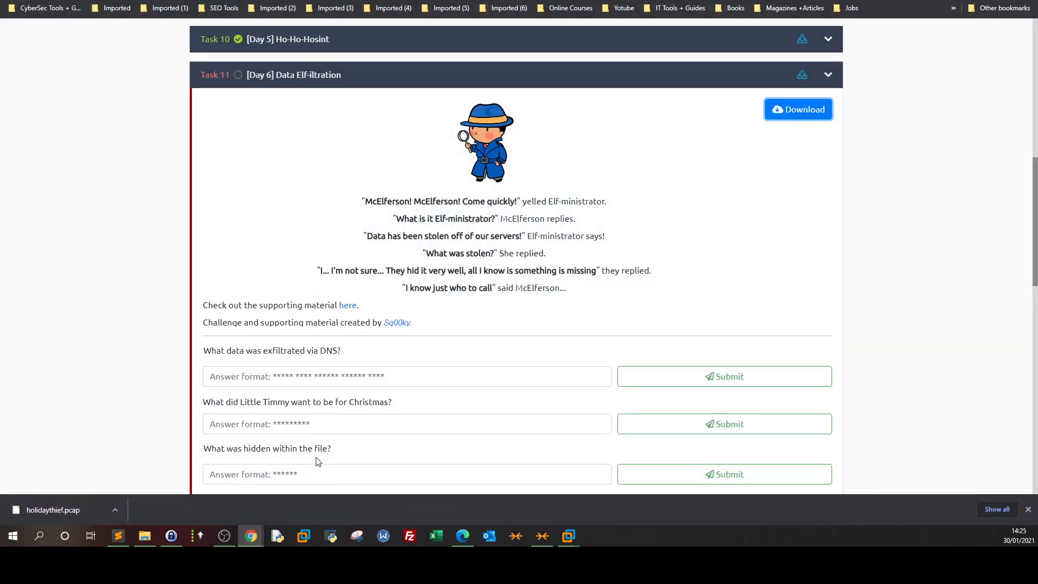
Step: Read the Day 6 questions, highlighting the DNS question and the hidden-data question
scroll(up, 3)
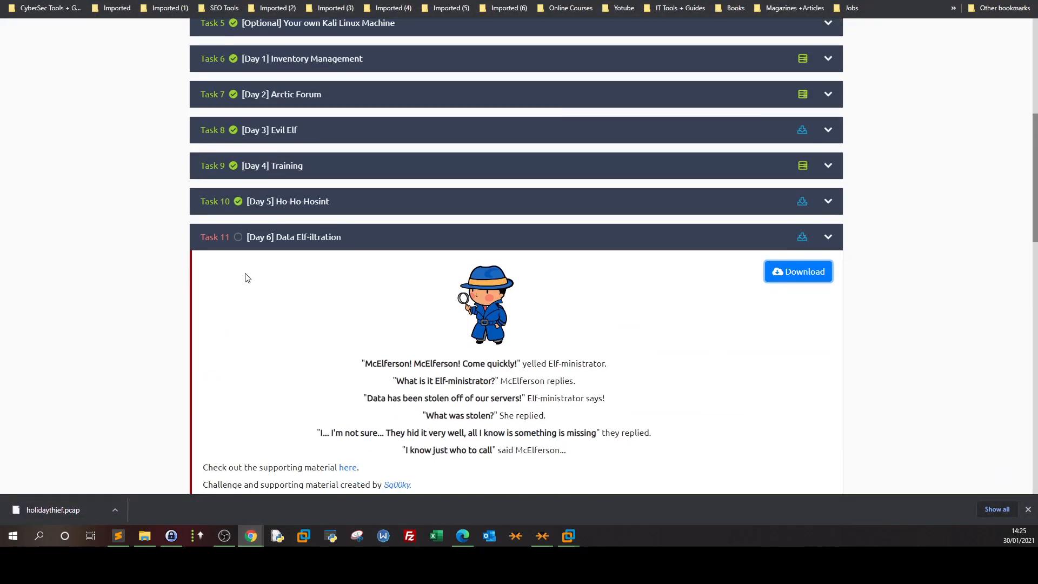
mouse_move(345, 330)
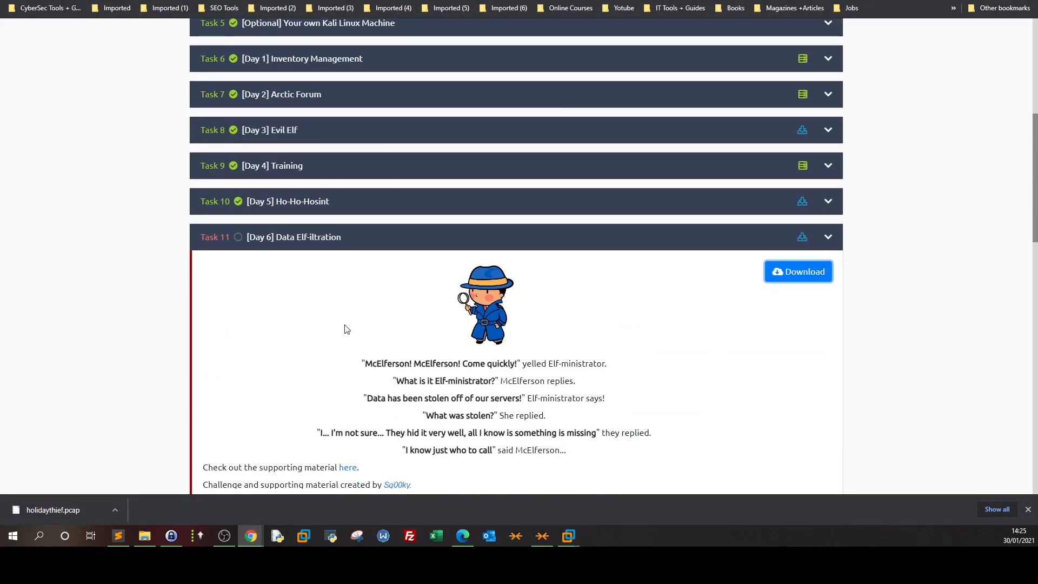
scroll(down, 3)
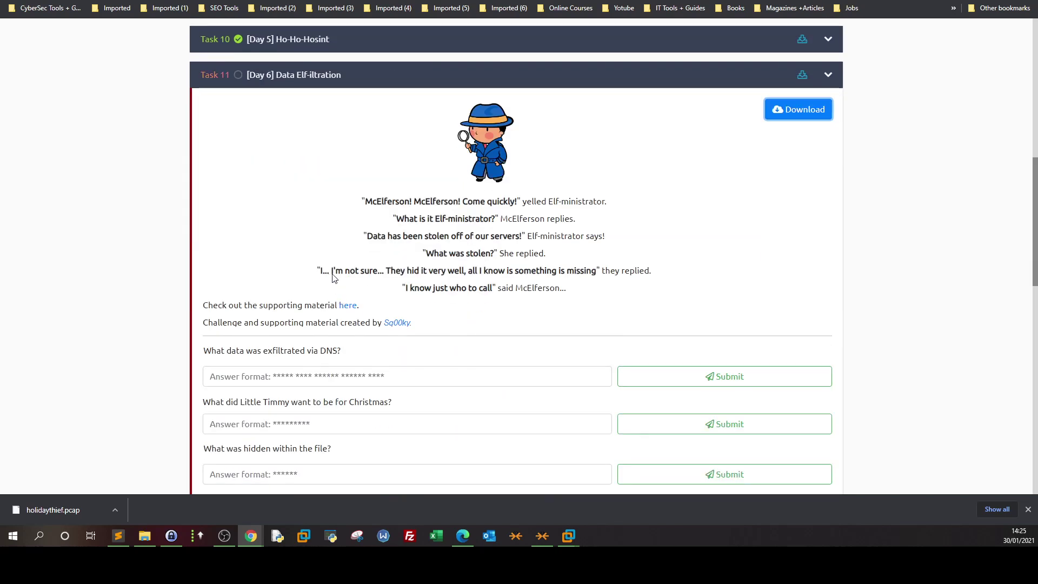
mouse_move(299, 139)
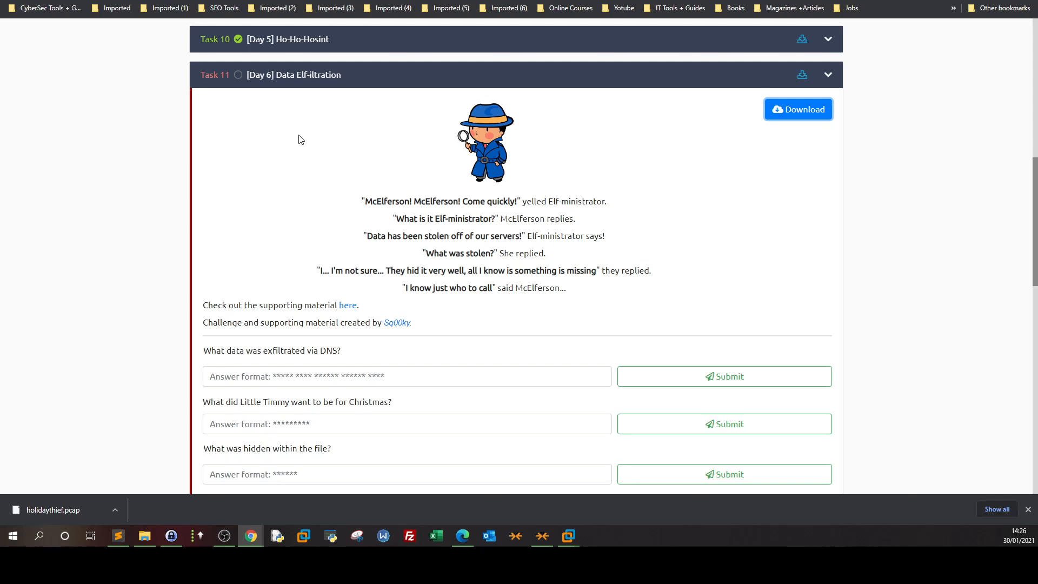
scroll(down, 3)
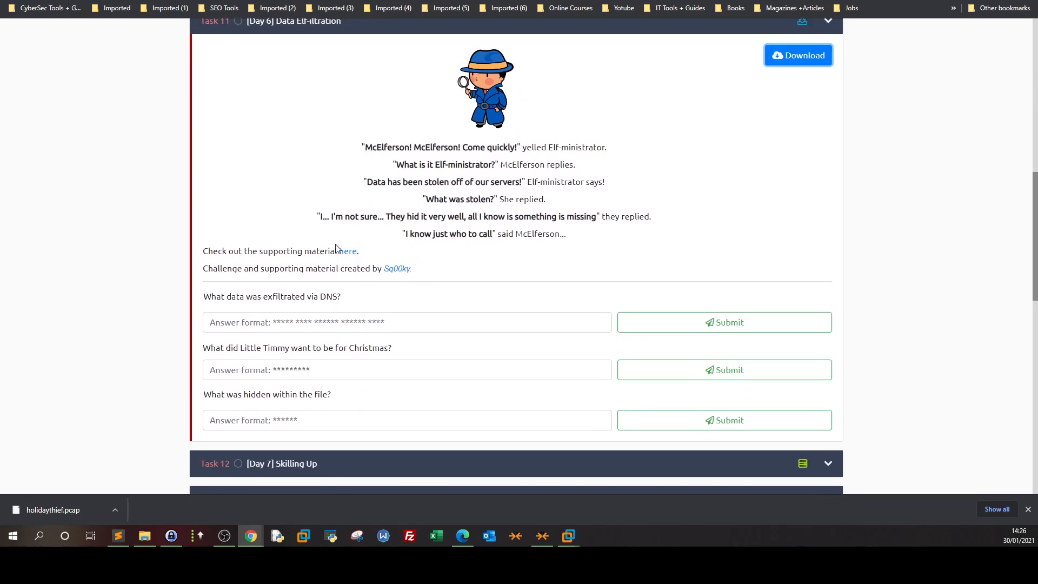
mouse_move(315, 389)
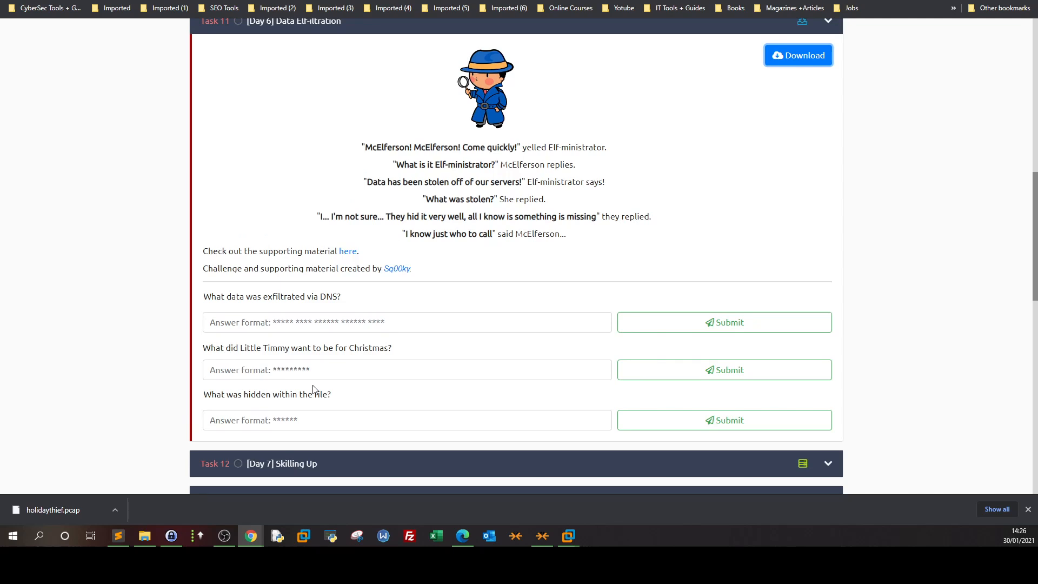
mouse_move(568, 292)
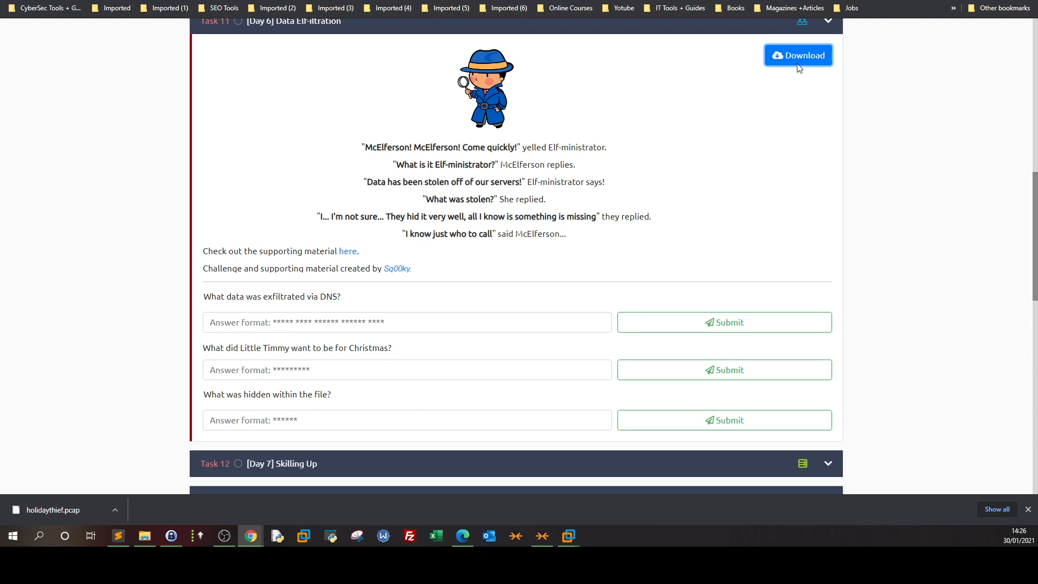
mouse_move(766, 118)
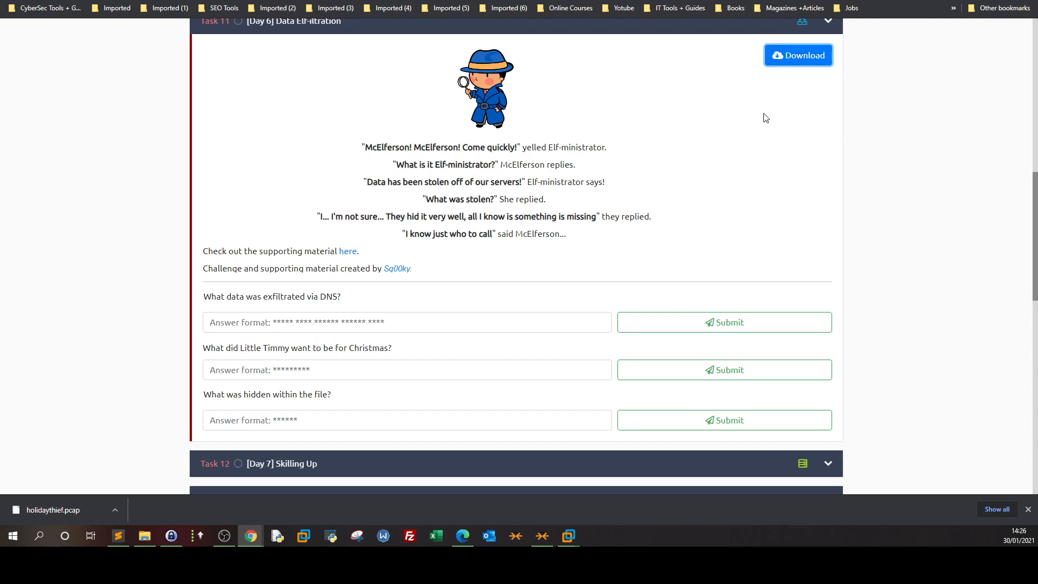
mouse_move(775, 122)
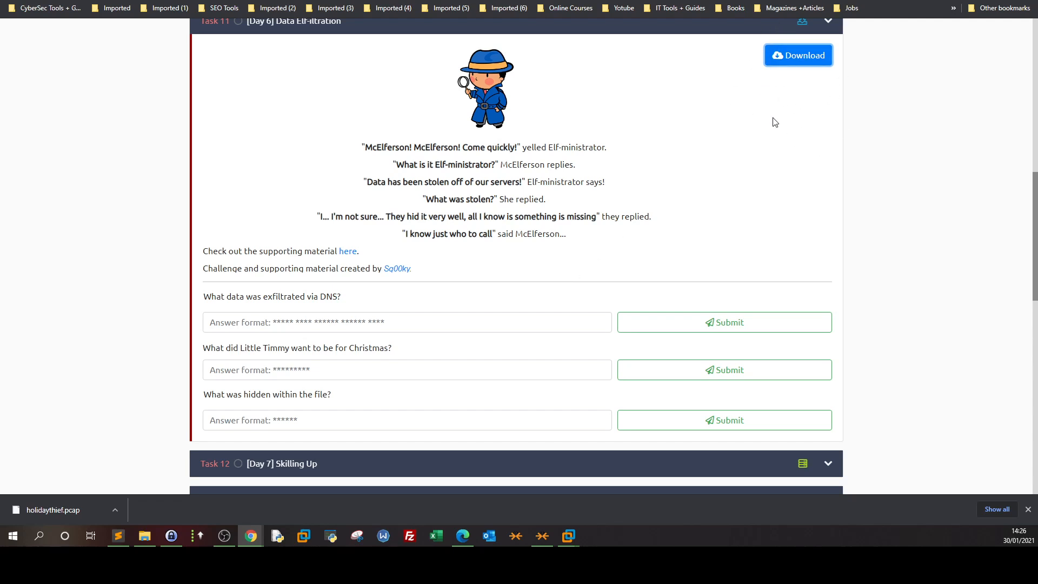
mouse_move(245, 474)
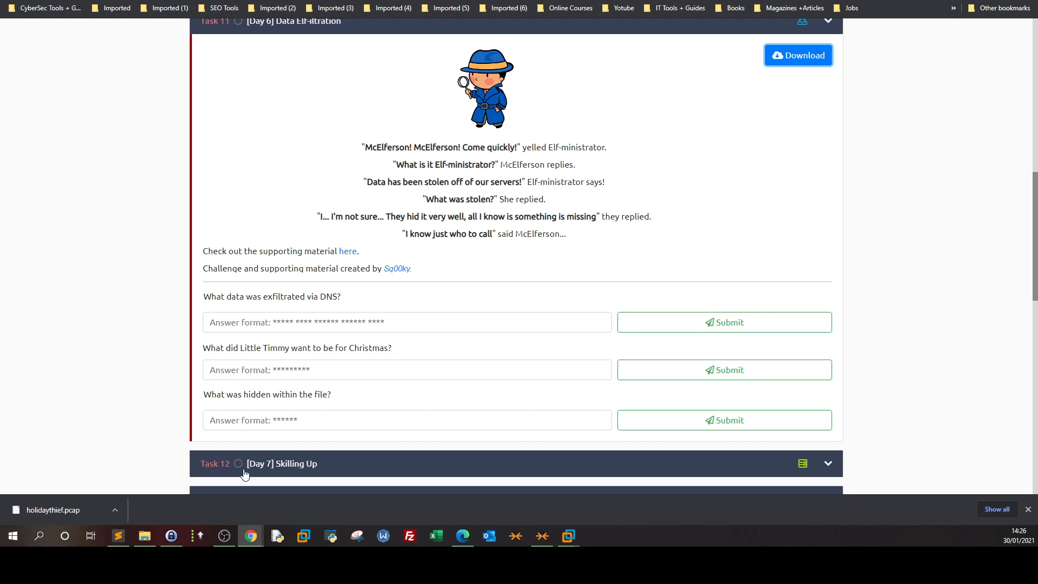
mouse_move(348, 299)
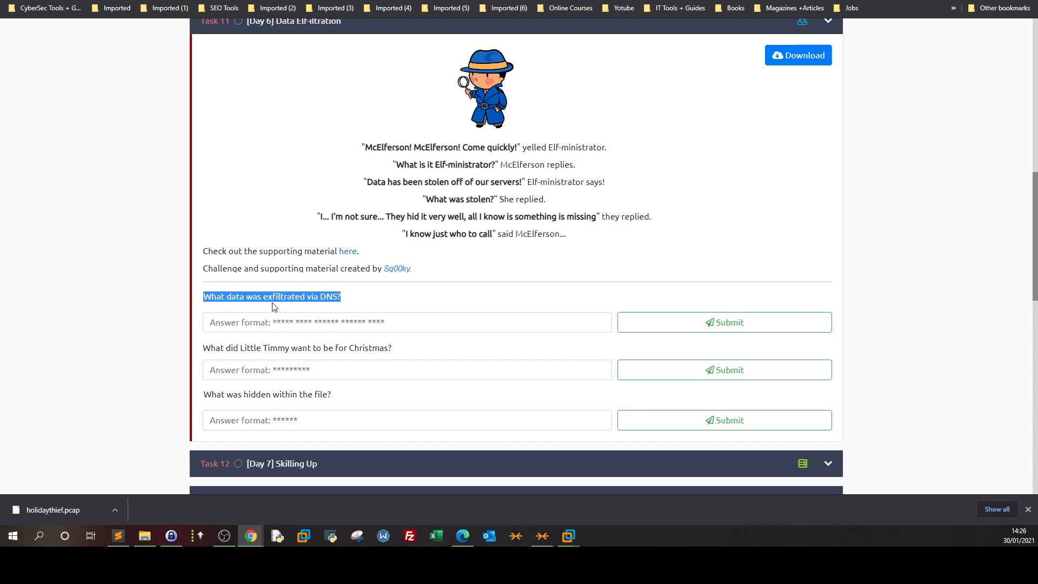
click(272, 296)
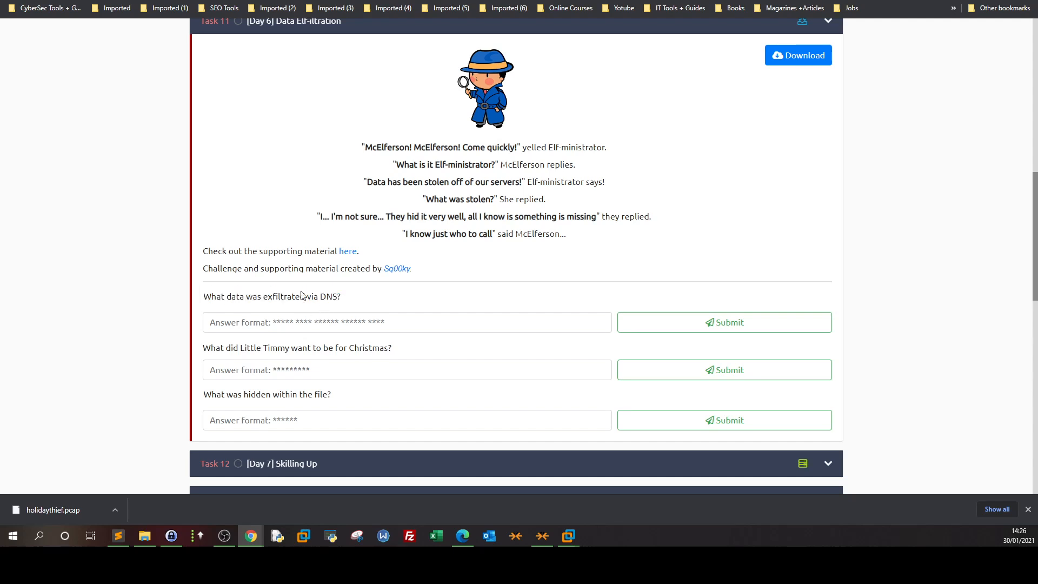
double_click(329, 296)
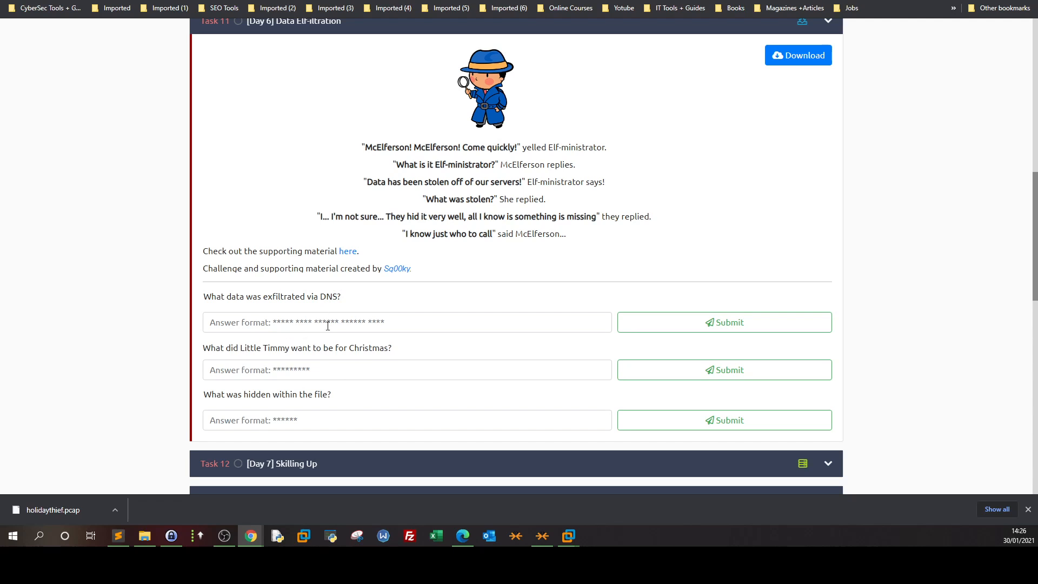
double_click(328, 295)
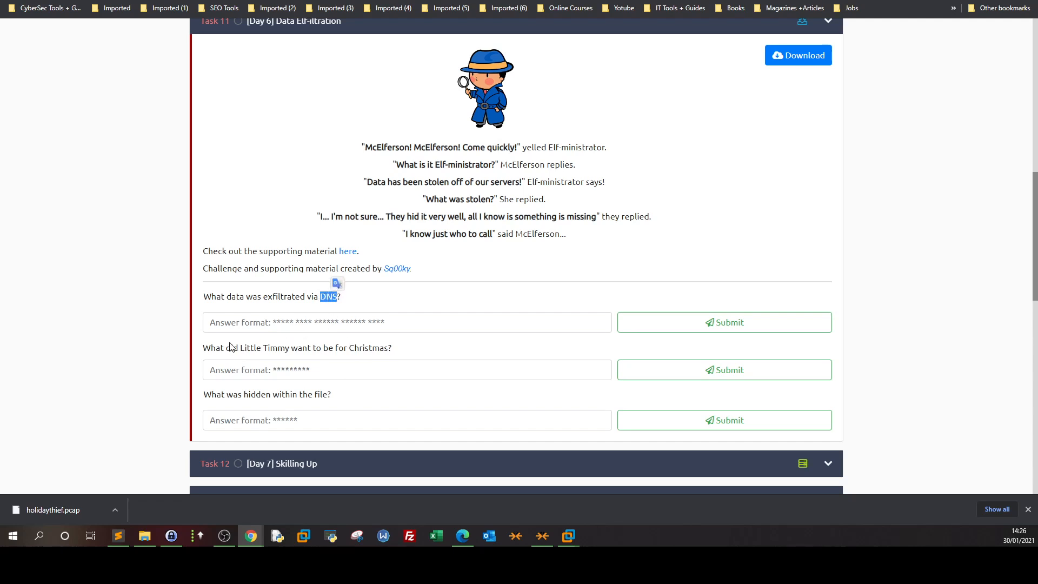
mouse_move(320, 362)
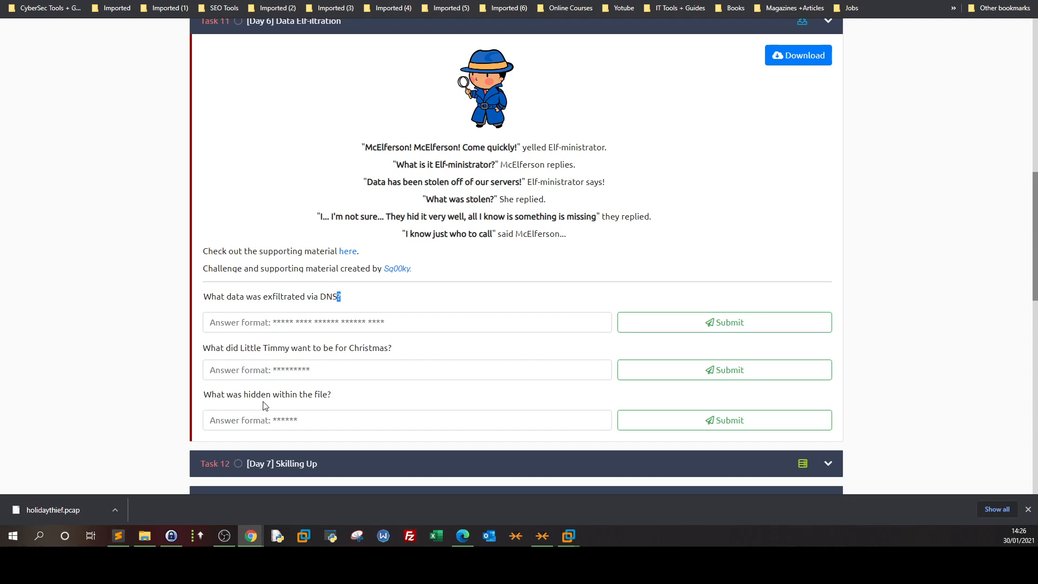
triple_click(267, 394)
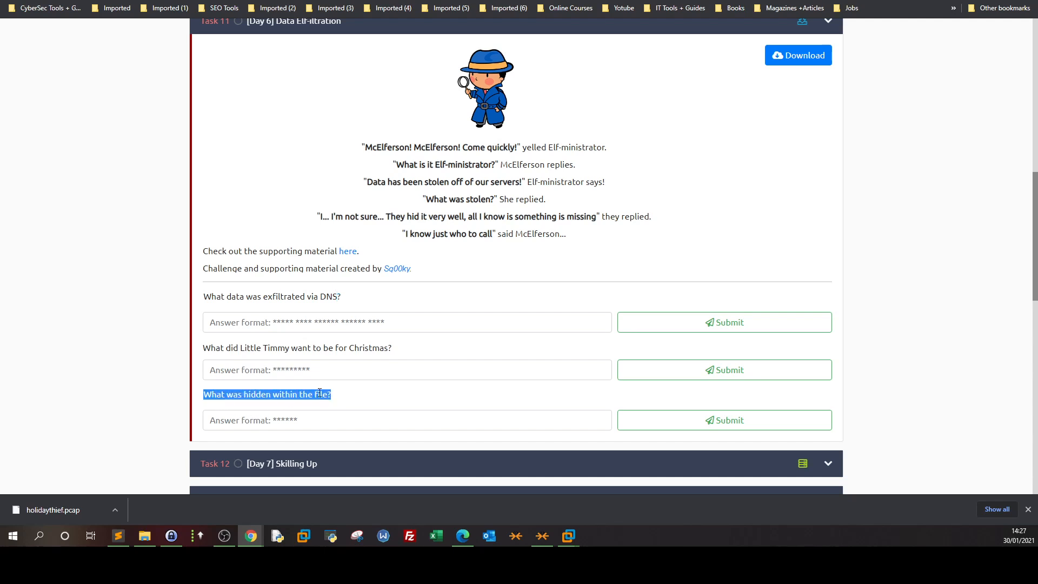
Step: Skim the 137-packet holidaythief.pcap capture down and back to the top
click(52, 510)
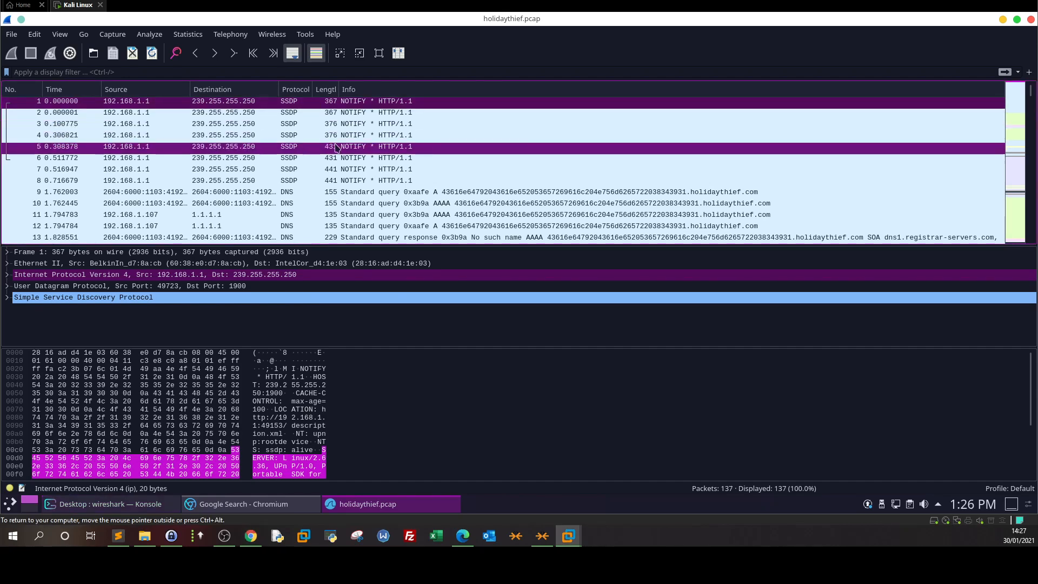
mouse_move(269, 147)
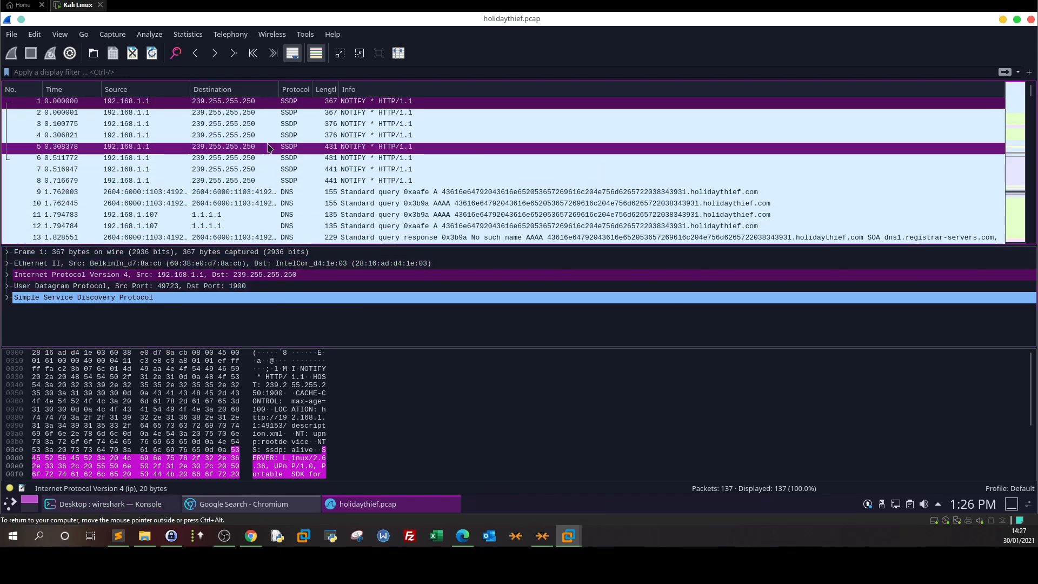
scroll(down, 3)
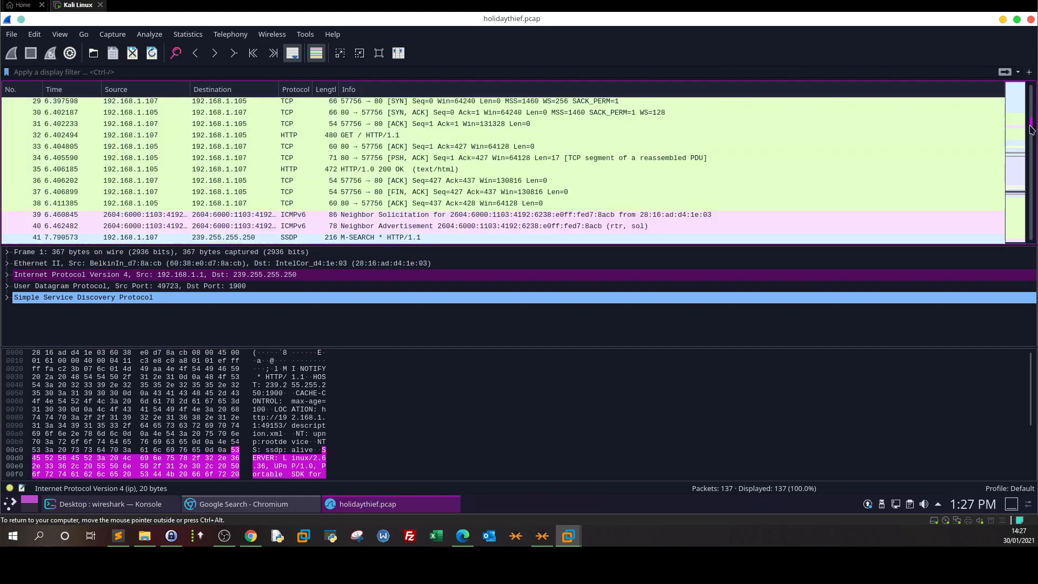
scroll(down, 3)
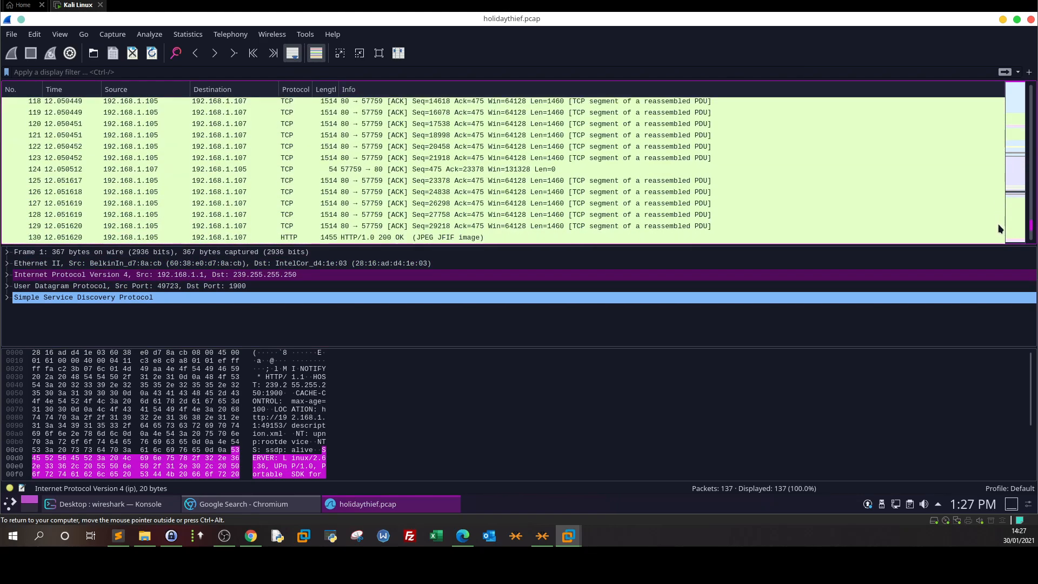
scroll(up, 3)
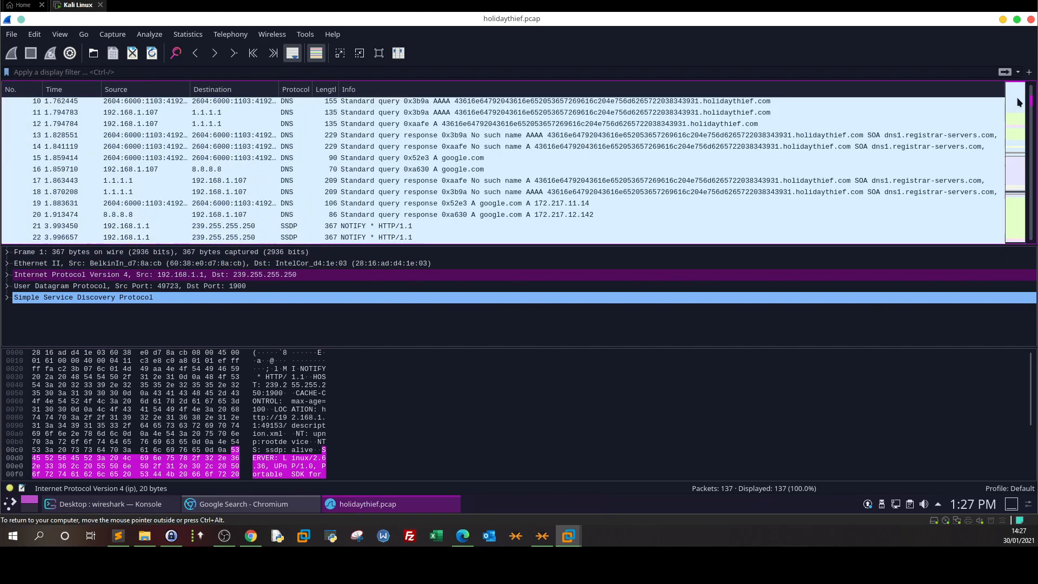
scroll(up, 3)
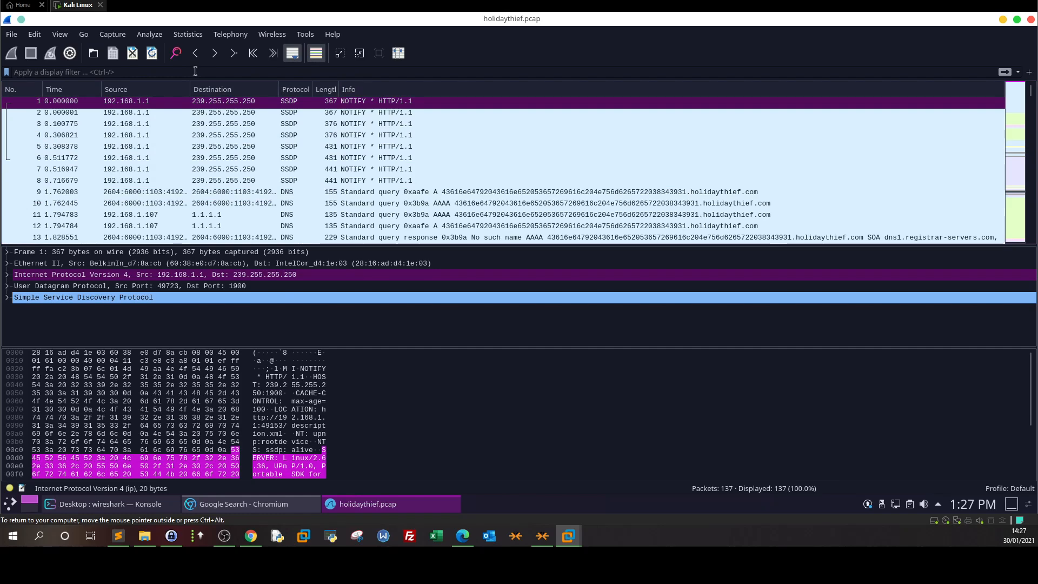
Step: Apply the dns display filter, narrowing the capture to 22 of 137 packets
text(d)
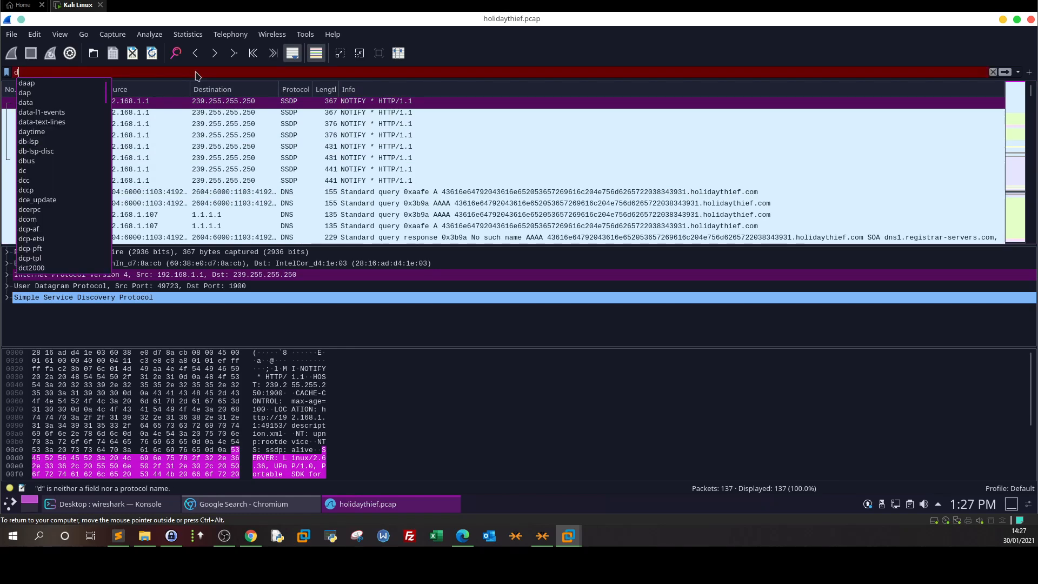
text(ns)
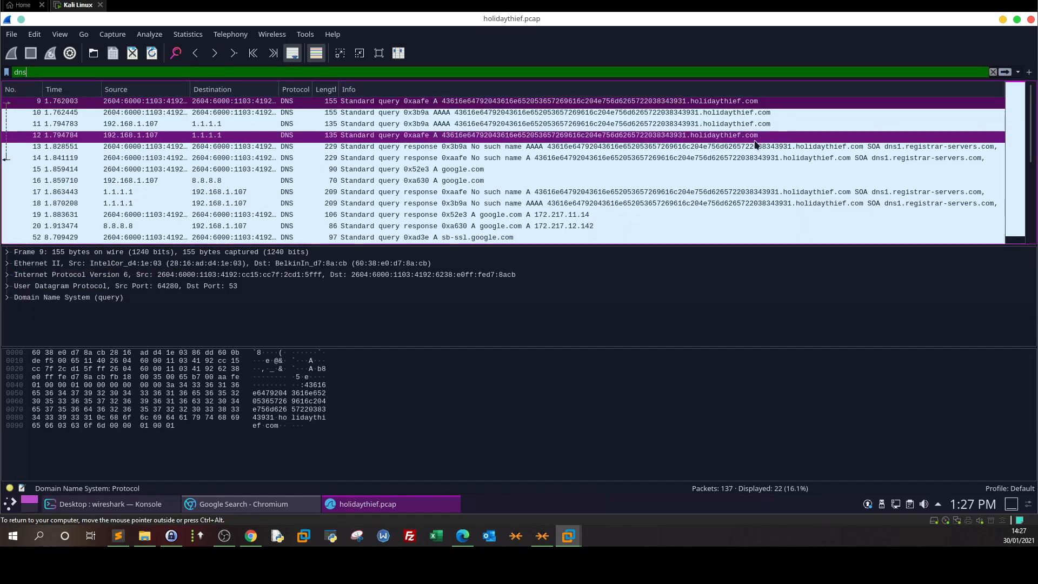
scroll(down, 3)
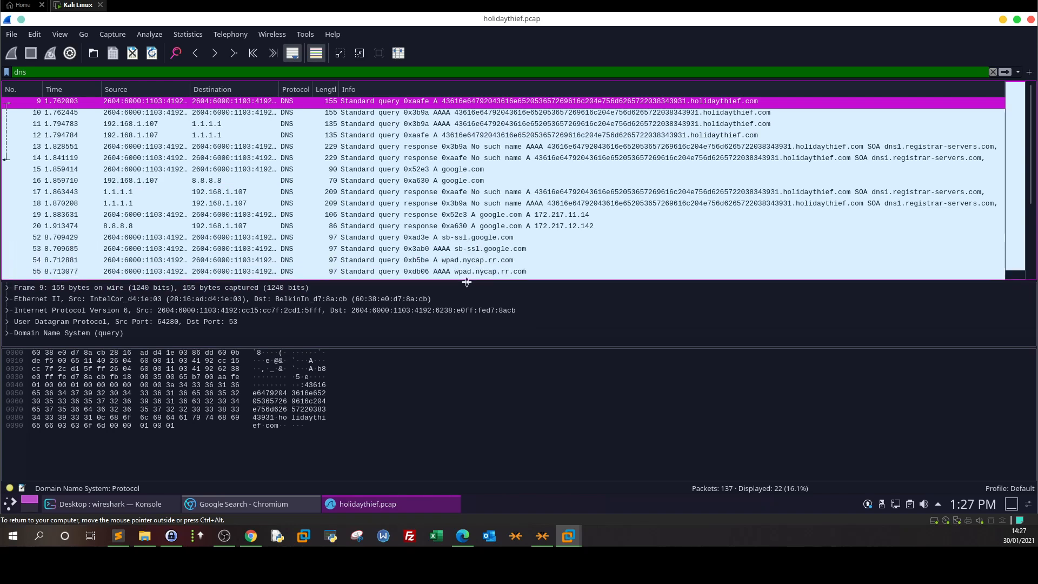
click(424, 237)
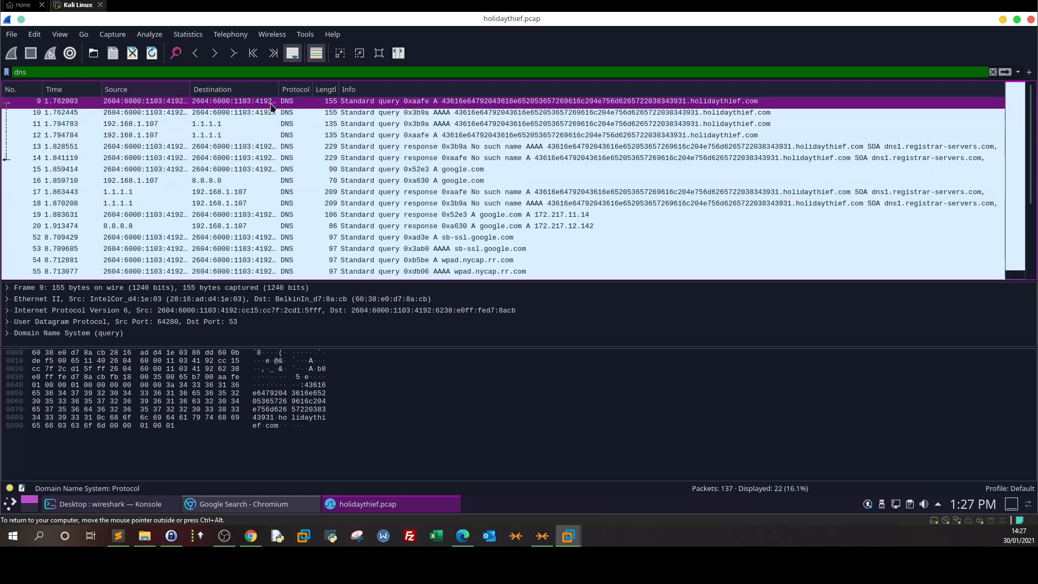
mouse_move(581, 110)
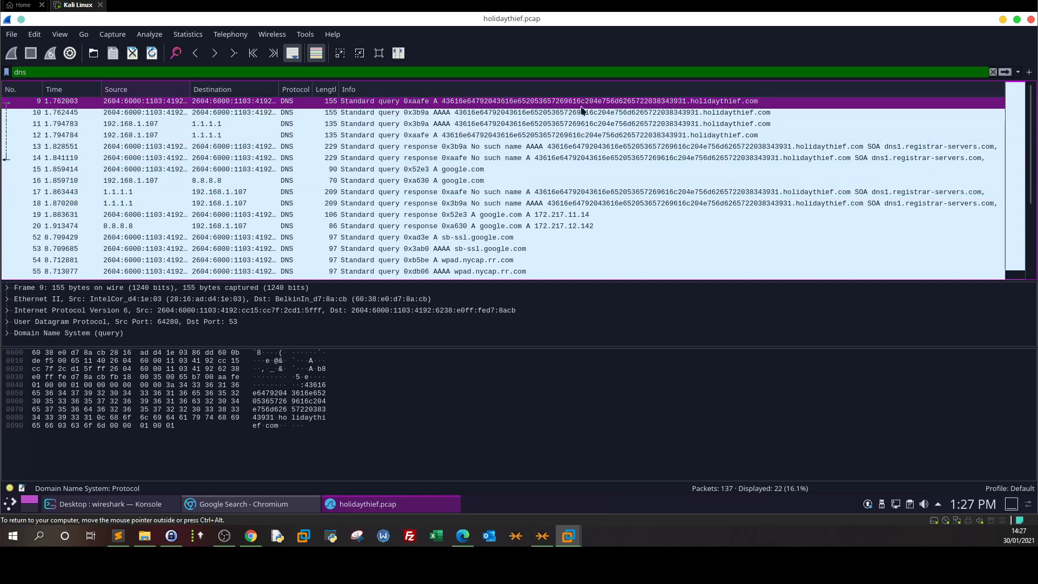
Step: Inspect the hex-named holidaythief.com queries, their No such name reply, and packet 9
click(517, 124)
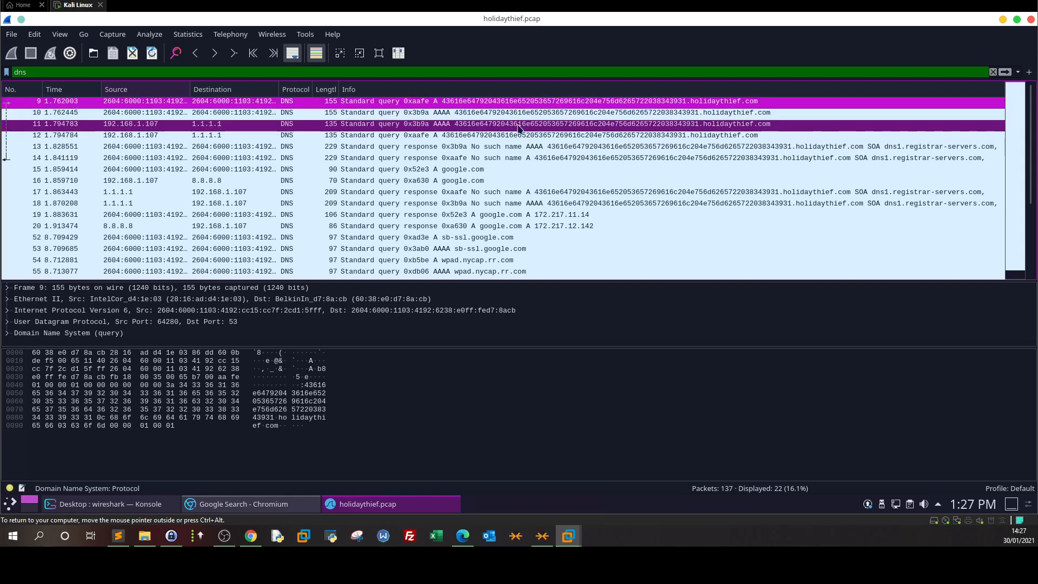
click(510, 146)
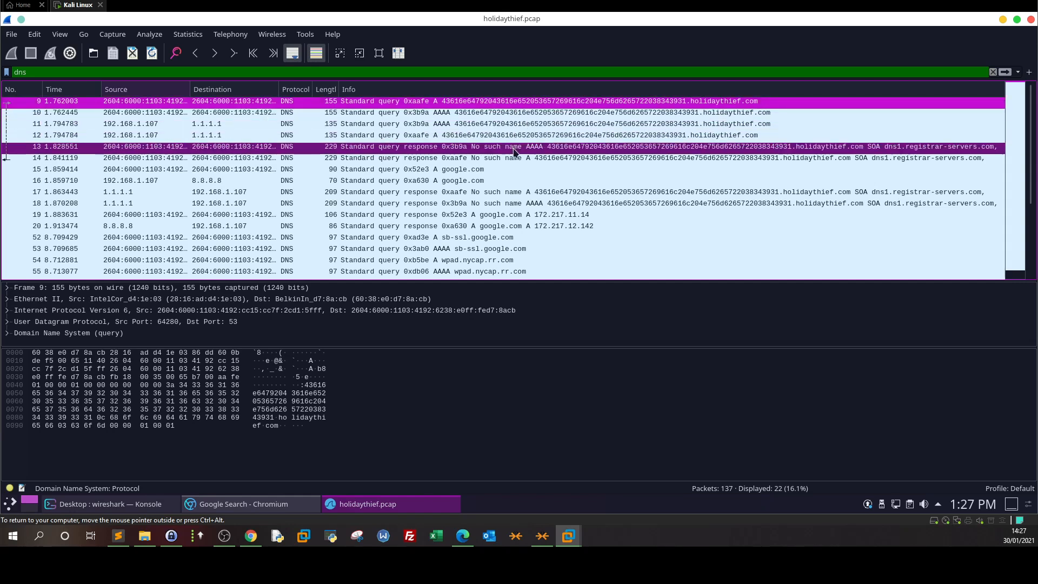
click(504, 204)
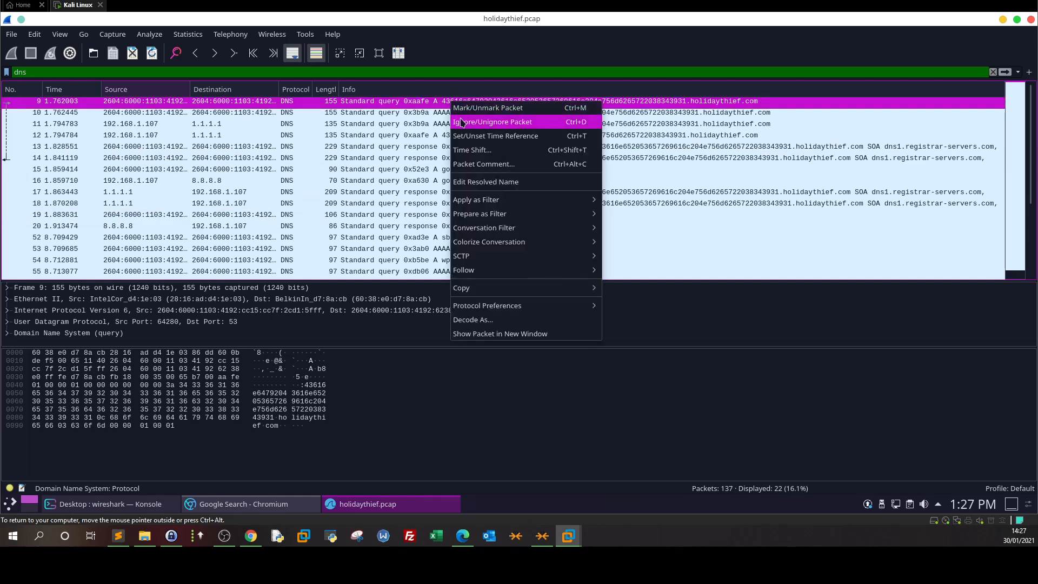
Step: Follow UDP stream 2 to expose the hex-encoded holidaythief.com subdomain and its reply
click(464, 269)
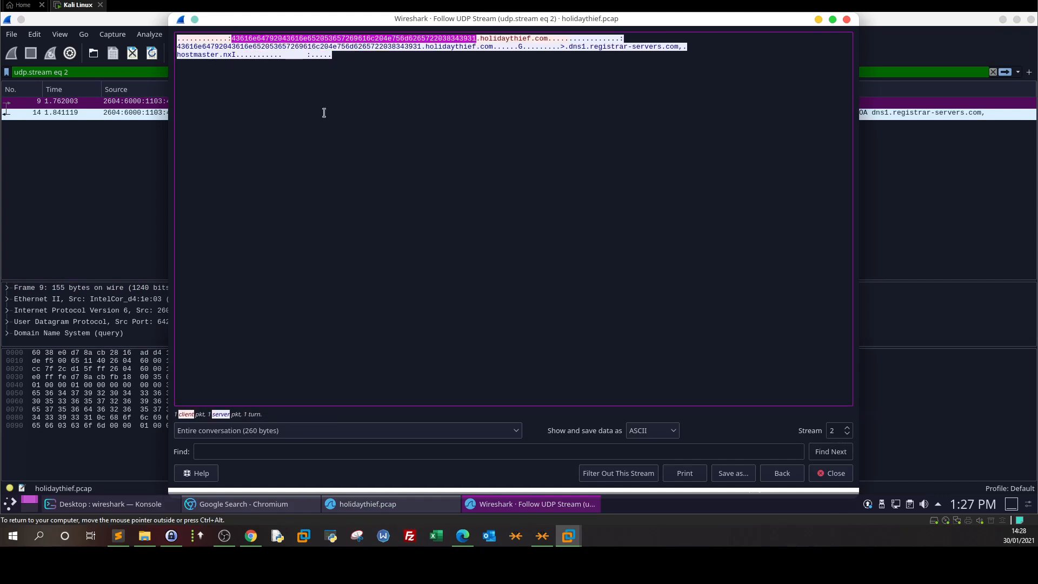
mouse_move(392, 224)
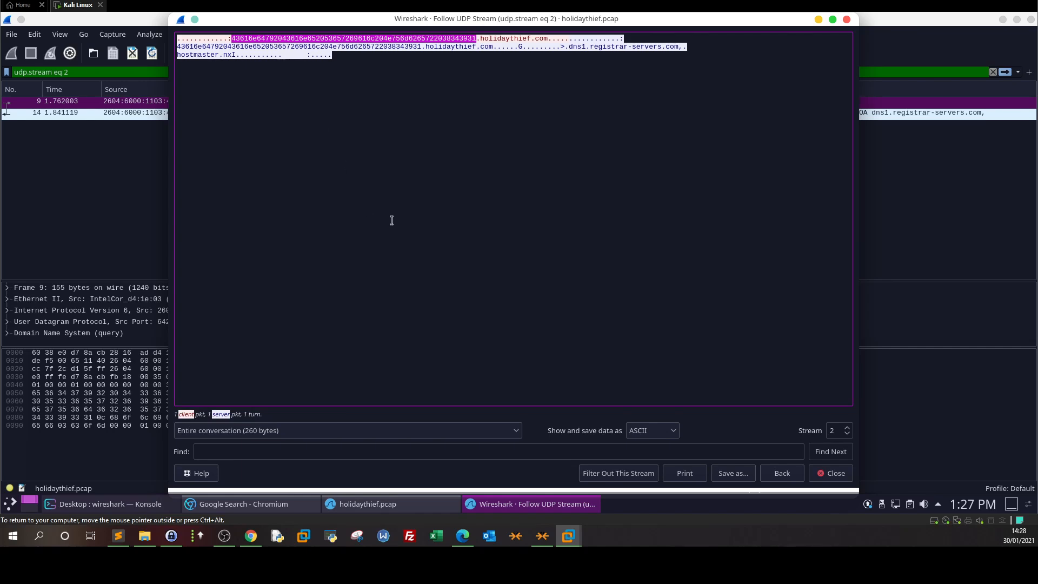
mouse_move(330, 311)
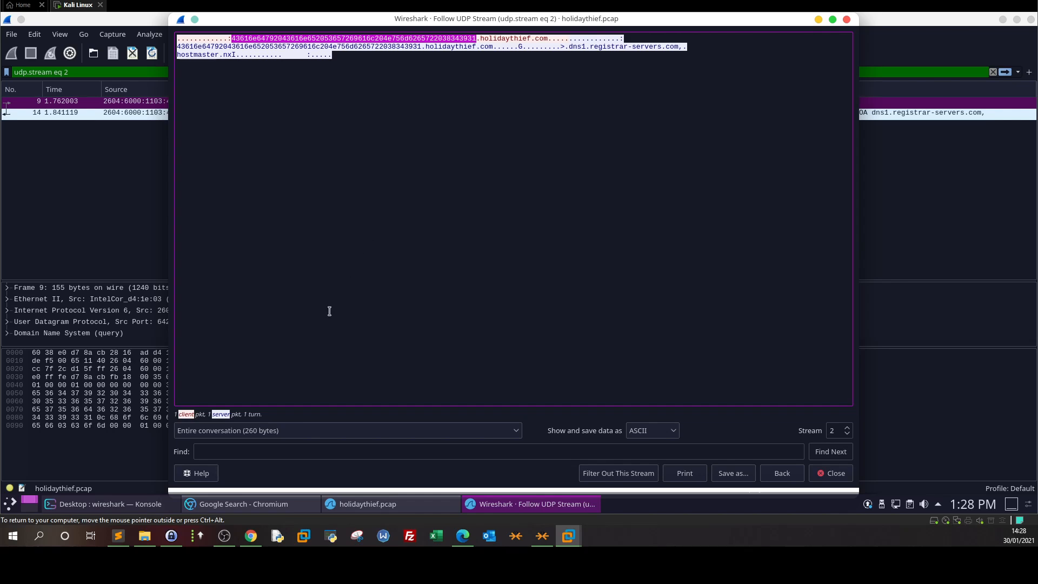
click(242, 504)
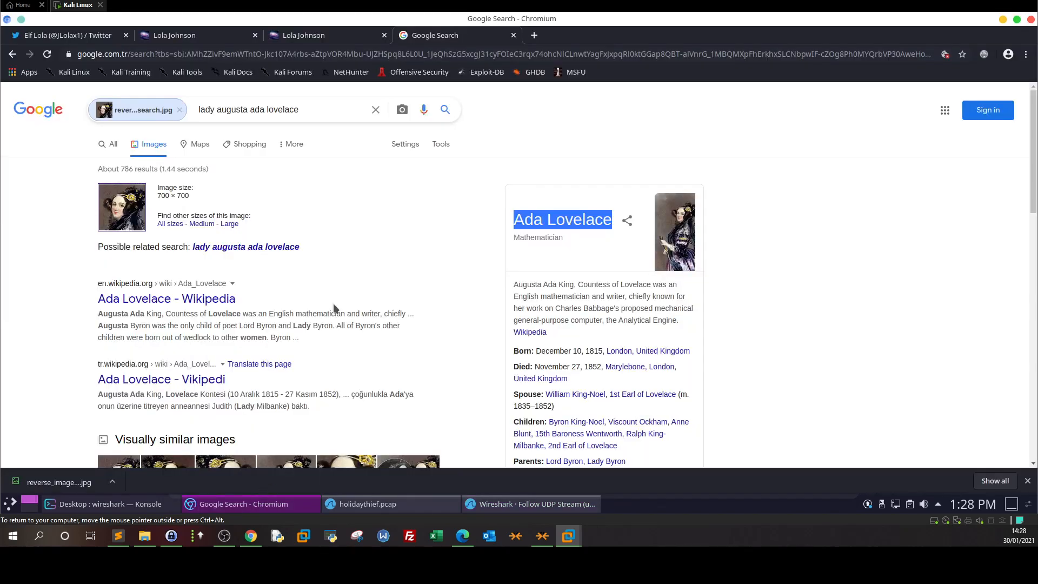
Step: Search Google for cyberchef and open the CyberChef web app
click(178, 109)
text(cyerch)
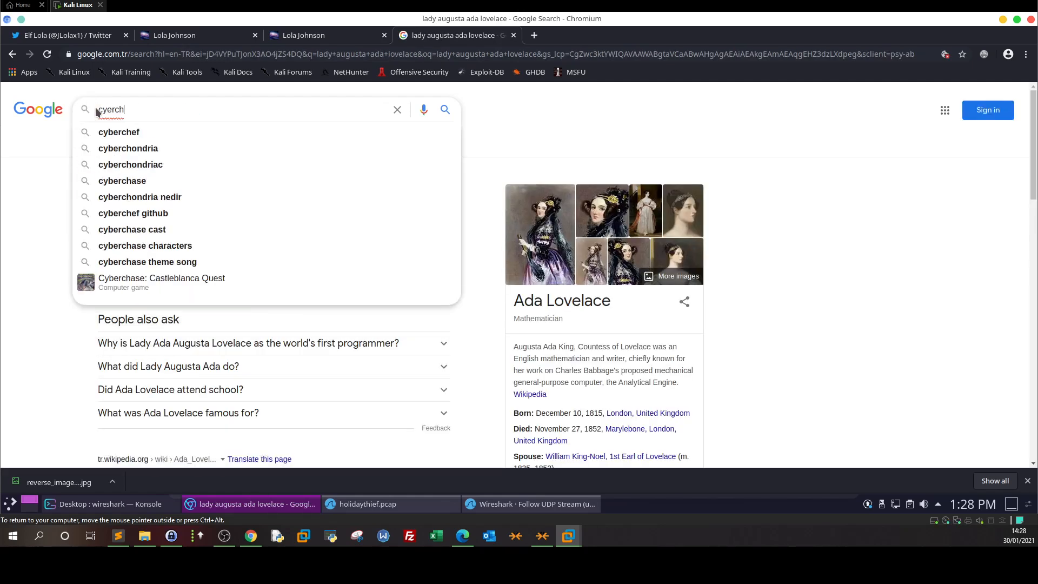
click(118, 132)
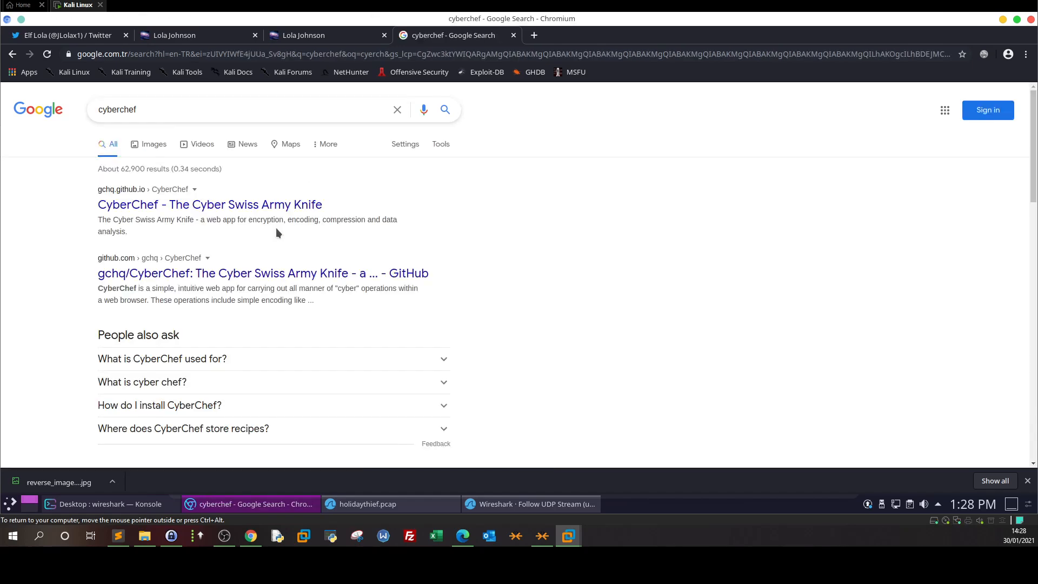
click(209, 204)
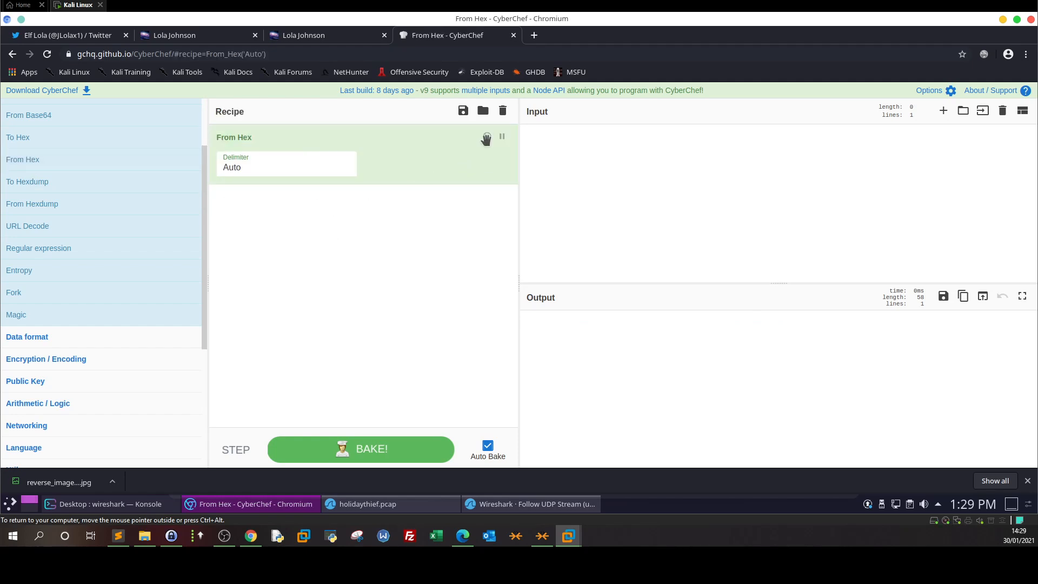
Step: Decode the hex subdomain with From Hex into 'Candy Cane Serial Number 8491'
click(501, 110)
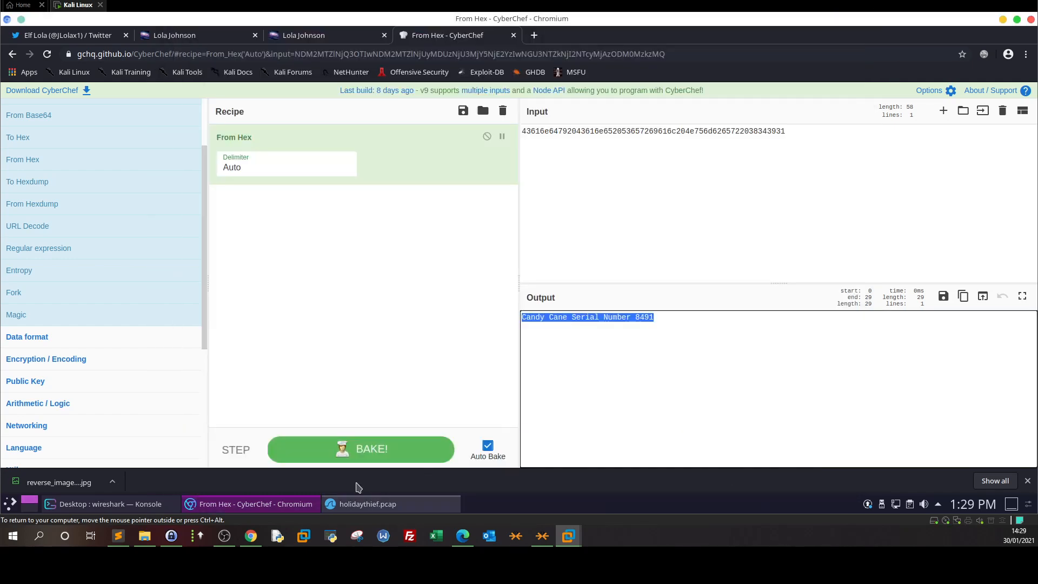
click(368, 504)
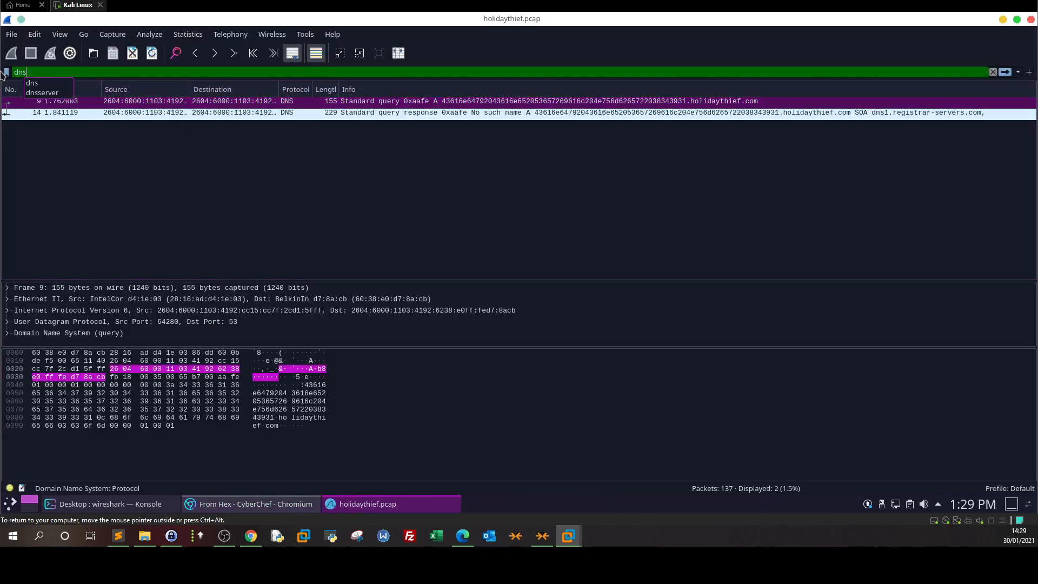
Step: Reapply the dns filter to list all 22 DNS packets and recheck the No such name reply
key(Return)
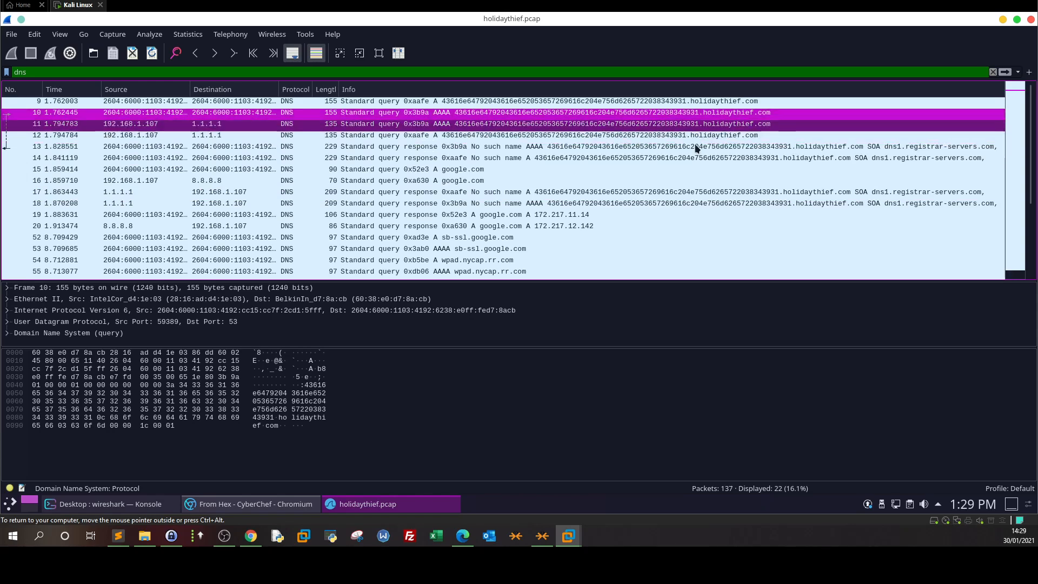
click(464, 147)
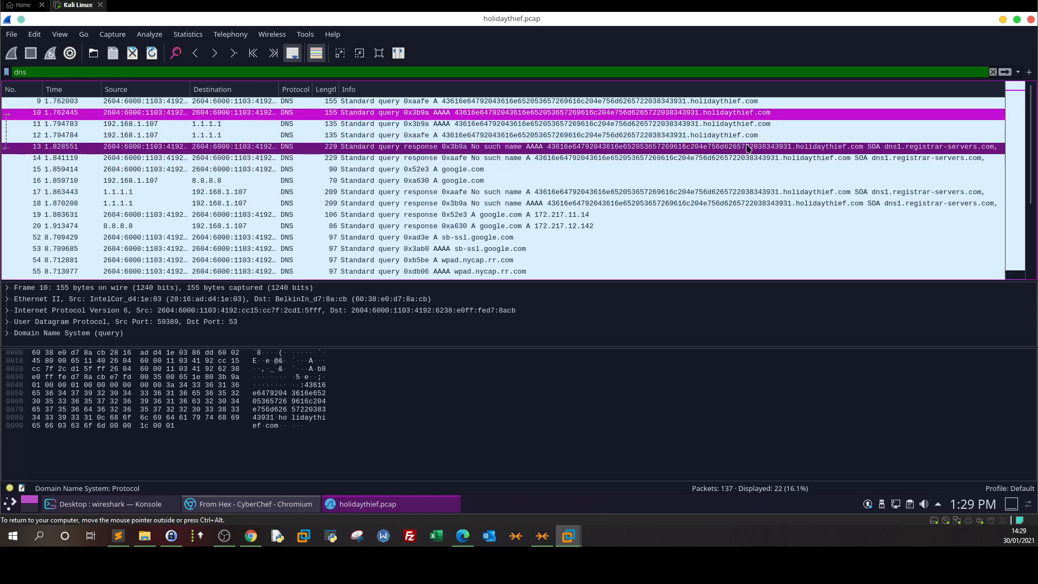
click(463, 192)
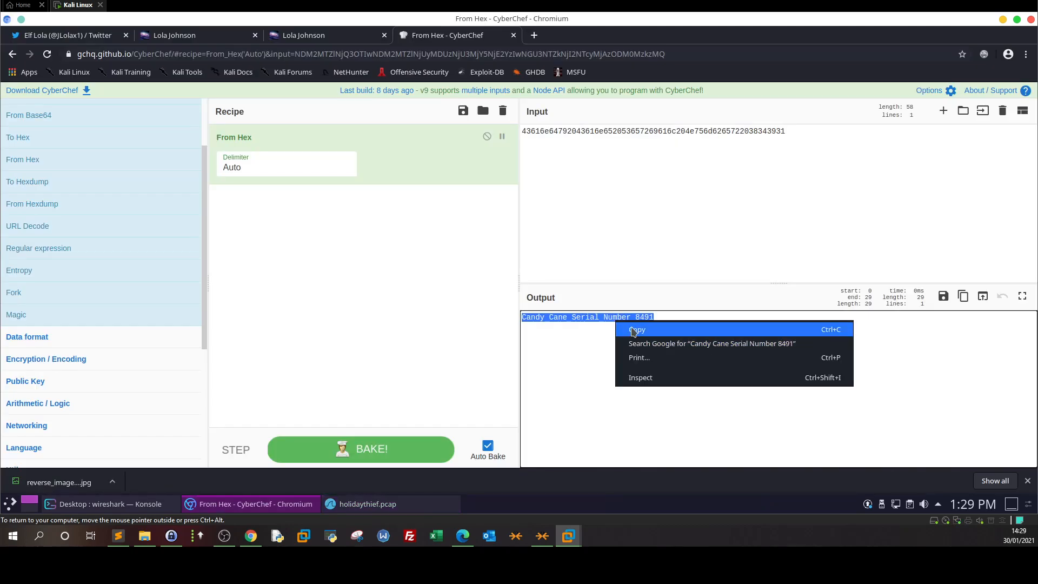
Step: Submit 'Candy Cane Serial Number 8491' as the DNS exfiltration answer on TryHackMe
click(637, 329)
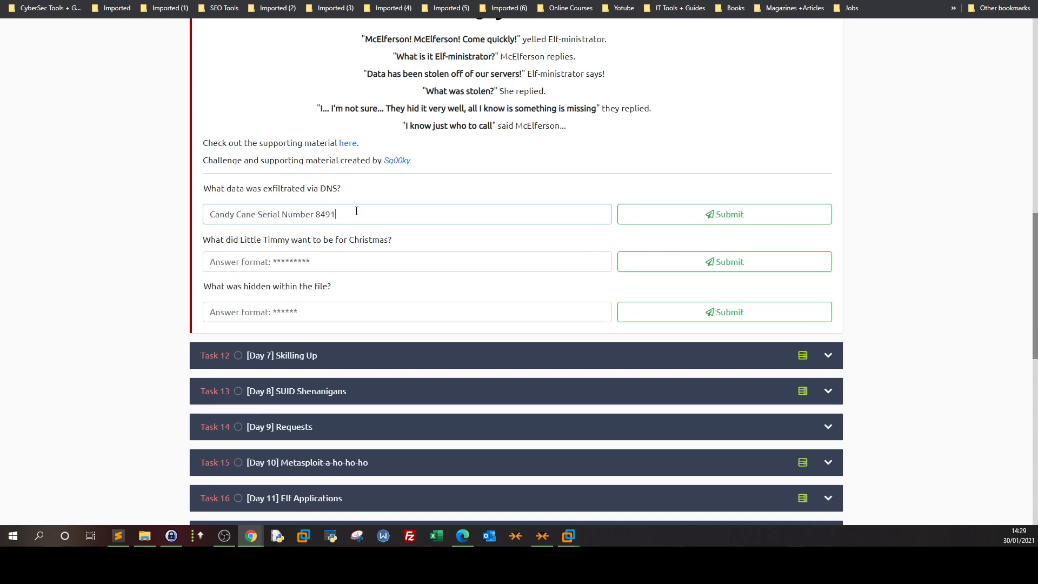
click(724, 214)
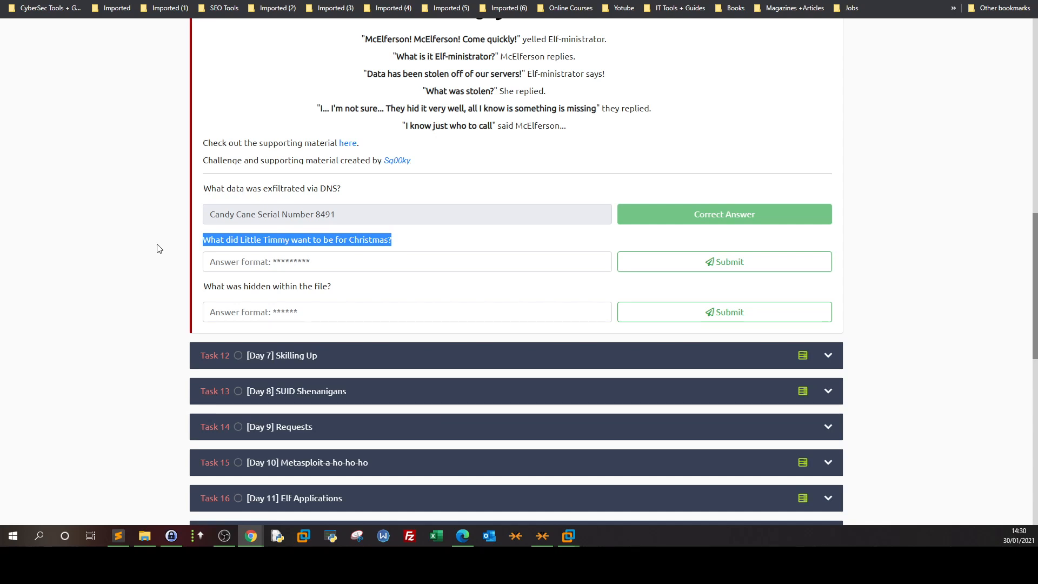
click(407, 260)
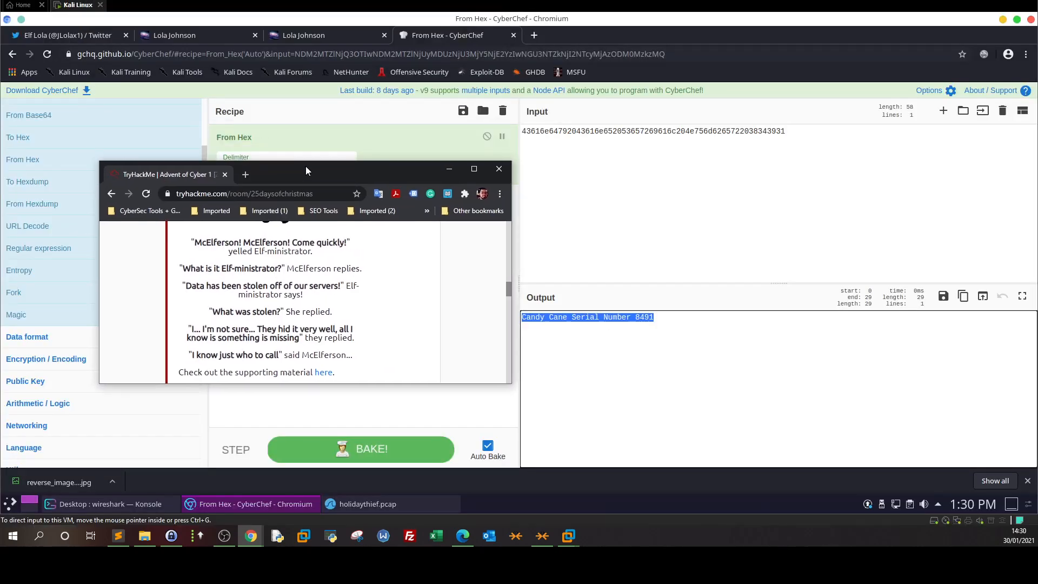
mouse_move(436, 386)
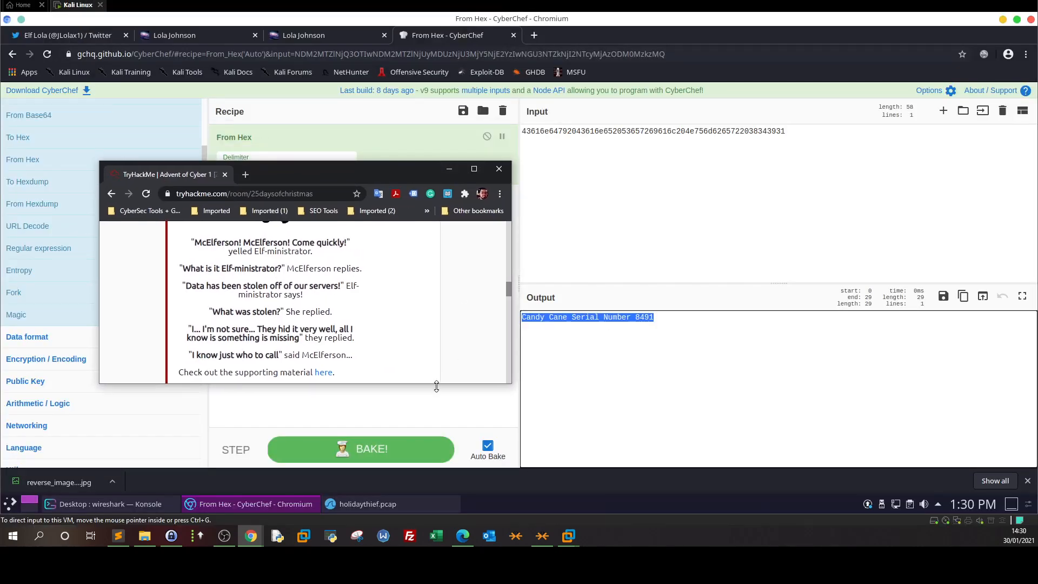
Step: Clear the dns filter and scroll all 137 packets, including the christmaslists.zip download
click(499, 168)
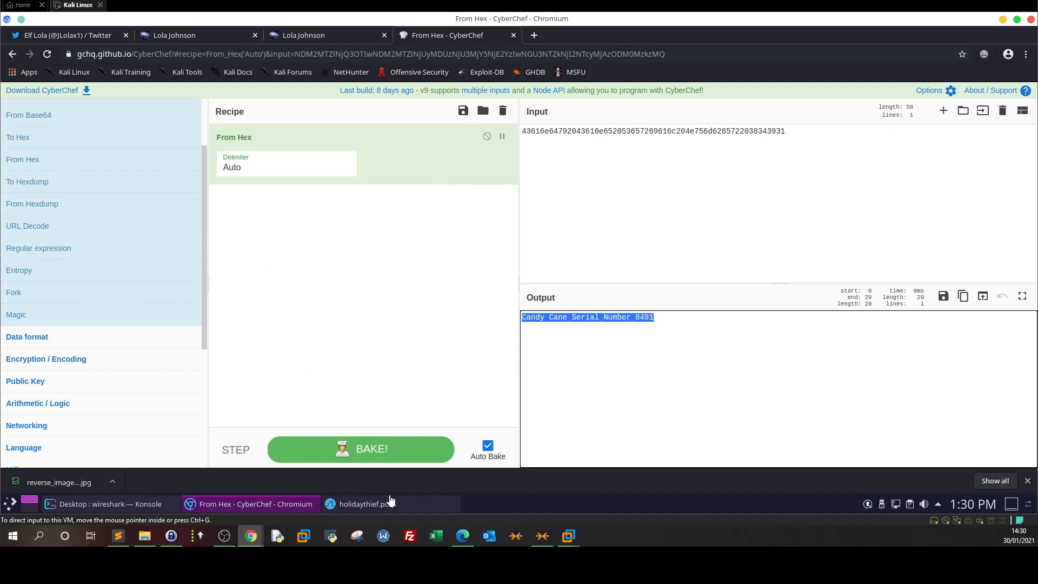
click(363, 504)
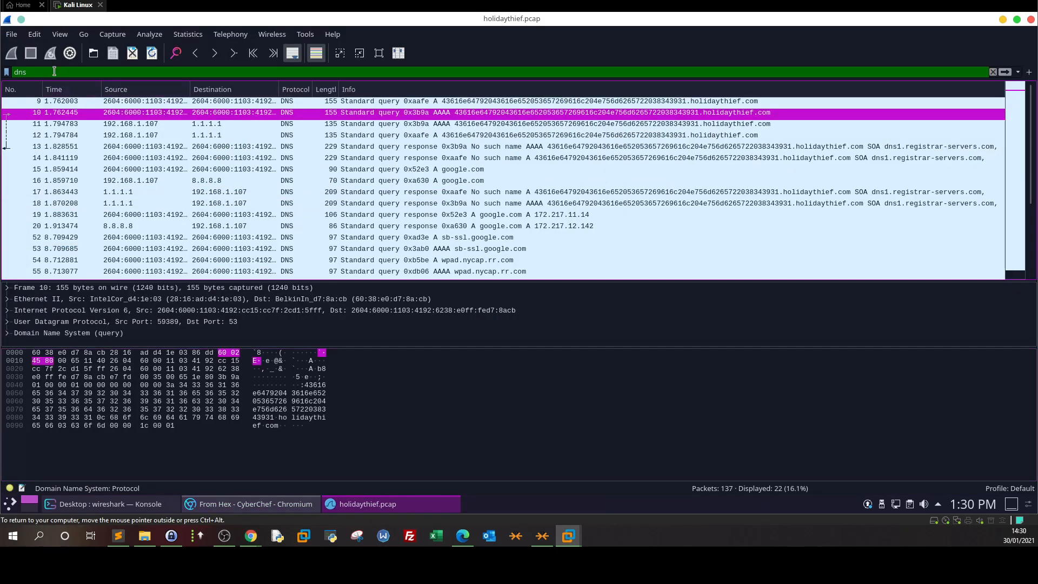
click(427, 191)
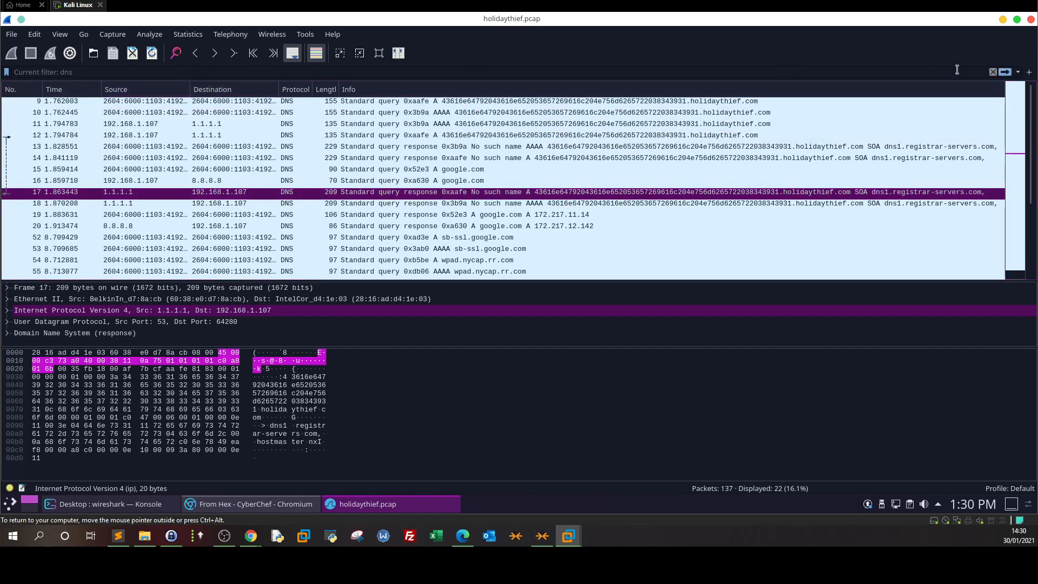
click(993, 72)
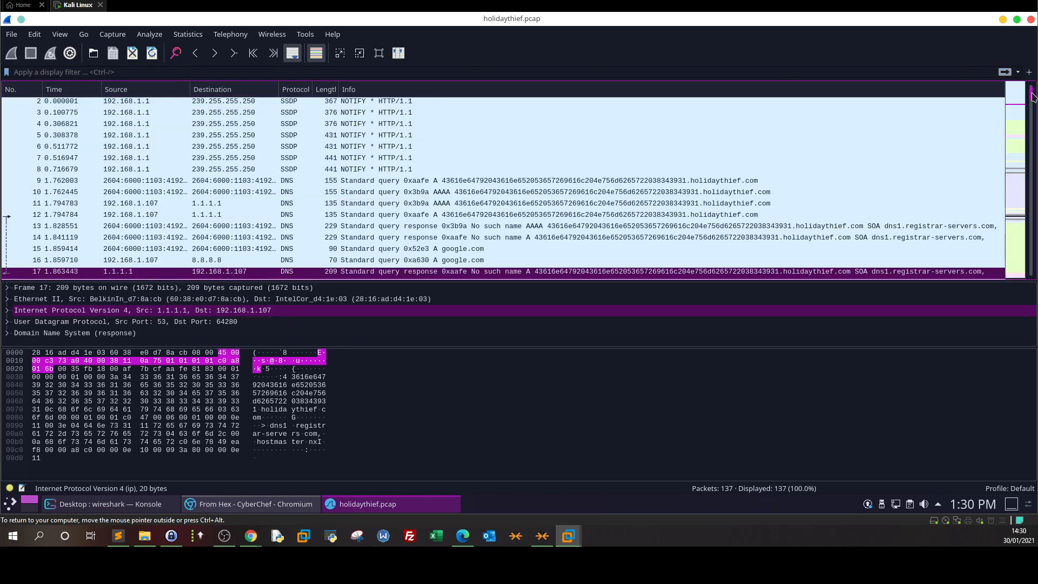
scroll(down, 3)
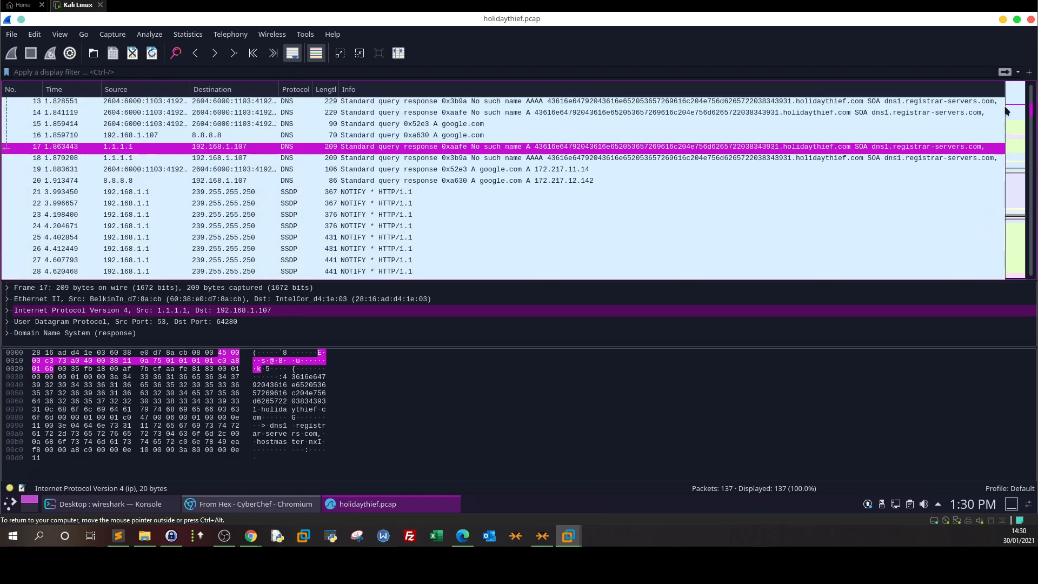
scroll(up, 3)
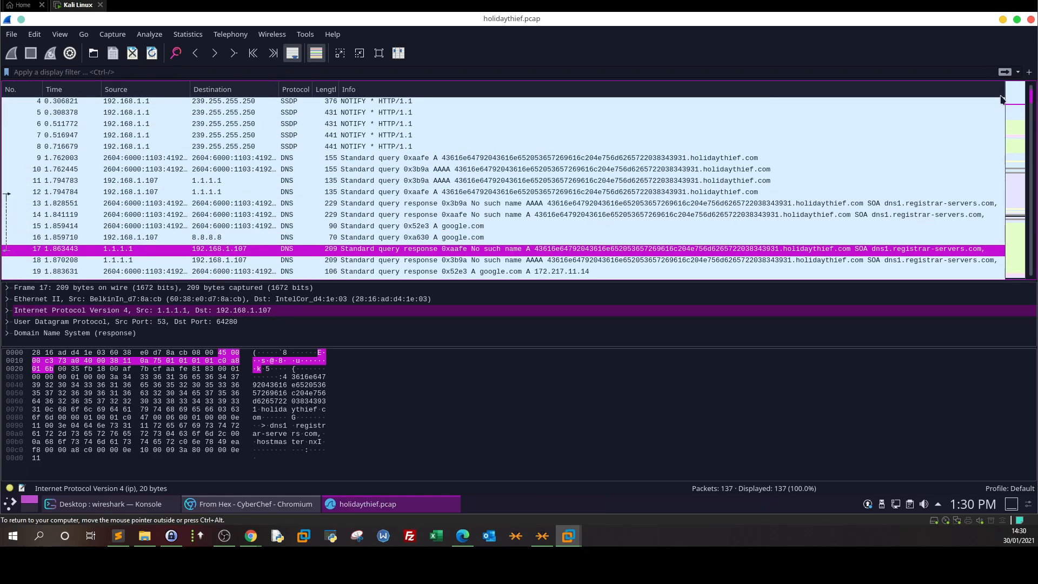
scroll(down, 3)
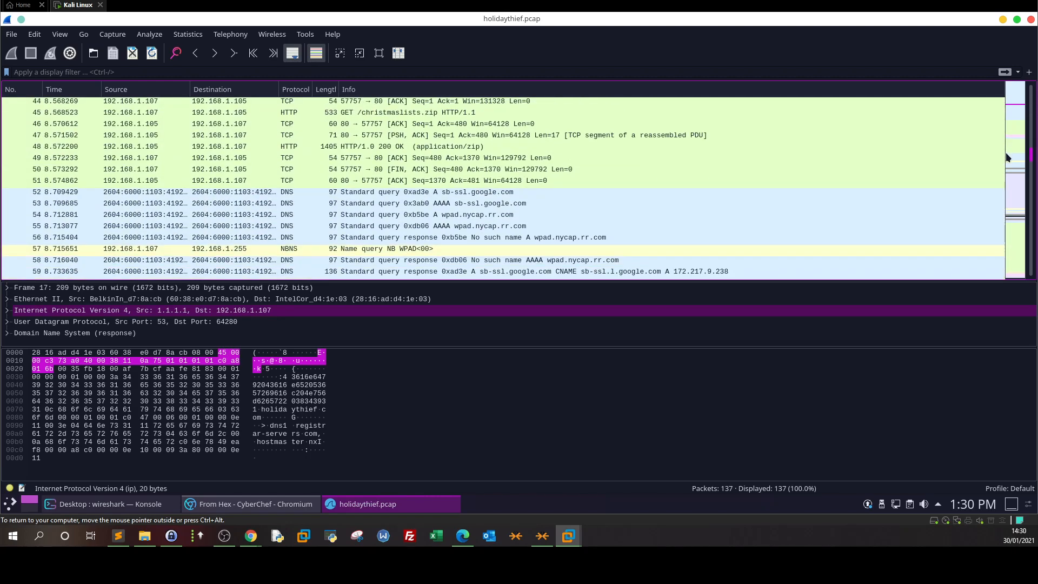
scroll(up, 3)
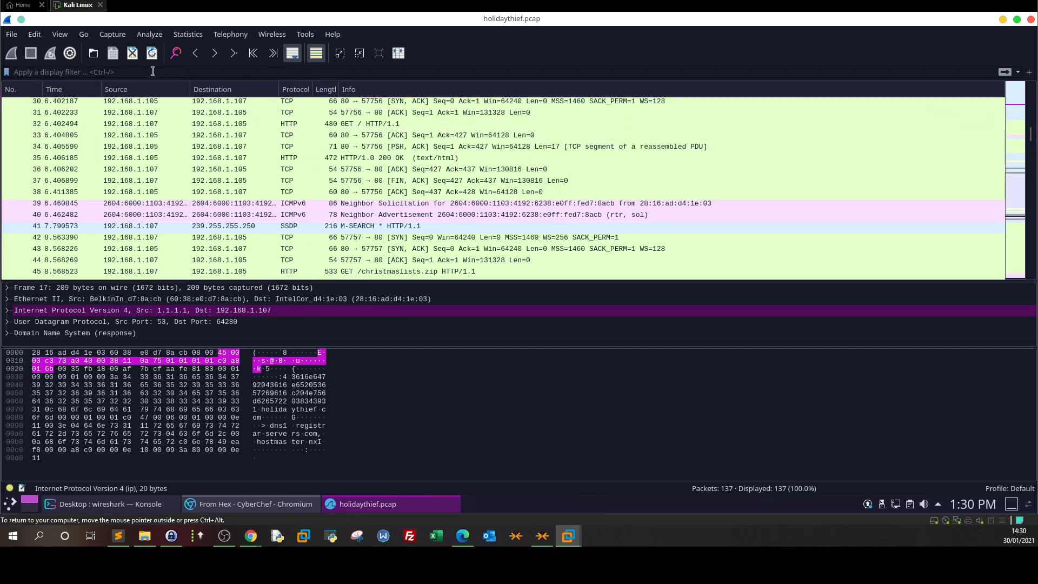
text(http)
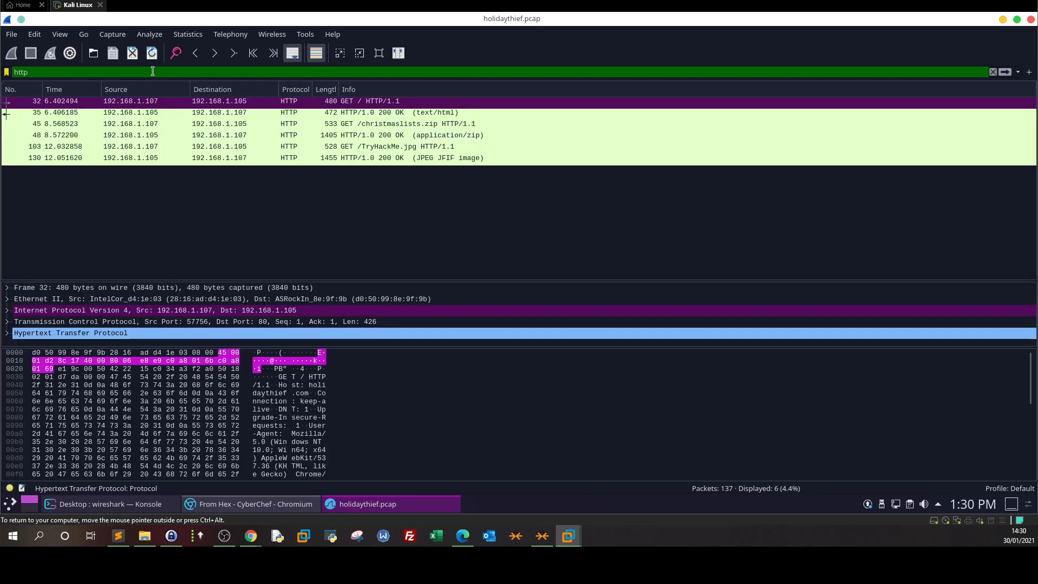
click(291, 112)
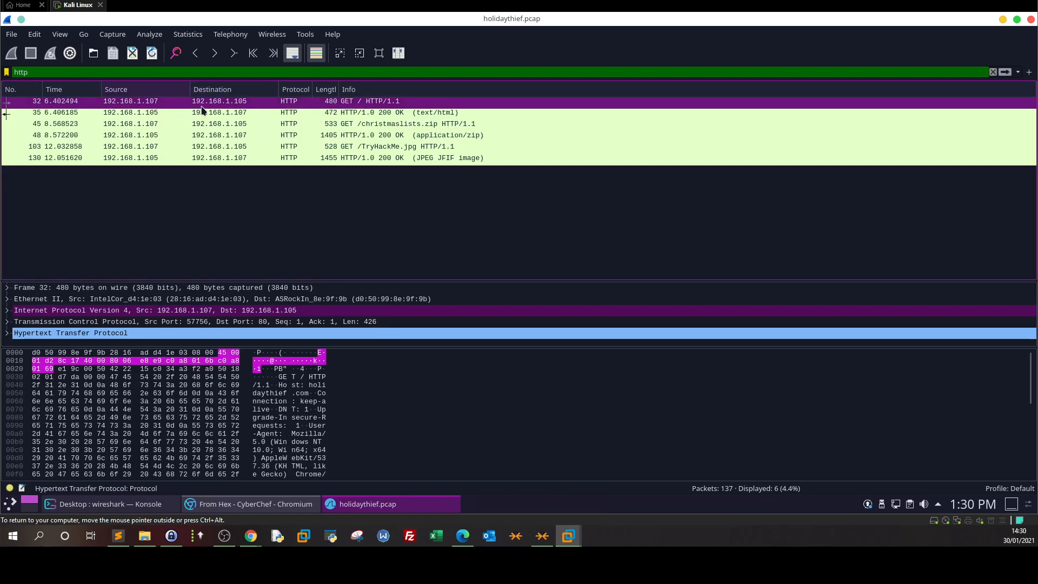
mouse_move(145, 106)
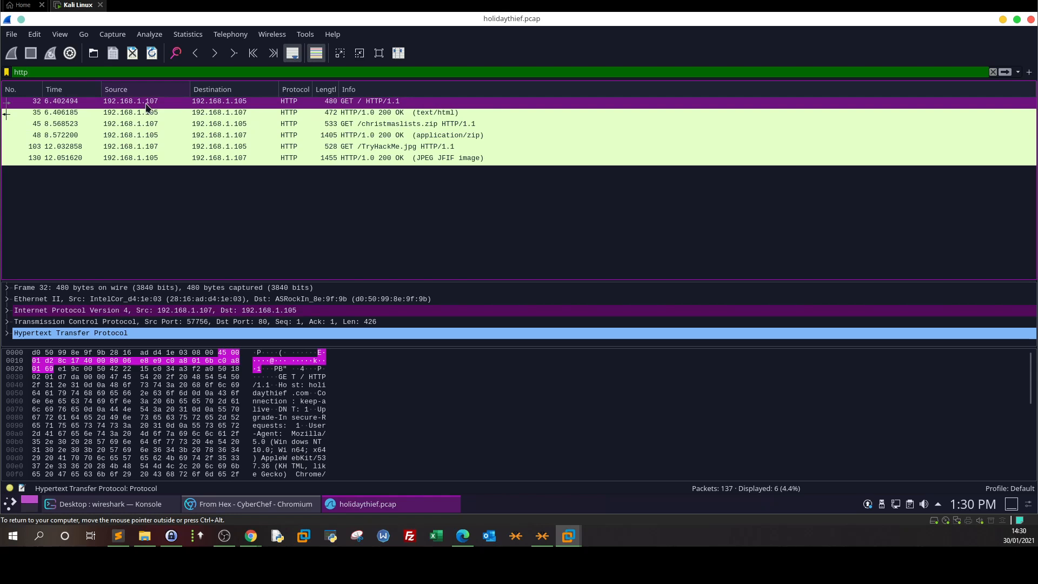
click(219, 112)
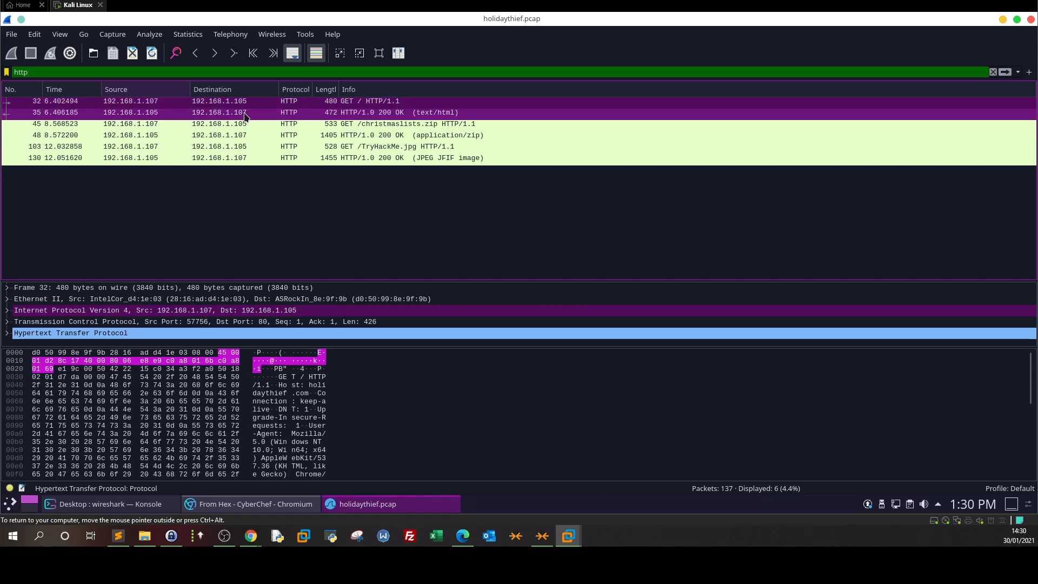
click(265, 112)
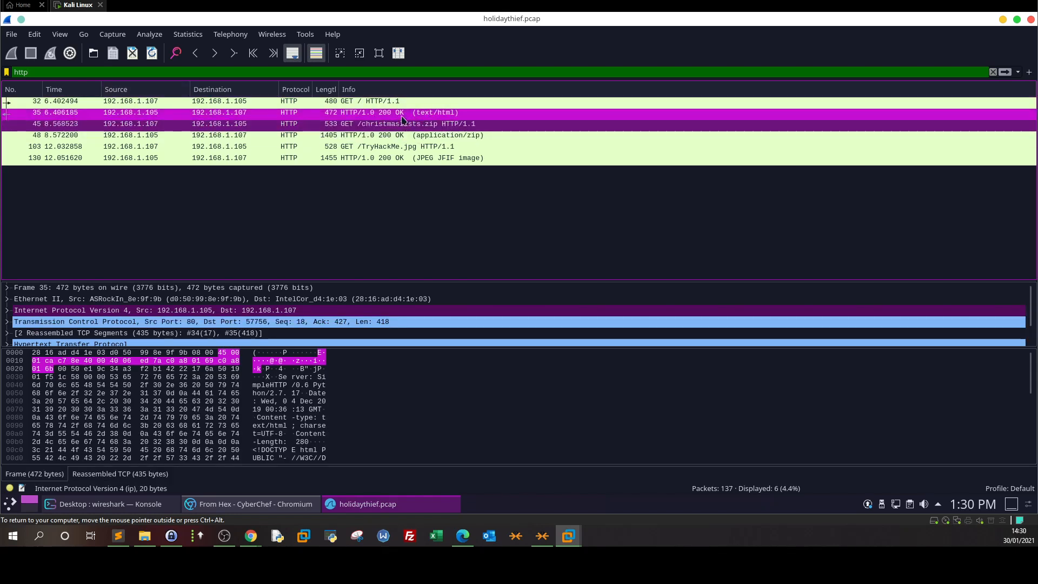
mouse_move(157, 135)
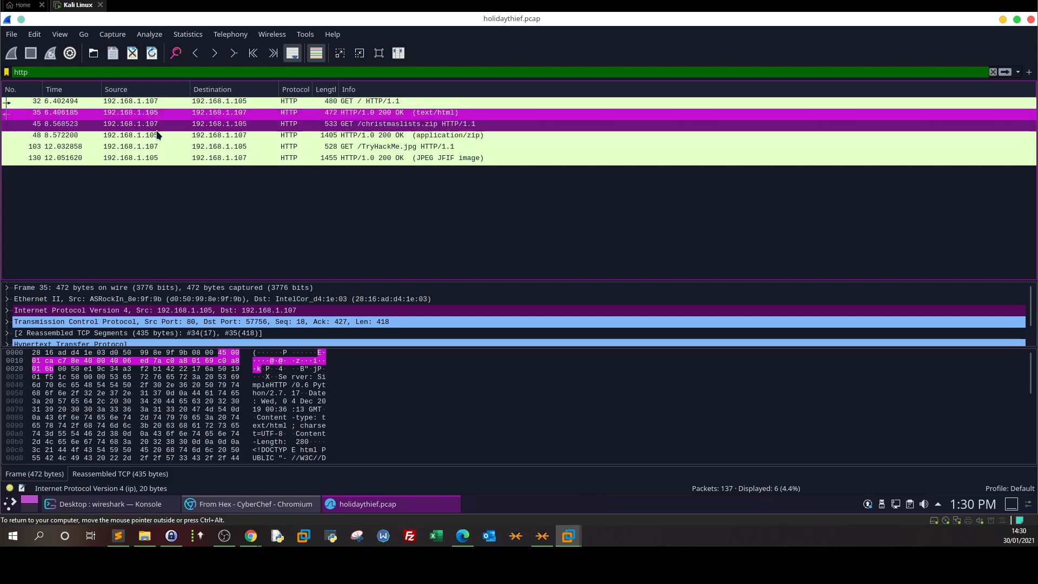
mouse_move(390, 130)
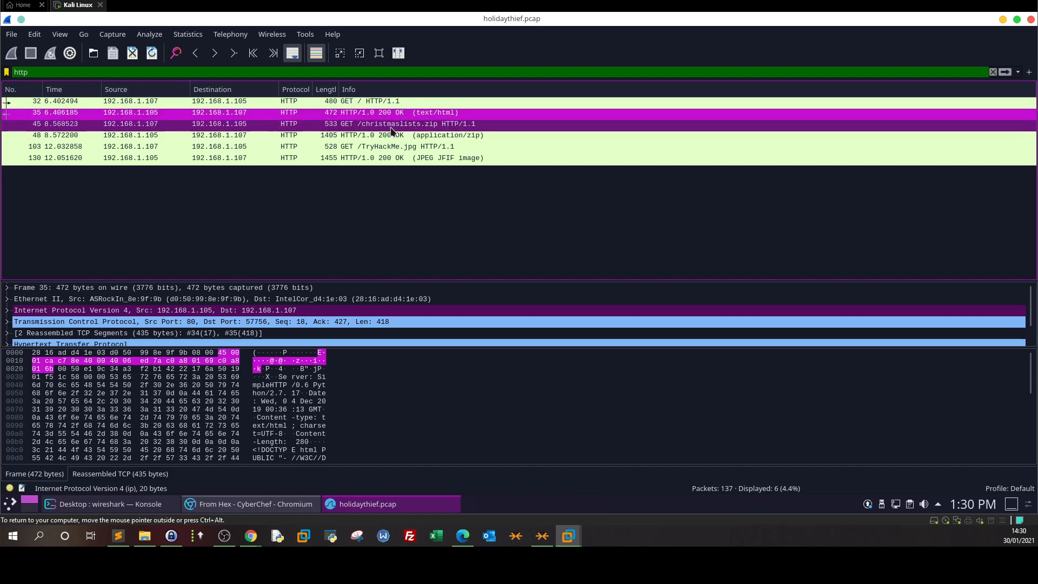
click(265, 124)
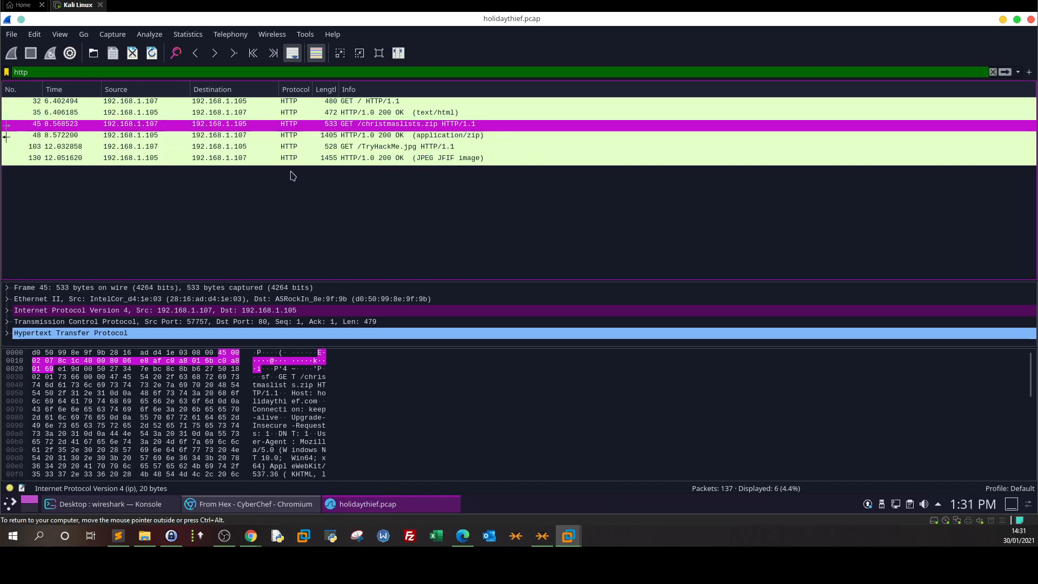
click(265, 146)
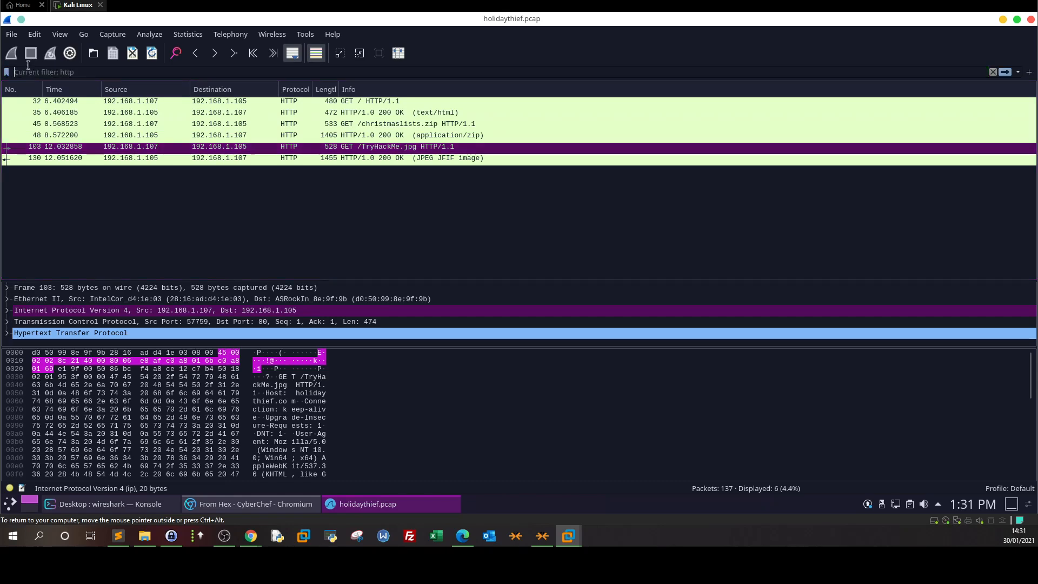
Step: Export all HTTP objects, including christmaslists.zip and TryHackMe.jpg, to the Desktop
click(11, 33)
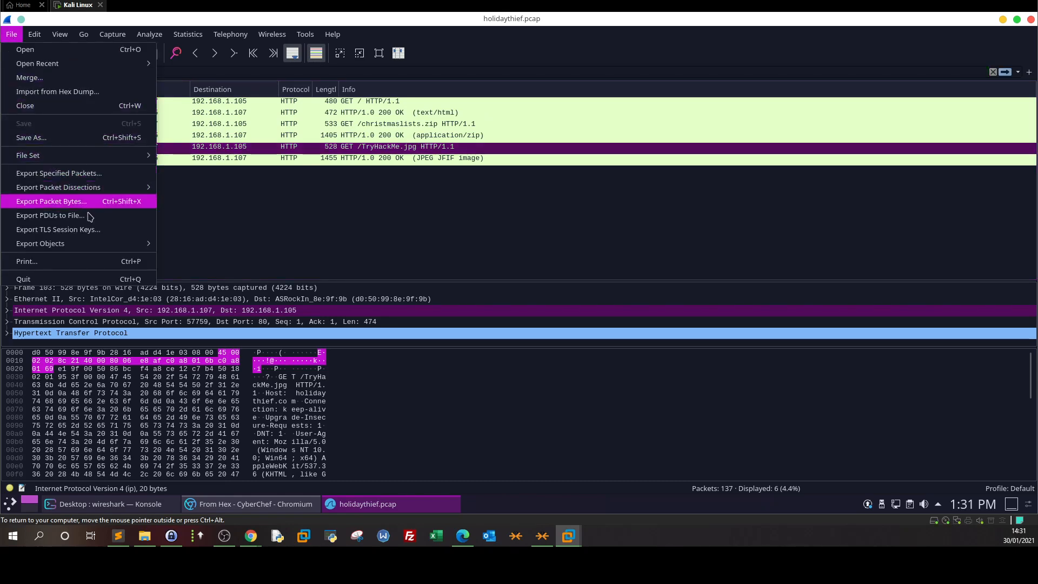
click(40, 243)
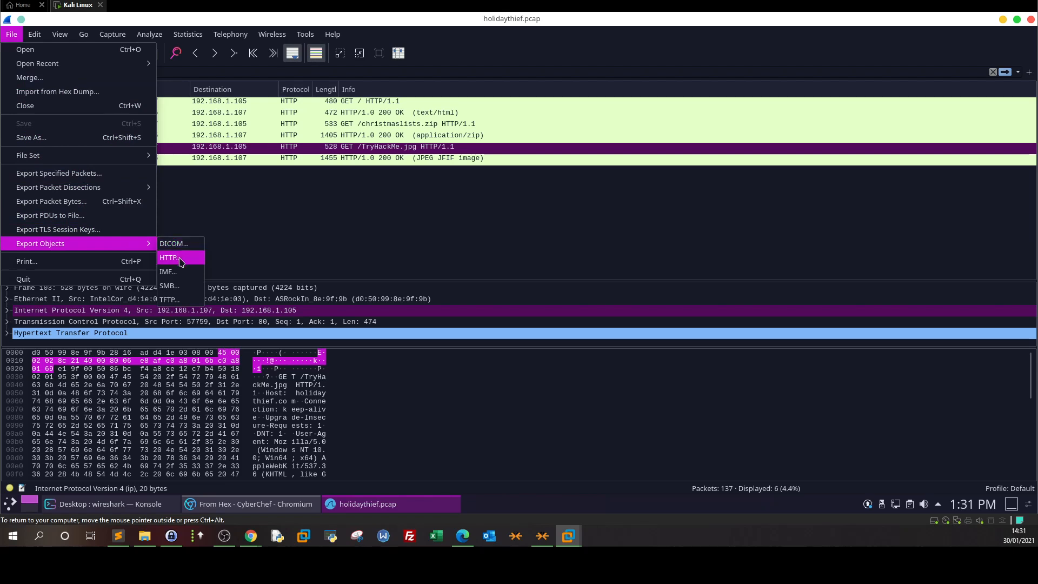
click(168, 257)
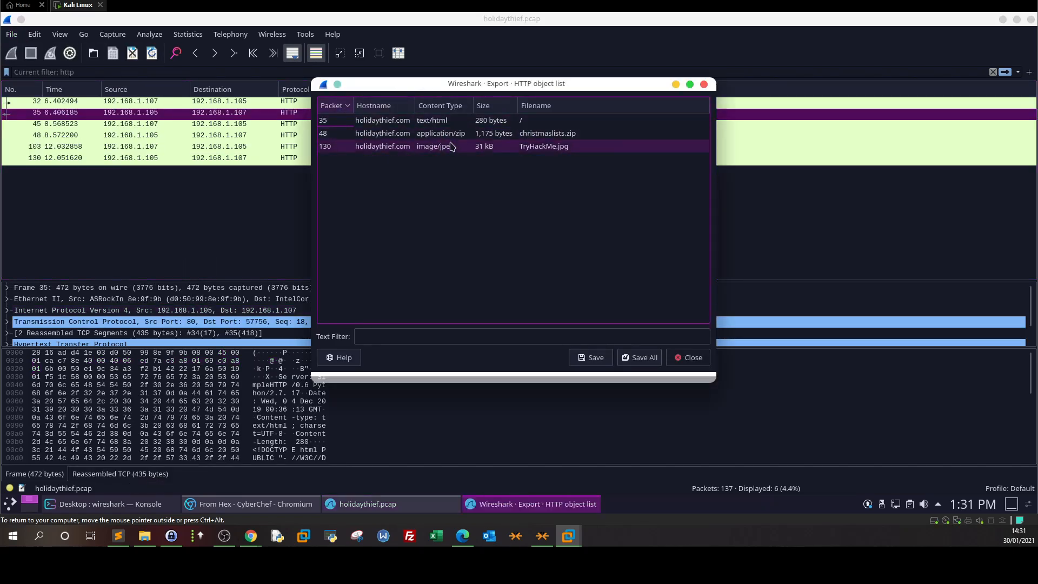
click(547, 133)
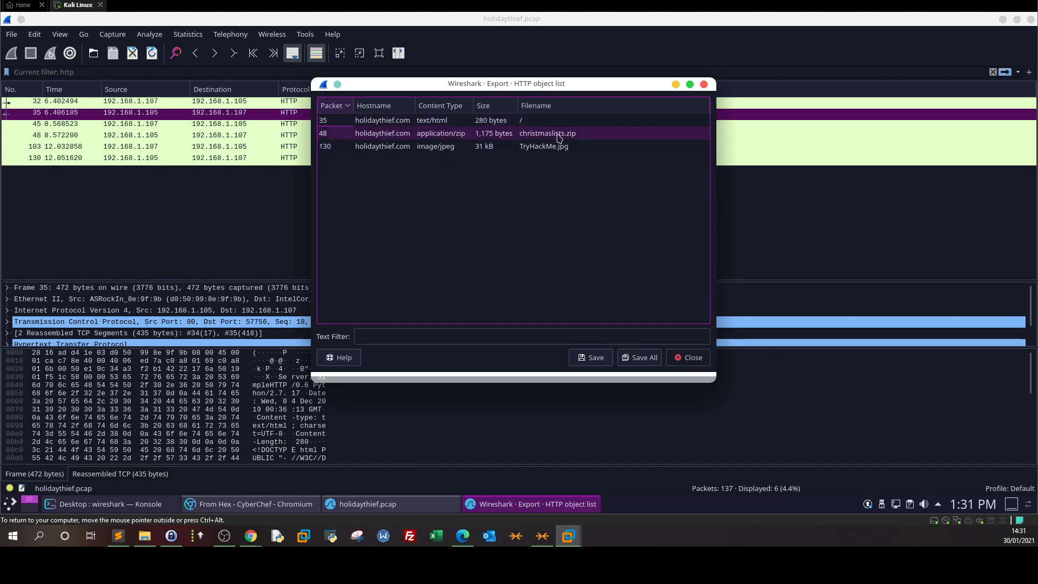
click(543, 146)
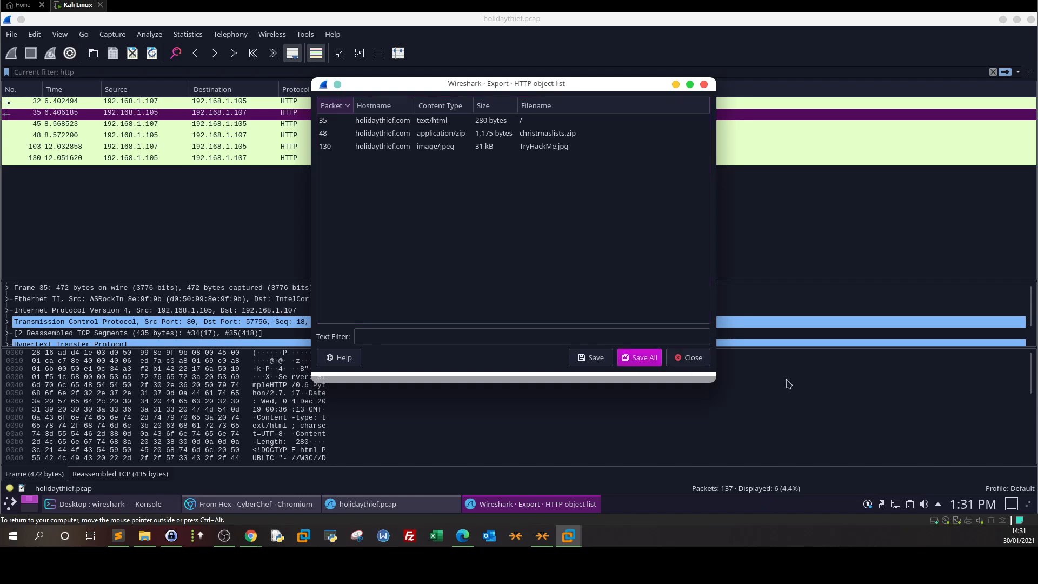
click(638, 357)
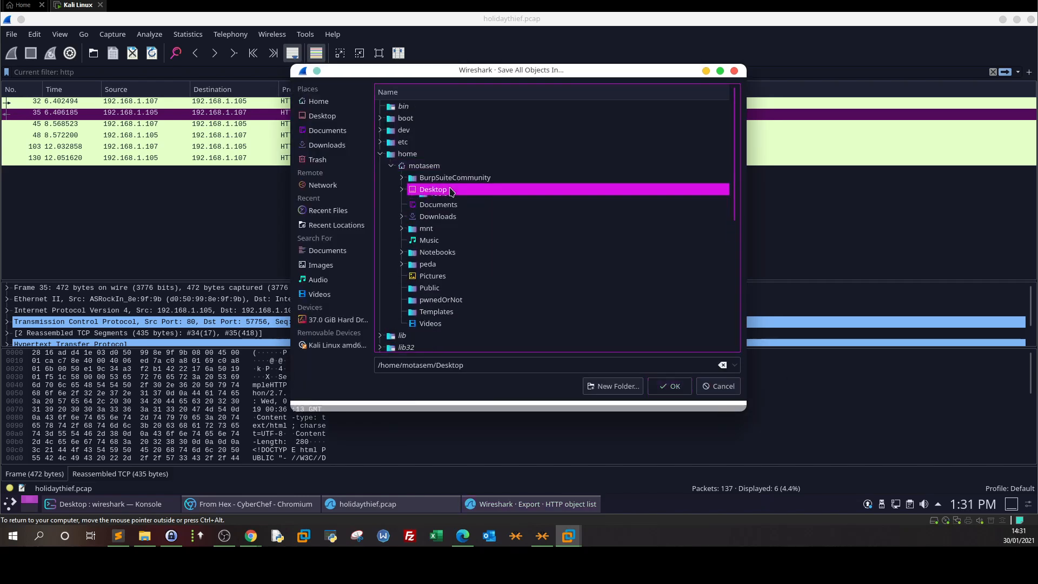
click(669, 386)
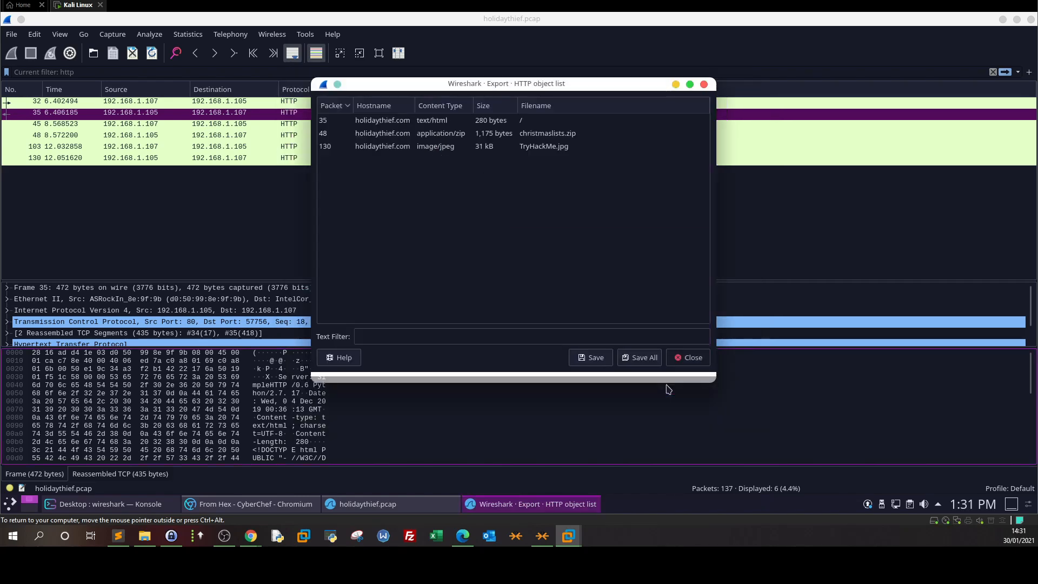
click(691, 357)
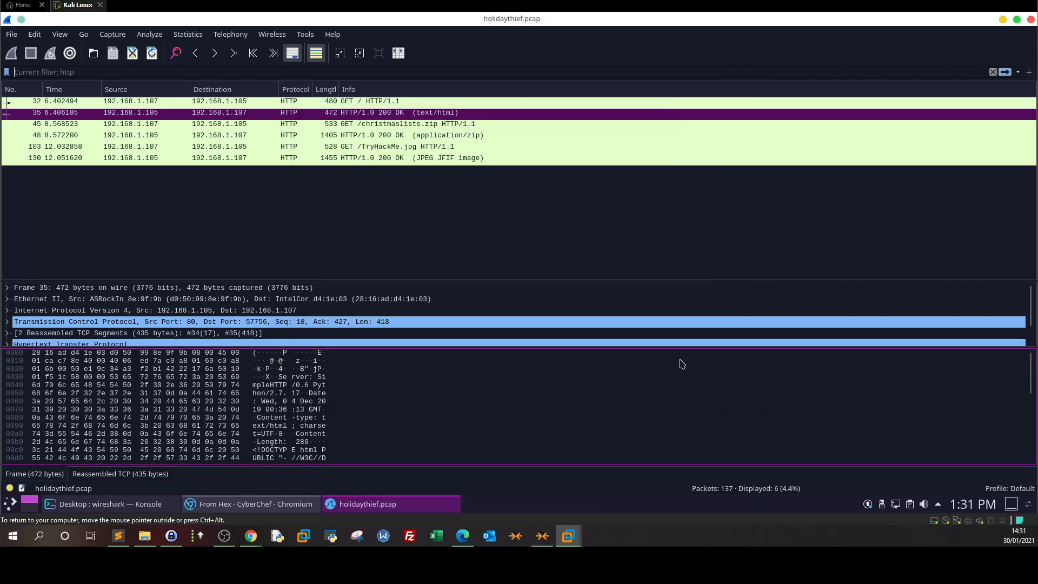
Step: Switch to Konsole and open a new shell tab
click(250, 504)
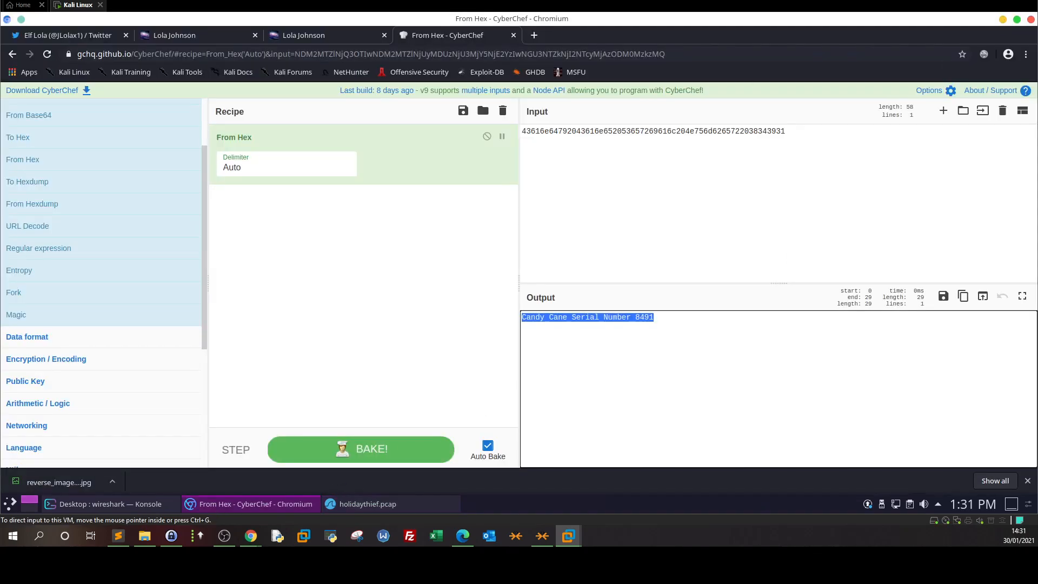
click(109, 503)
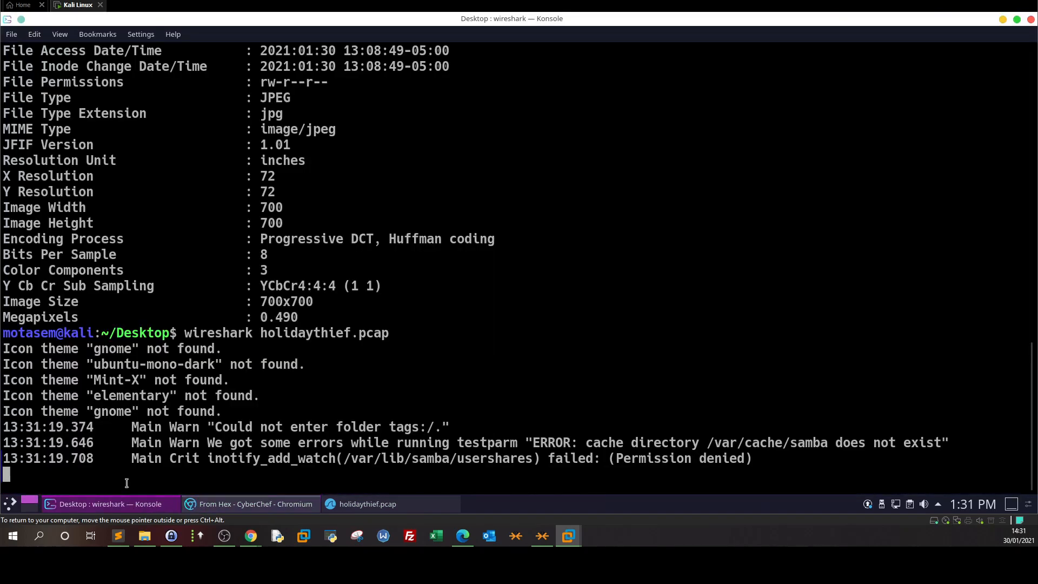
click(11, 33)
text(ls)
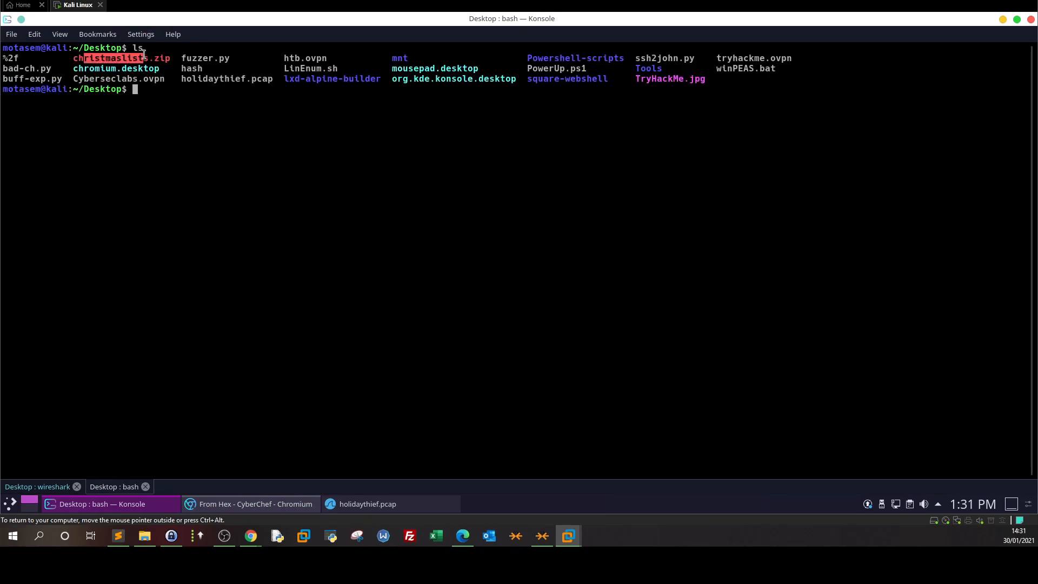
mouse_move(195, 59)
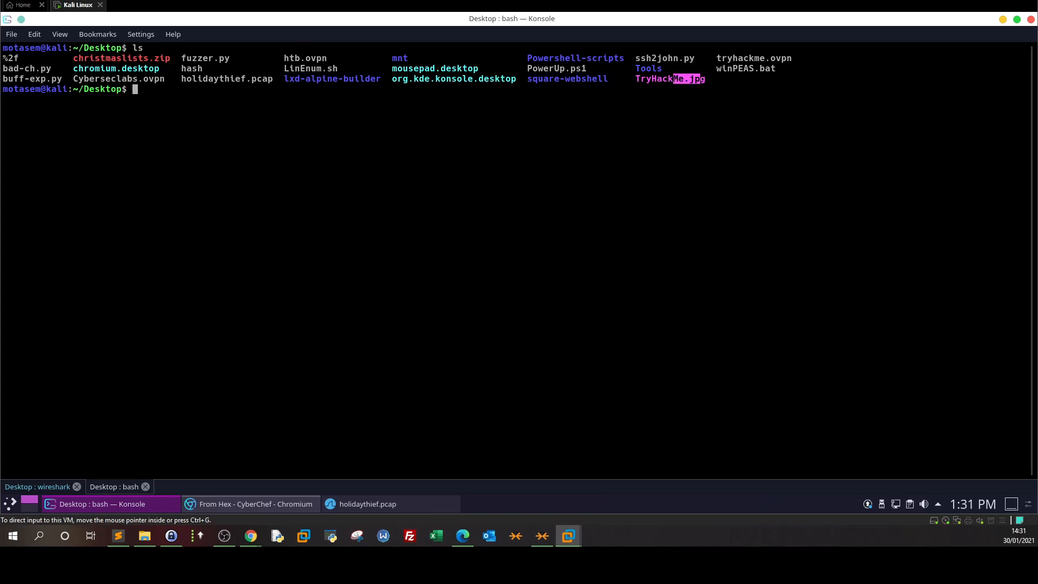
Step: Try unzipping christmaslists.zip with an empty password, which fails, and begin an fcrackzip command
text(u)
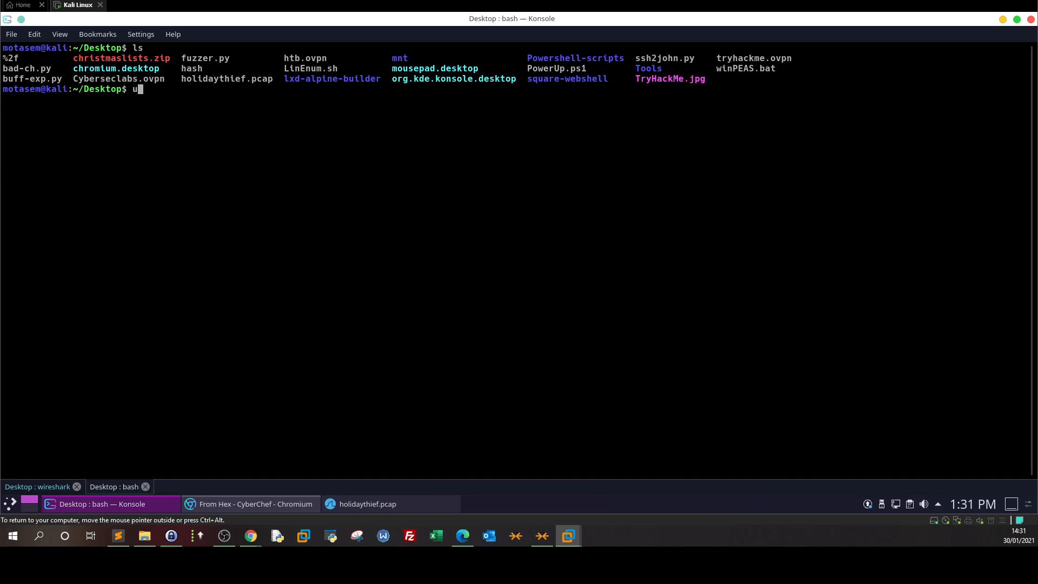
text(nzip chr)
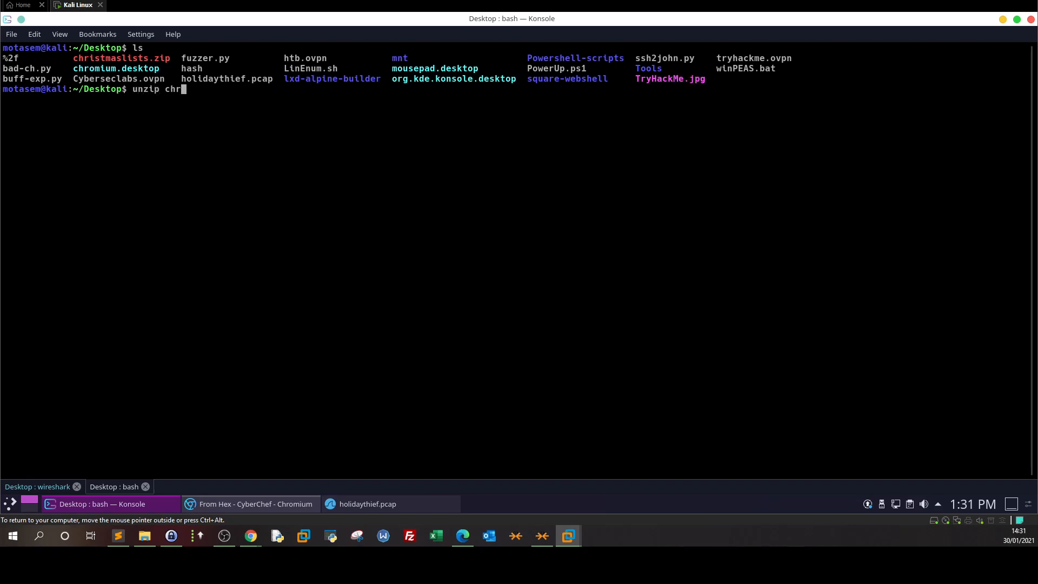
key(Return)
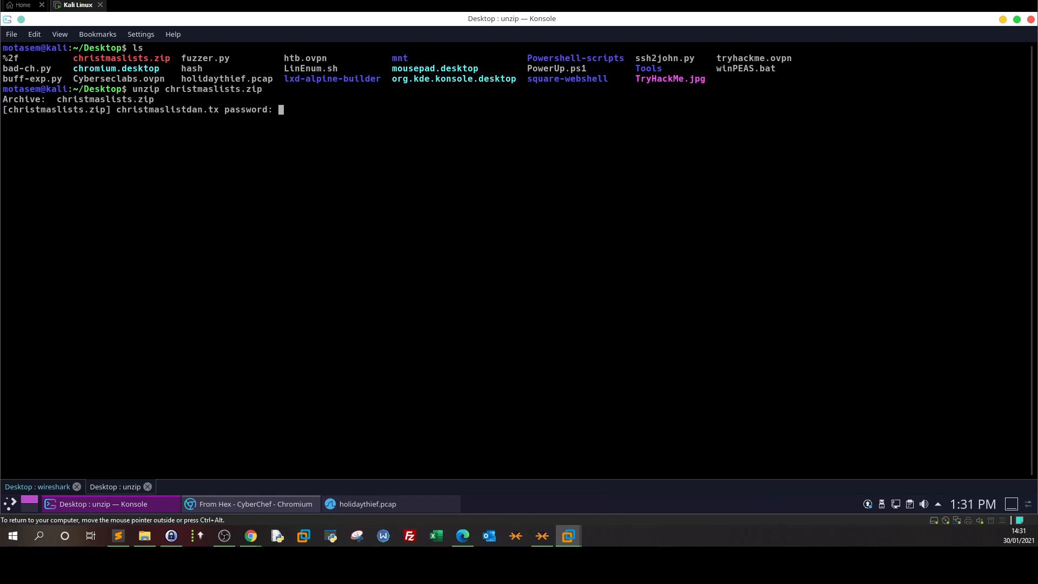
key(Return)
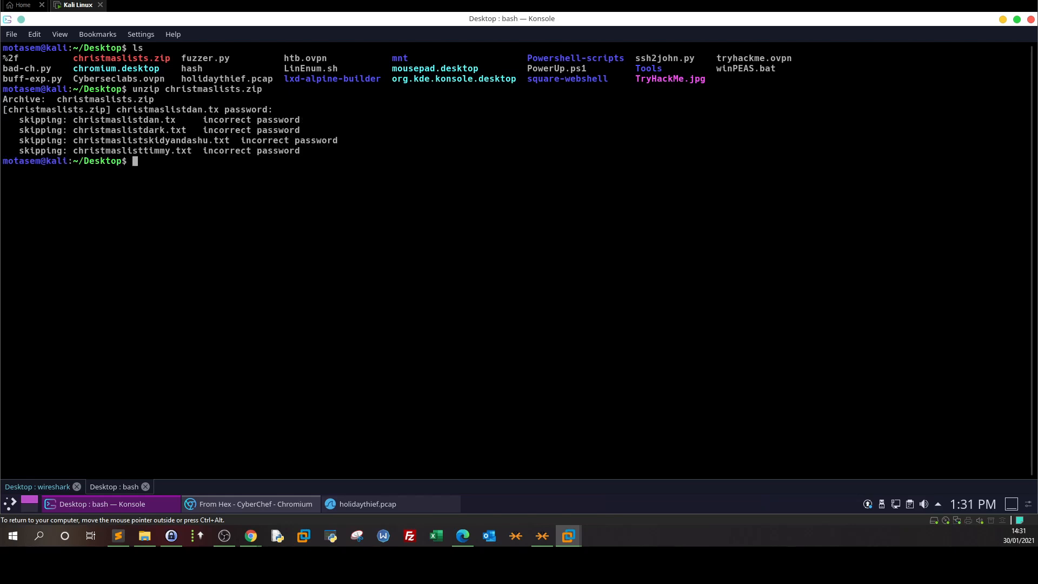
mouse_move(581, 189)
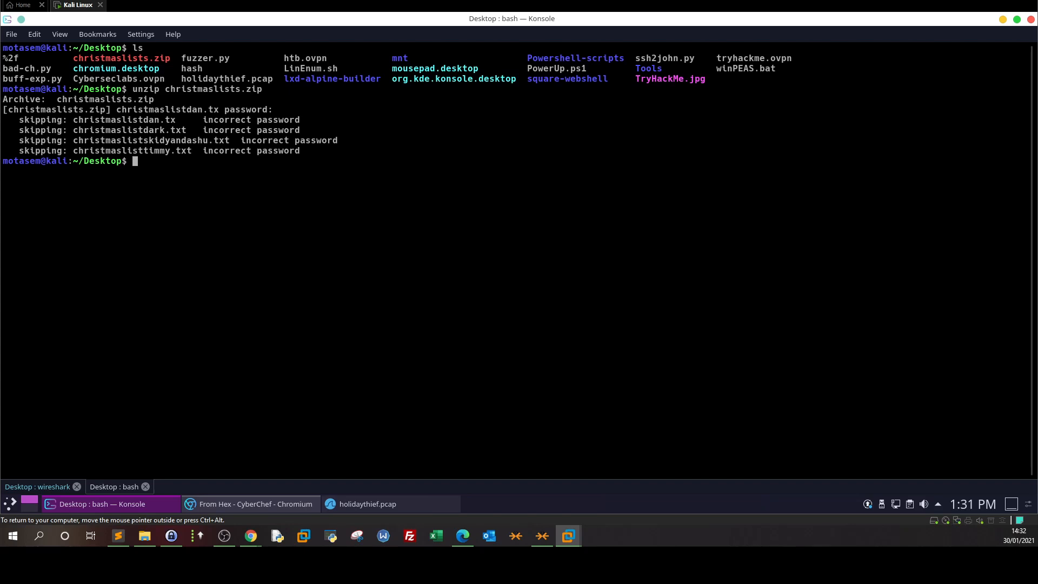
text(fcrackzip)
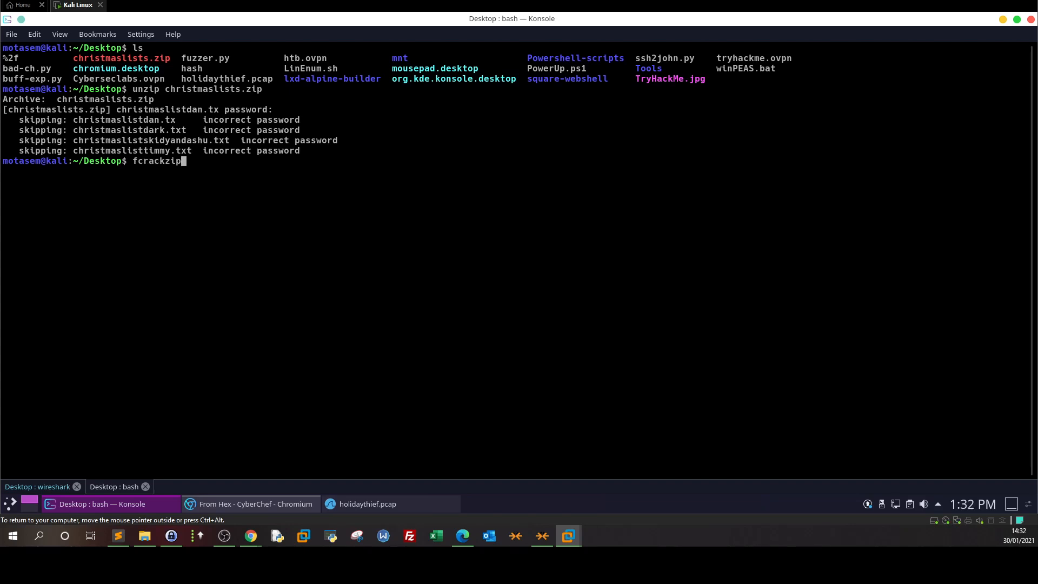
Step: Run fcrackzip bare, then show --help and mark the -b brute-force and zip2 method options
key(Return)
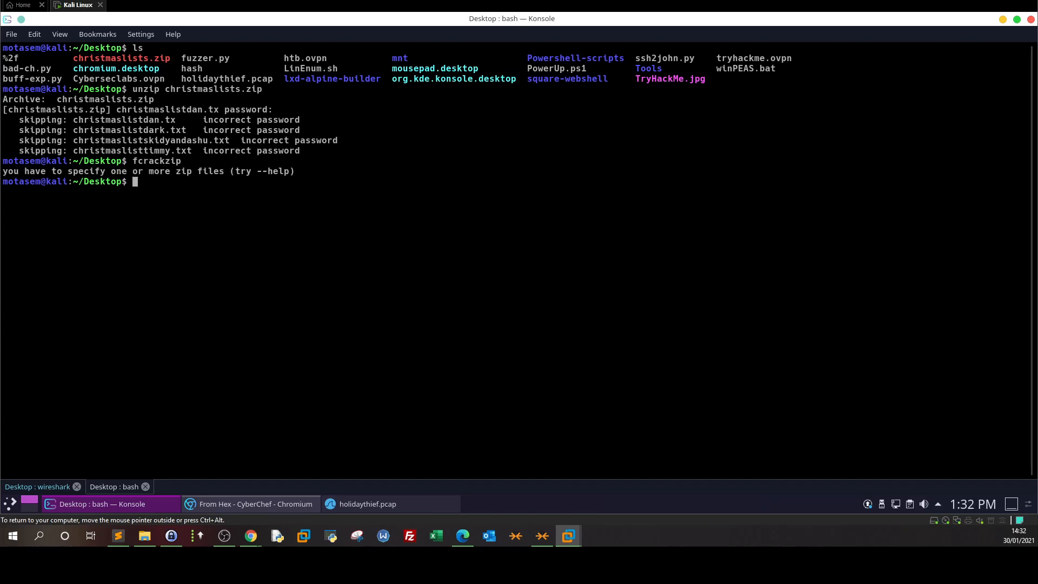
text(fcrackzip --hel)
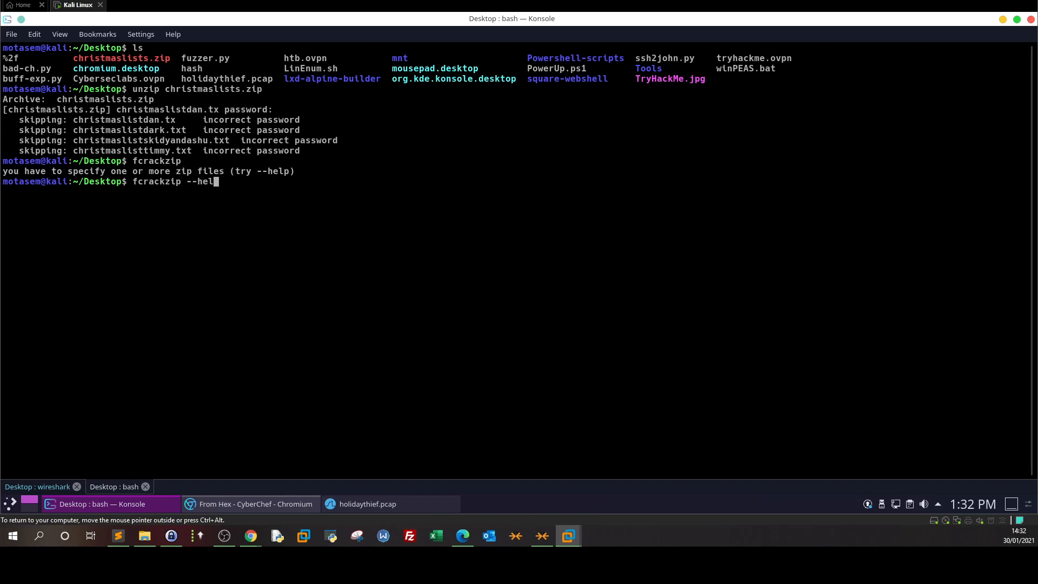
key(Return)
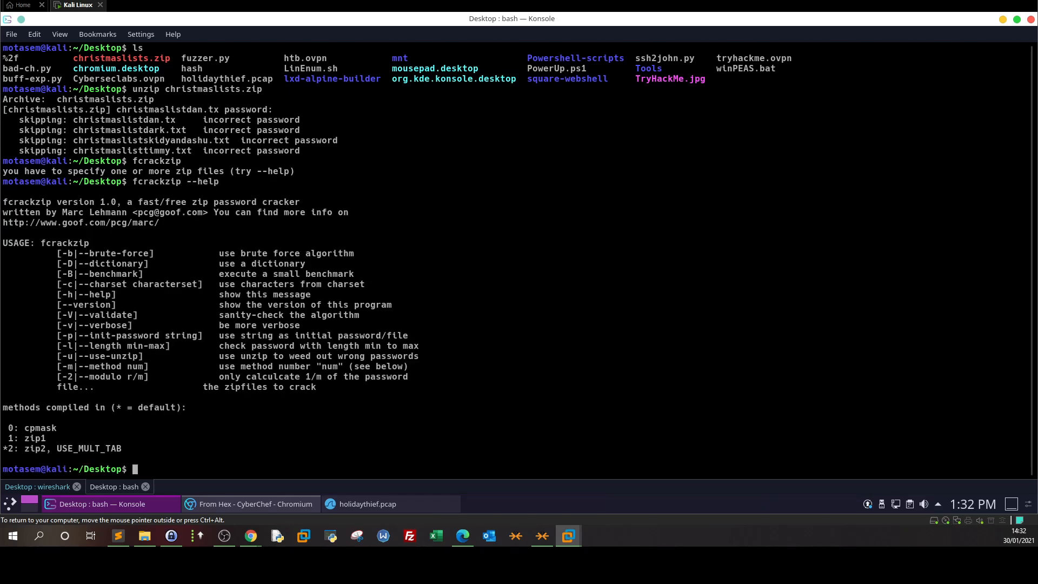
mouse_move(304, 205)
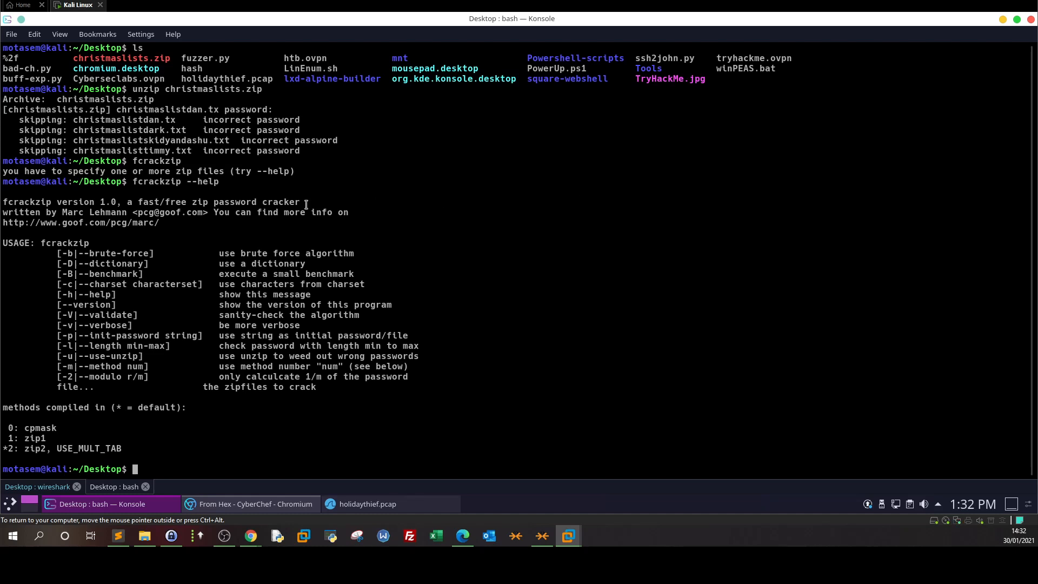
mouse_move(68, 253)
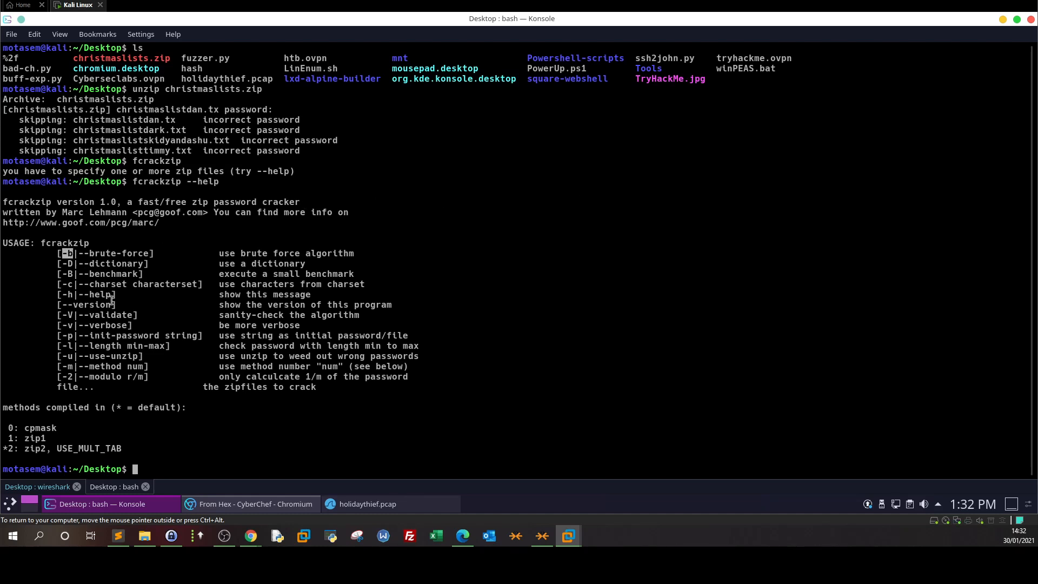
double_click(27, 407)
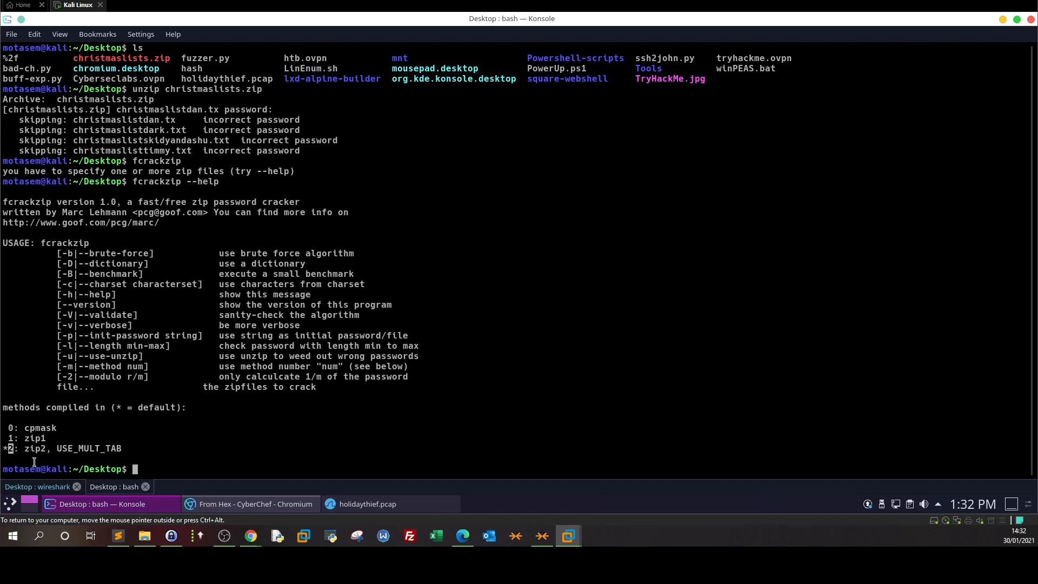
double_click(33, 448)
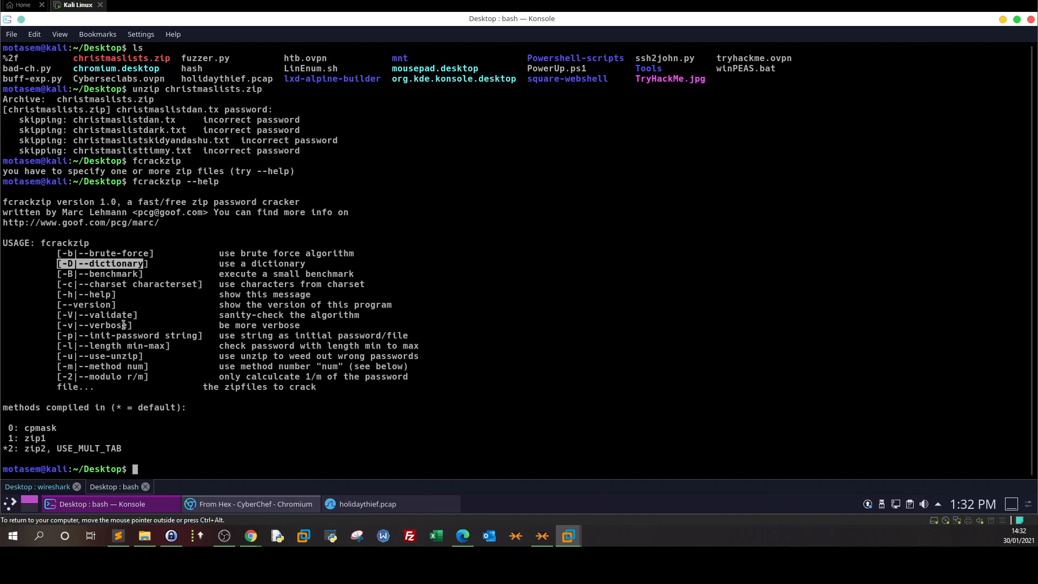
mouse_move(364, 337)
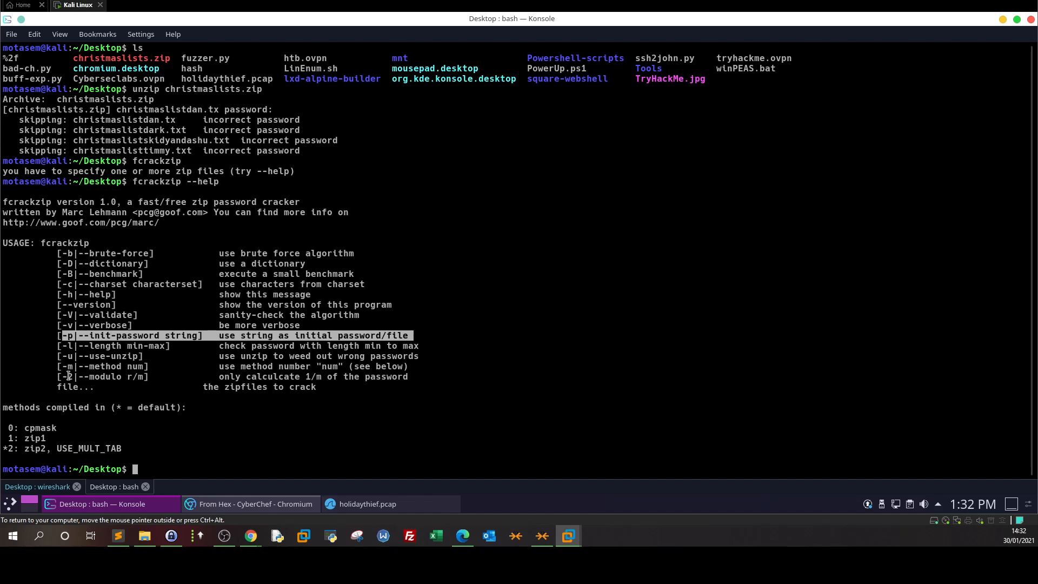
mouse_move(516, 427)
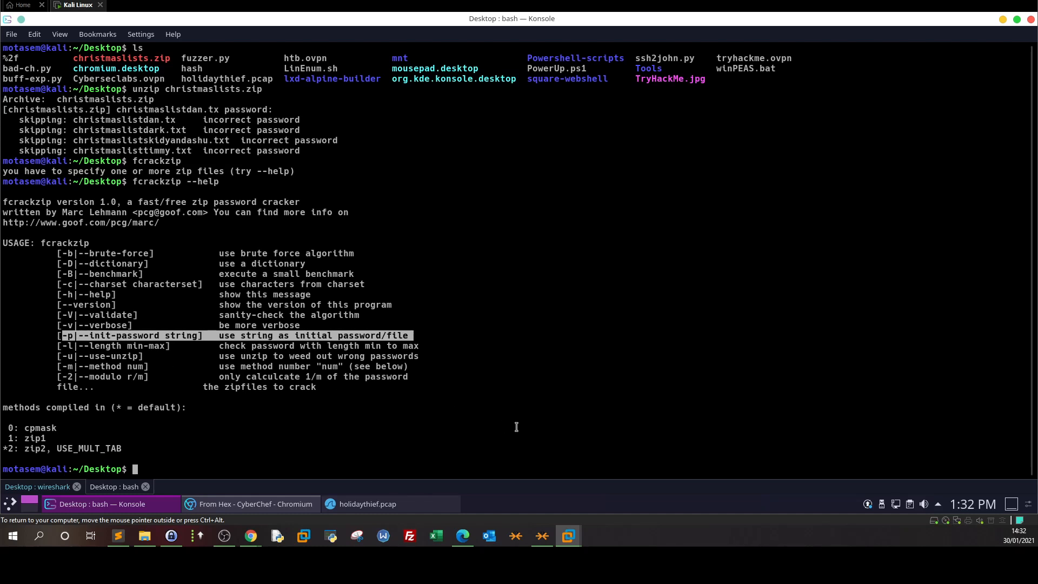
Step: Run fcrackzip -b --method 2 -D -p with rockyou.txt against christmaslists.zip
text(fcra)
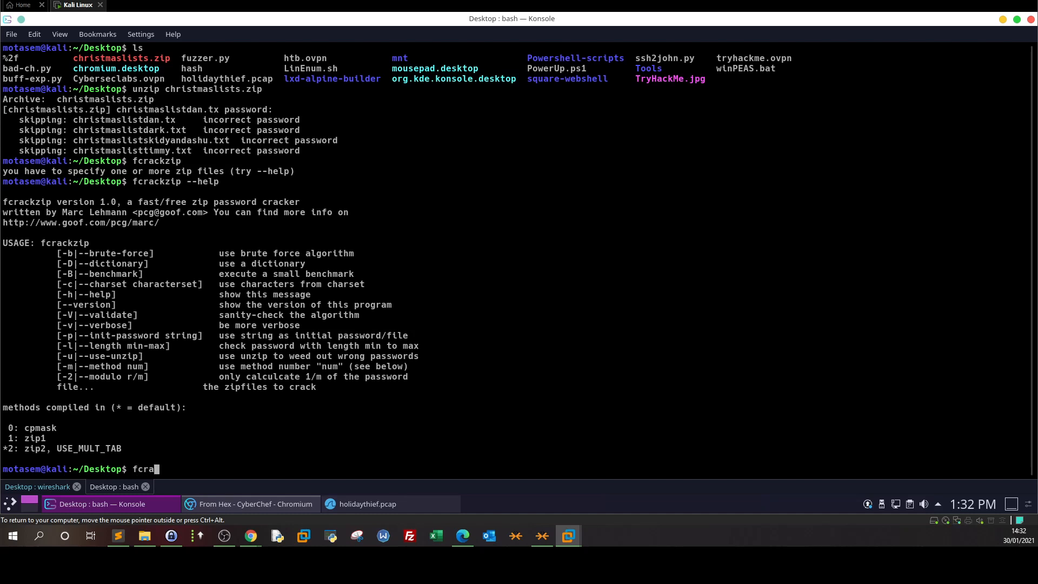
text(ckzi)
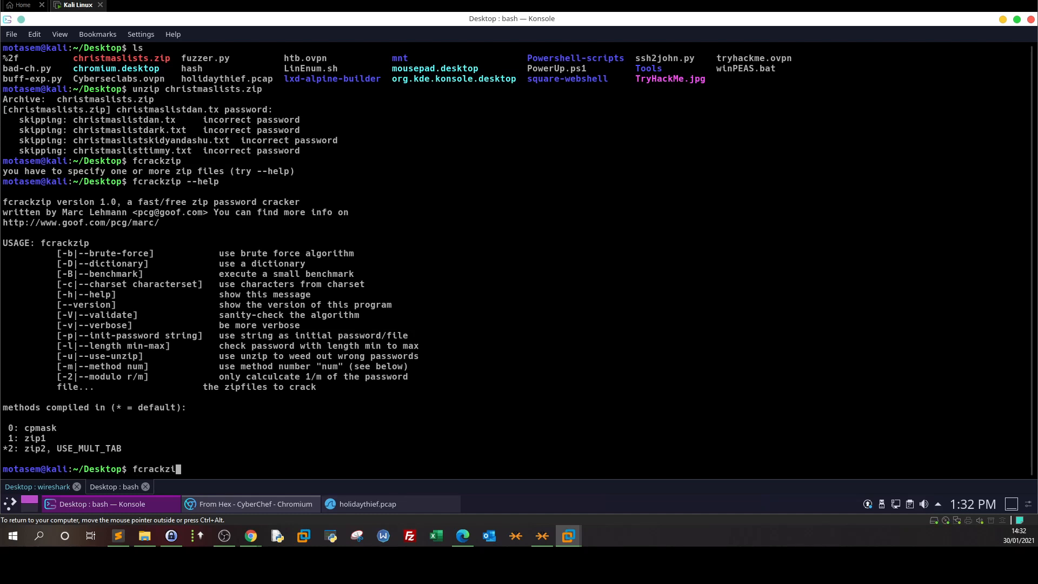
text(-)
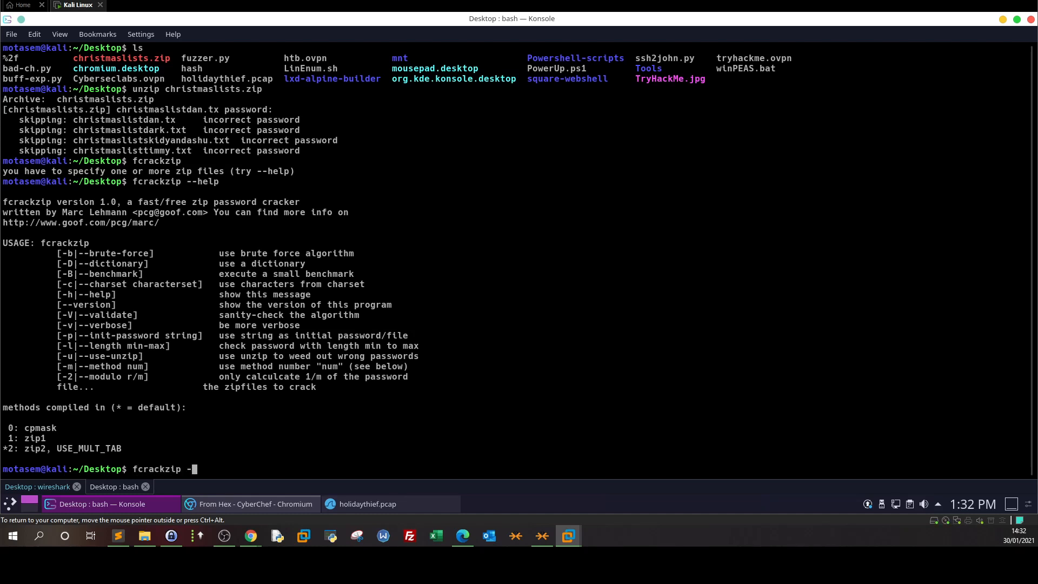
text(b --m)
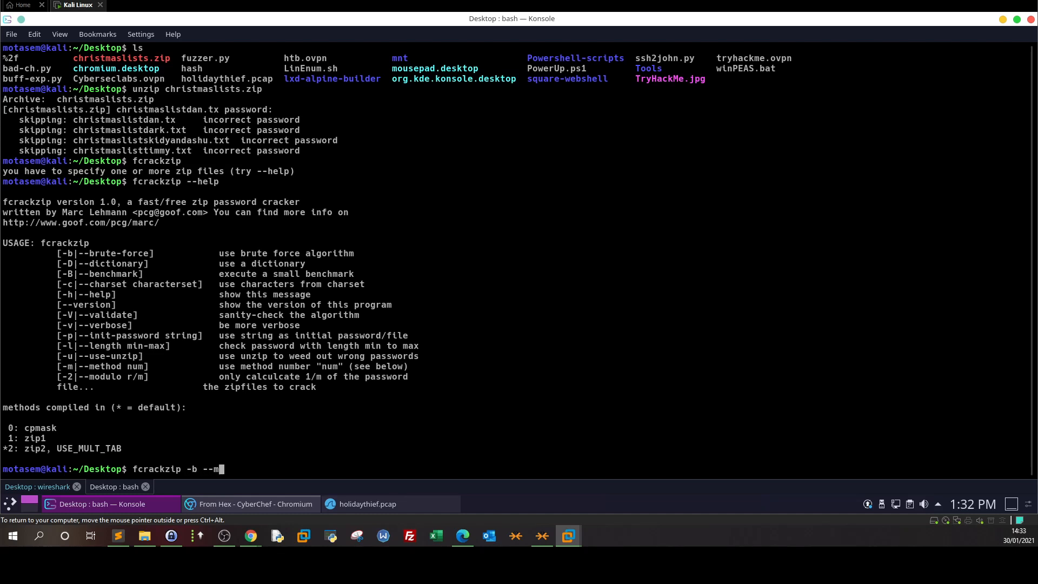
text(etho)
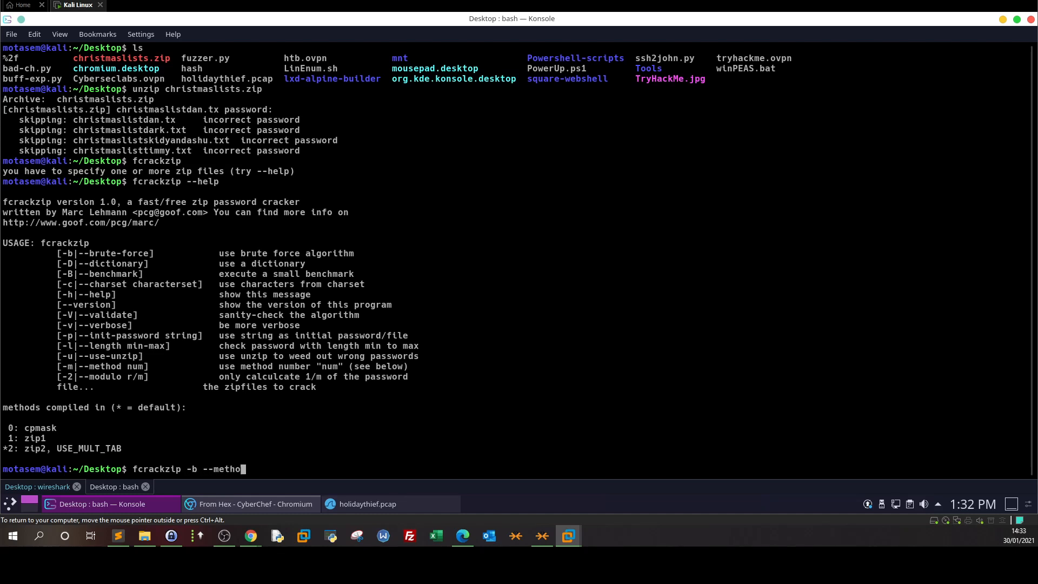
text(d 2 -)
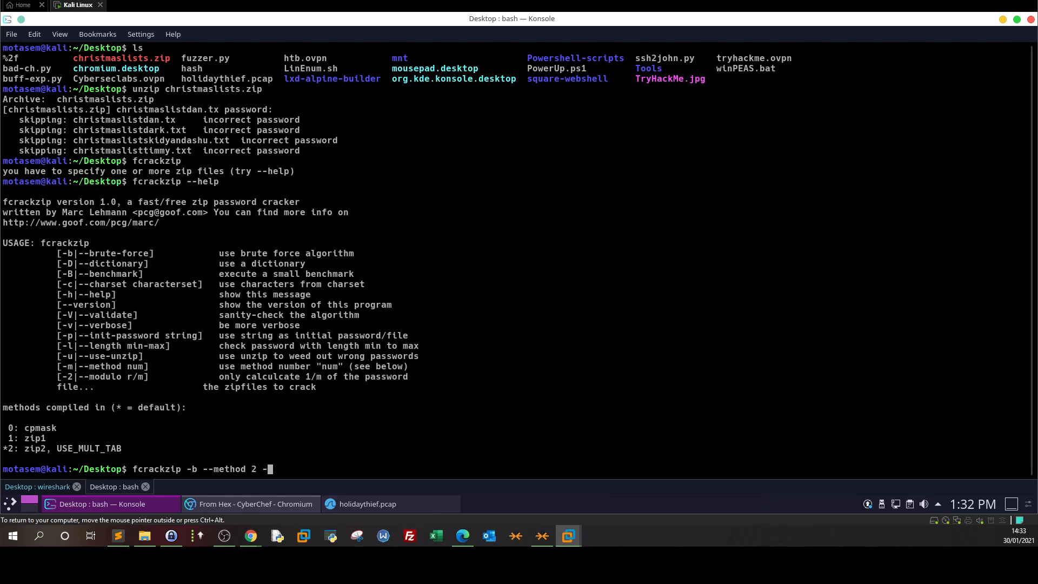
text(D)
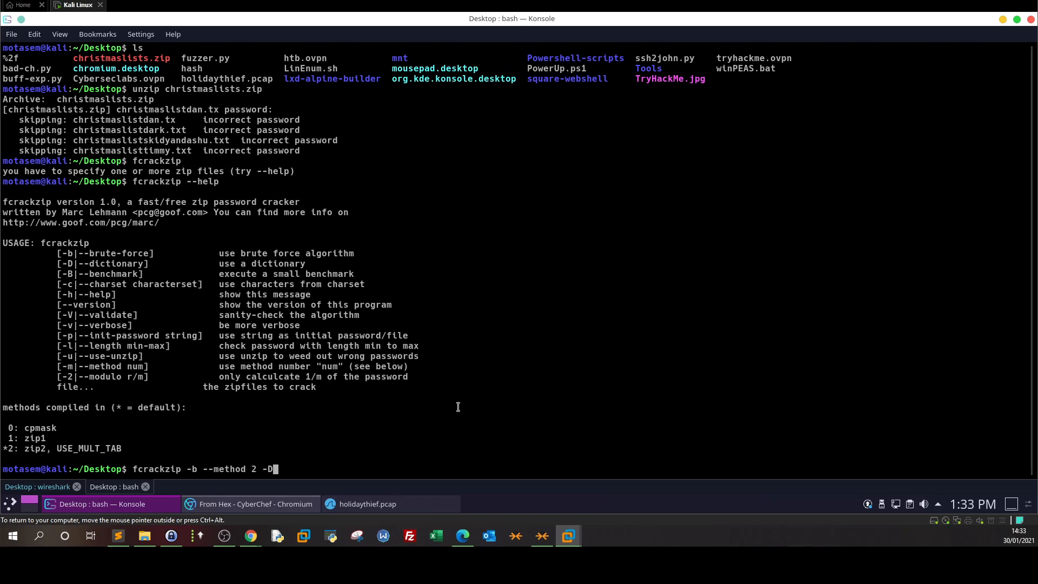
text(-p)
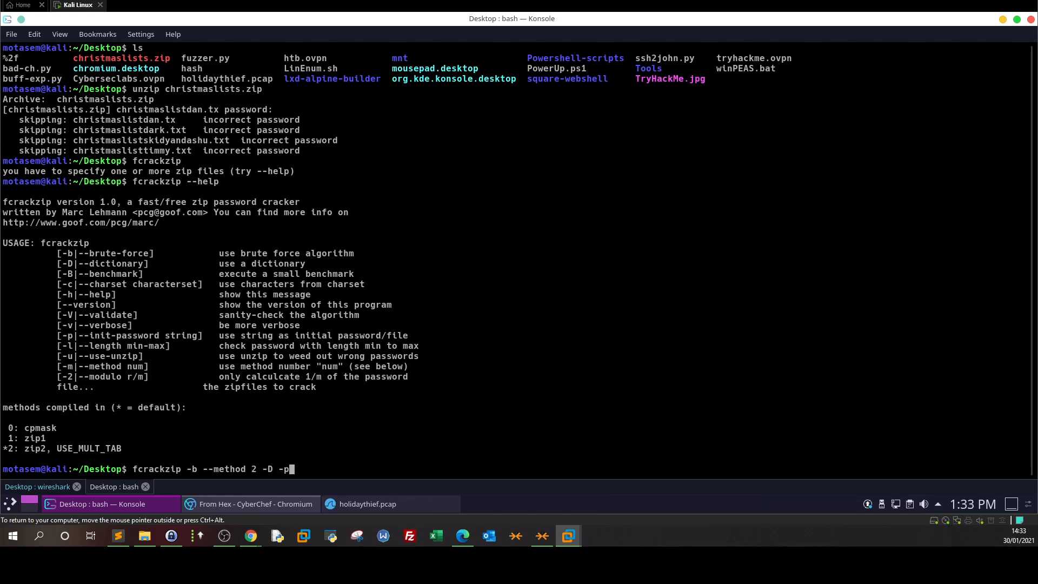
text(/)
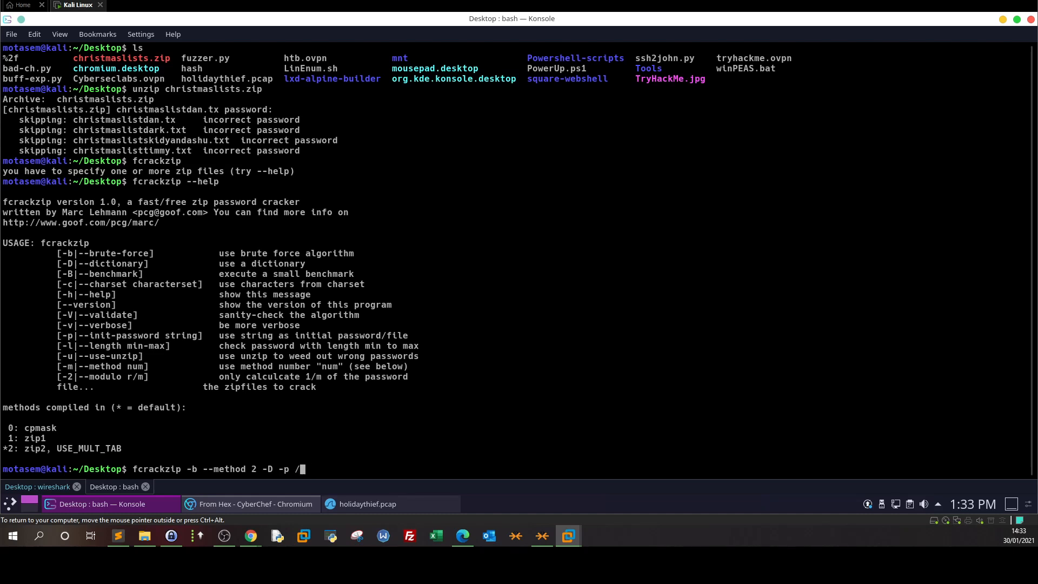
text(usr/share/)
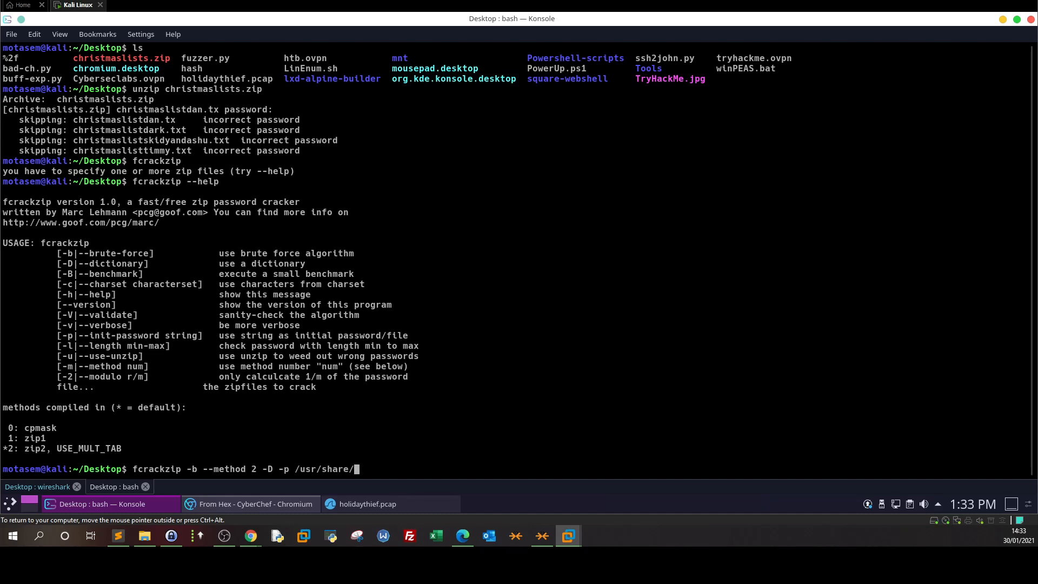
text(wordlists/rock)
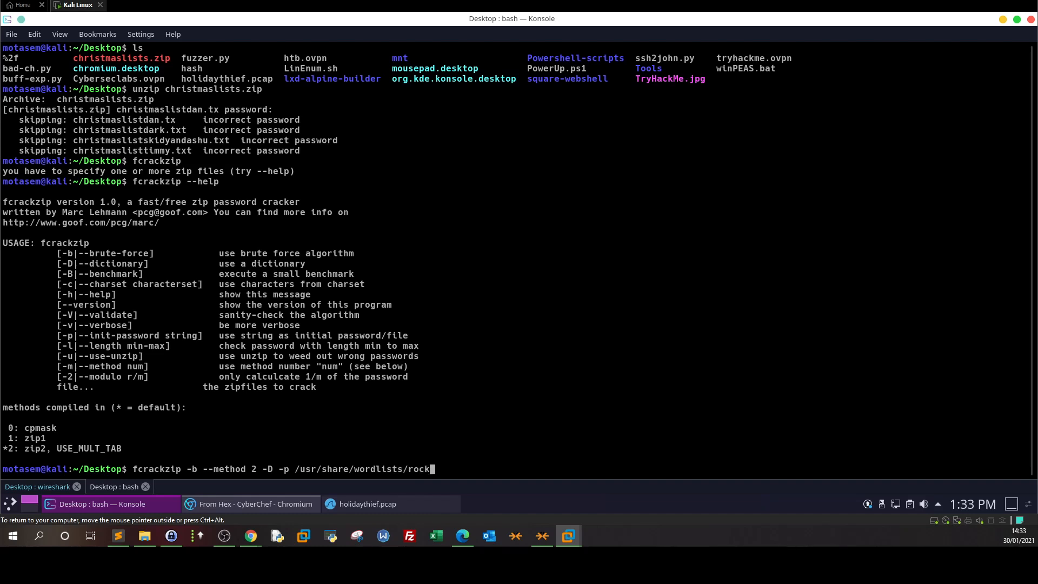
text(you.txt)
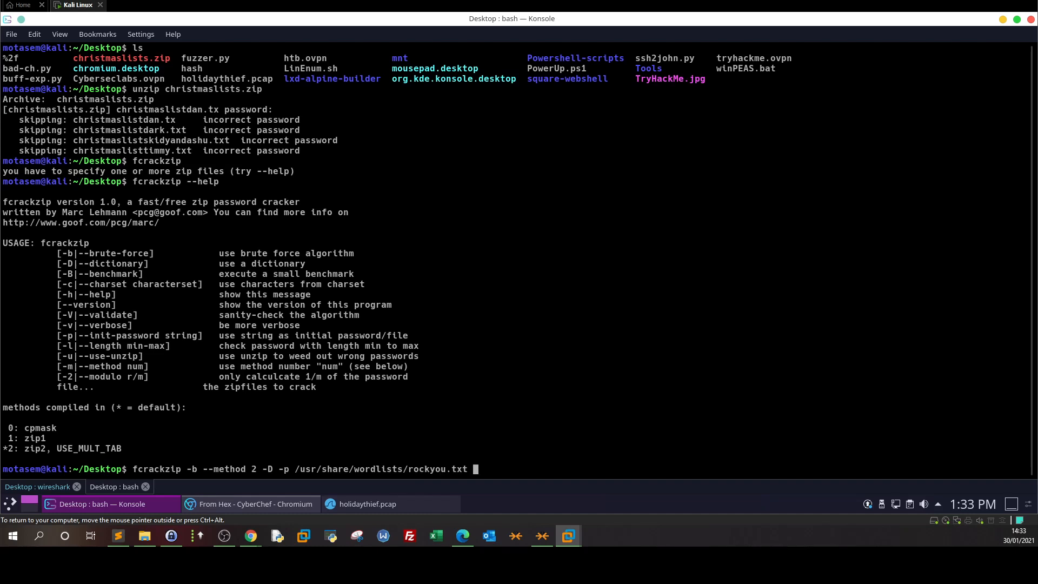
text(chr)
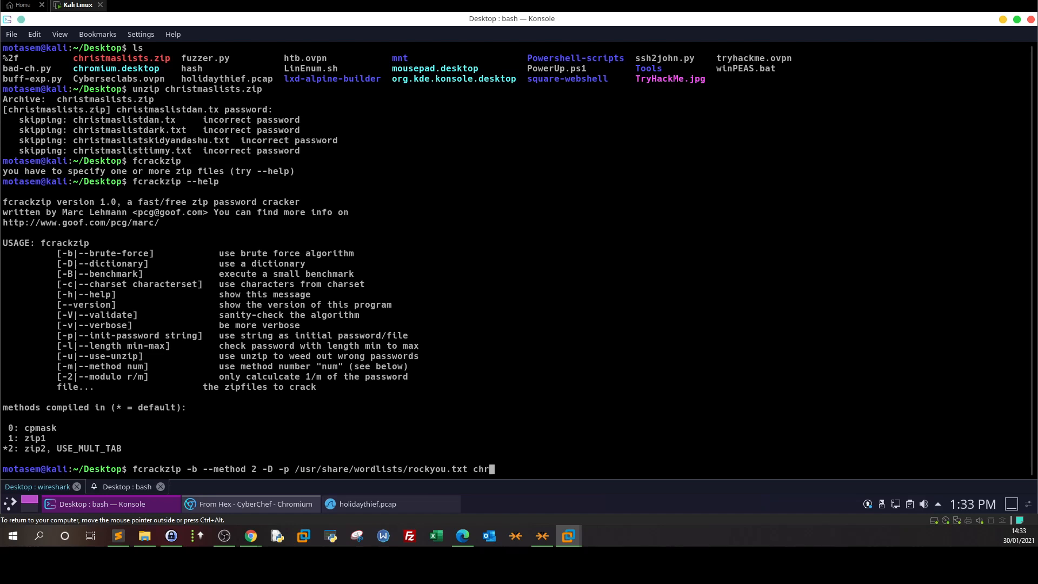
text(i)
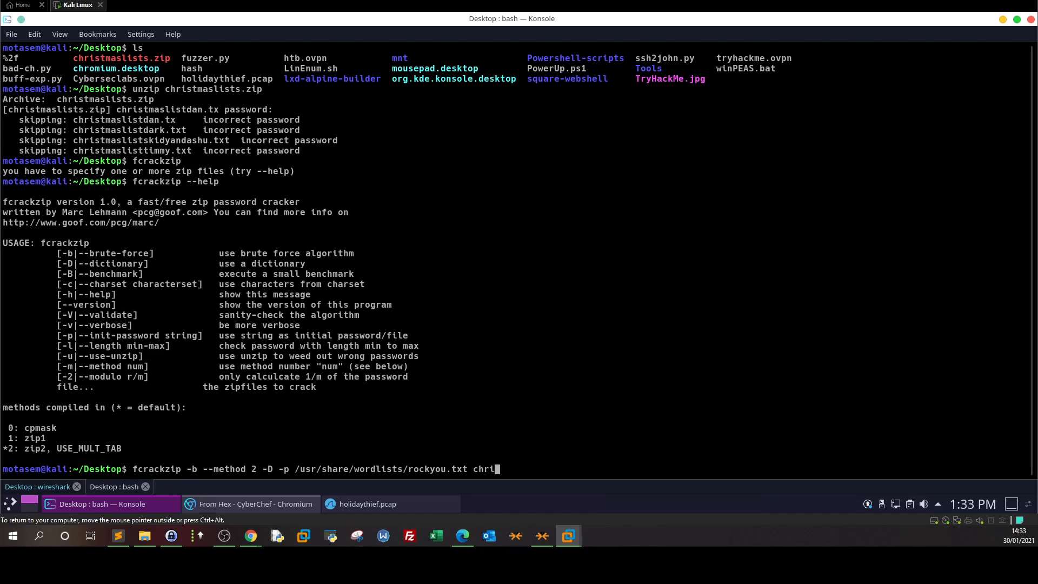
key(Return)
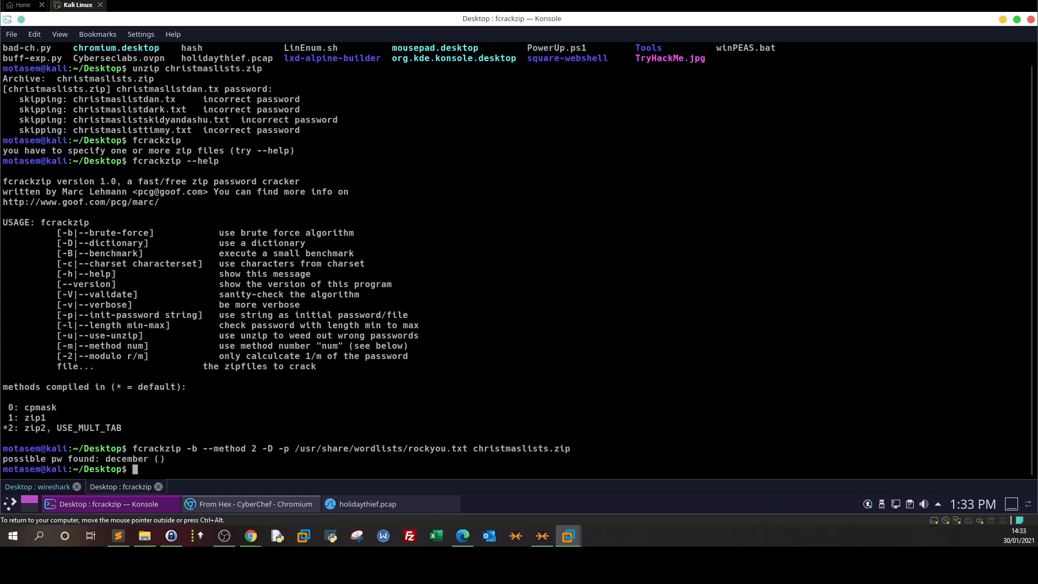
click(119, 487)
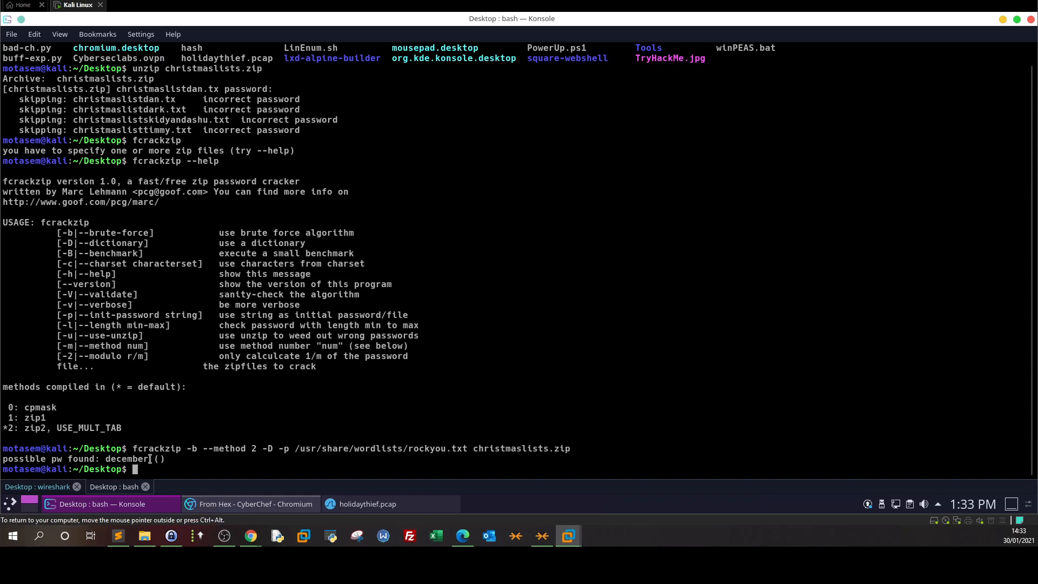
double_click(126, 458)
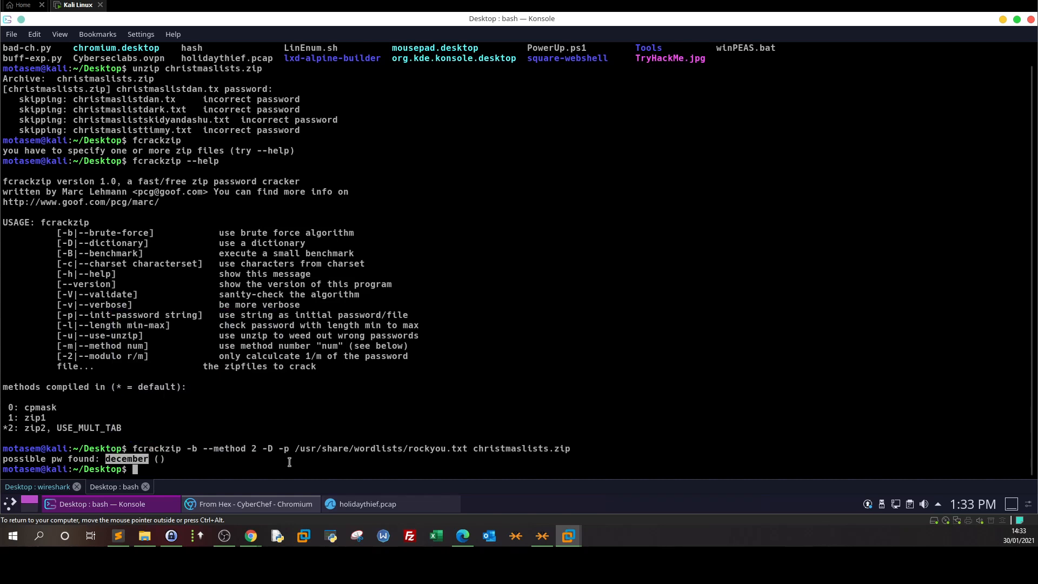
text(fcrackzip)
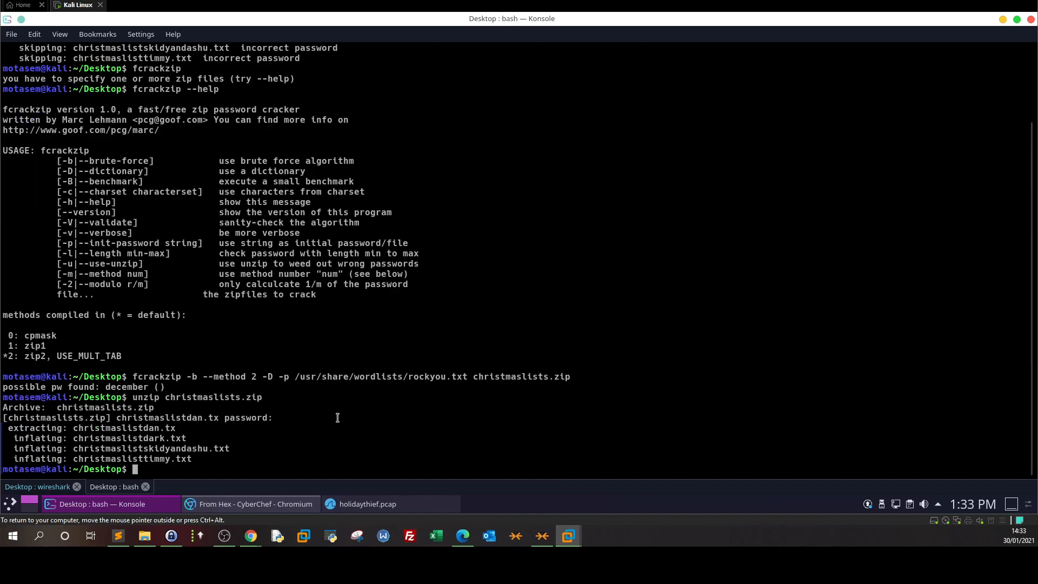
mouse_move(82, 442)
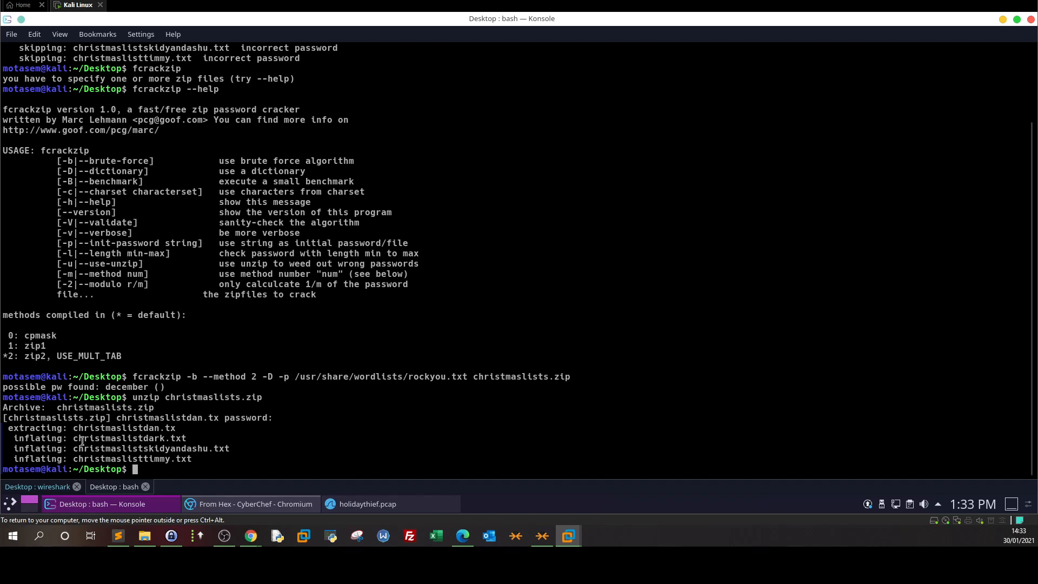
double_click(104, 427)
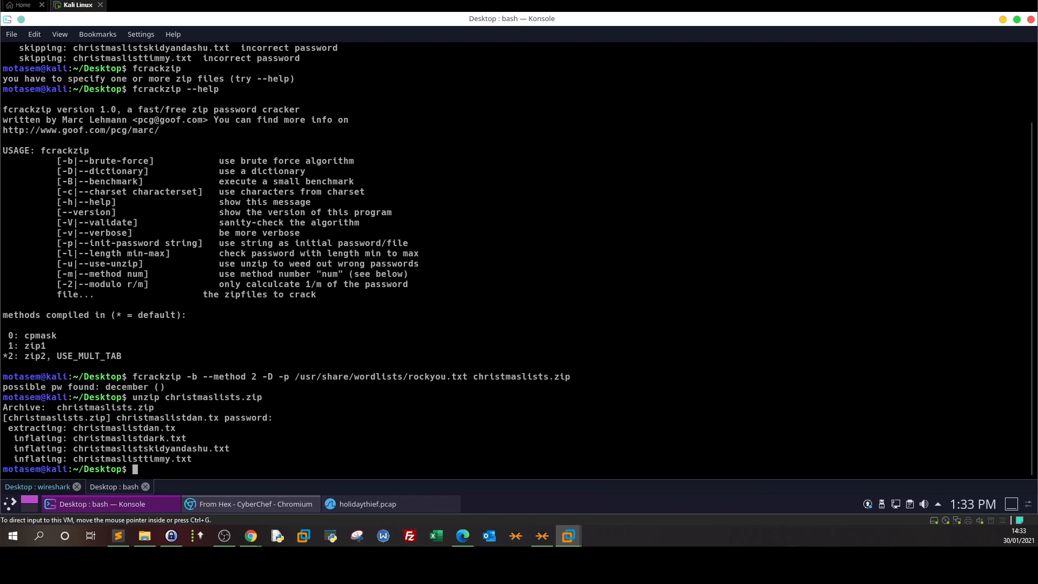
mouse_move(249, 536)
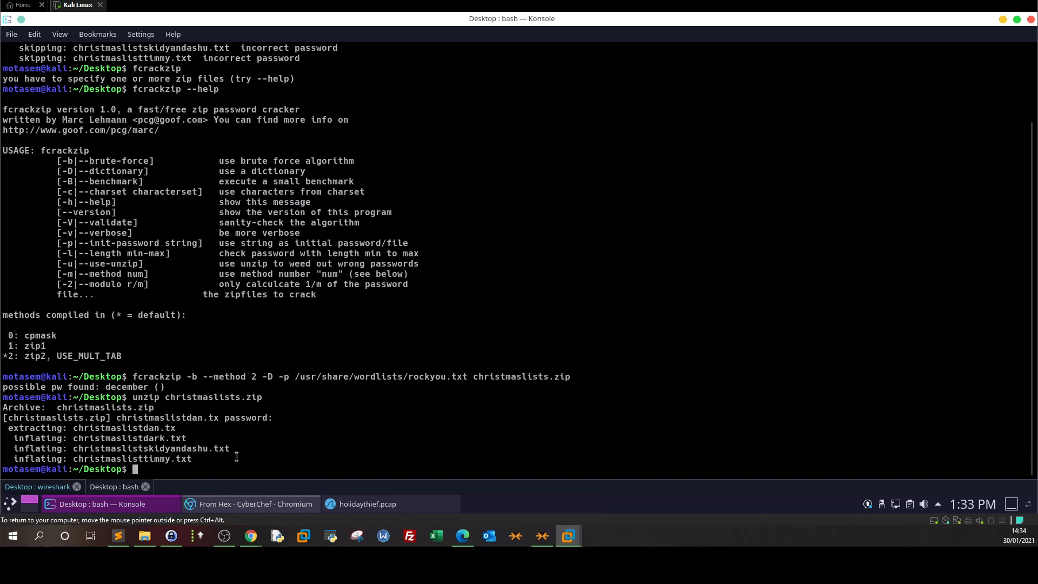
text(cat christmaslist)
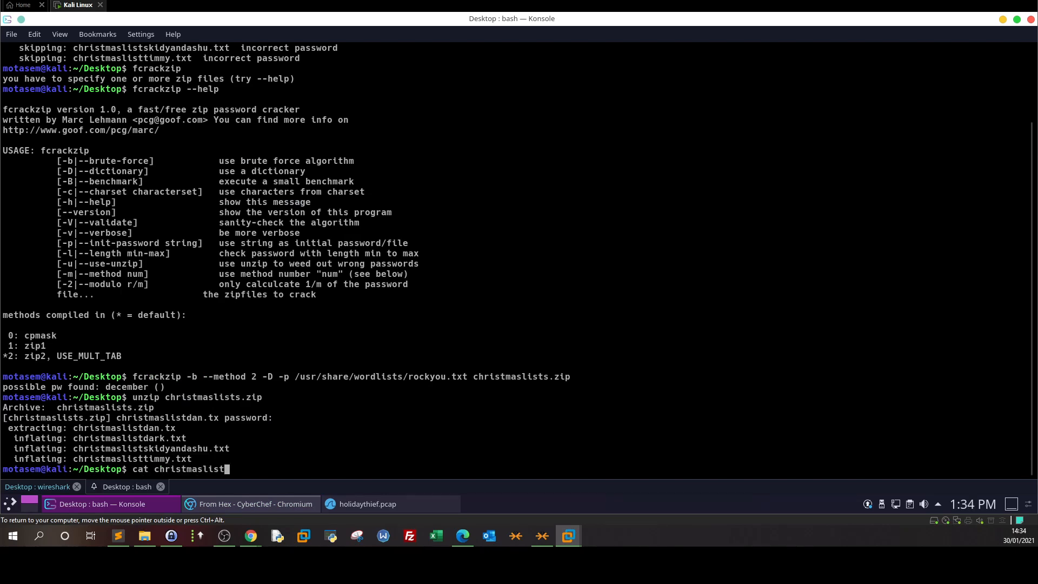
Step: Print christmaslisttimmy.txt and copy Timmy's wish, PenTester
key(Tab)
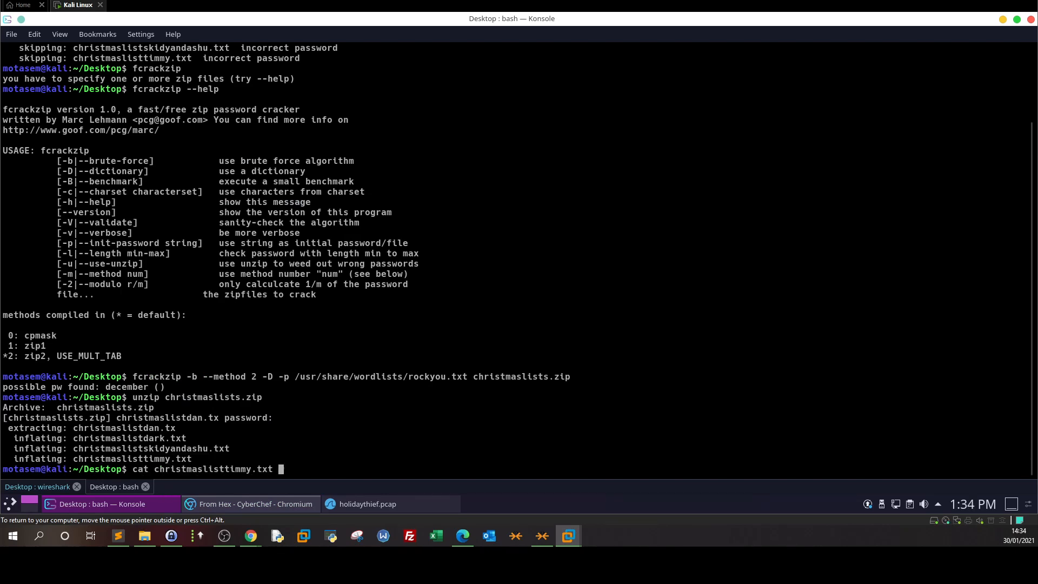
key(Return)
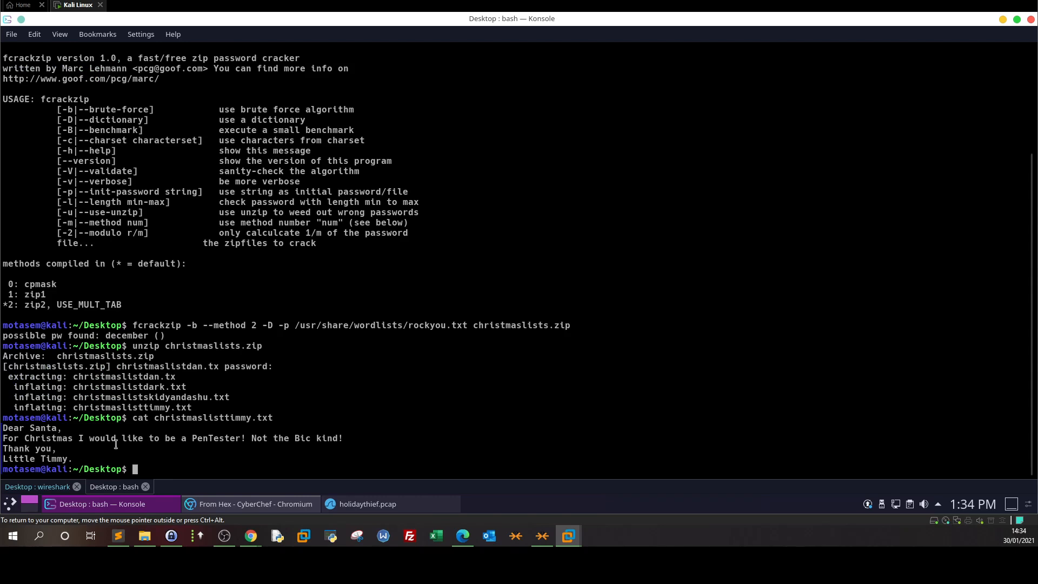
double_click(206, 438)
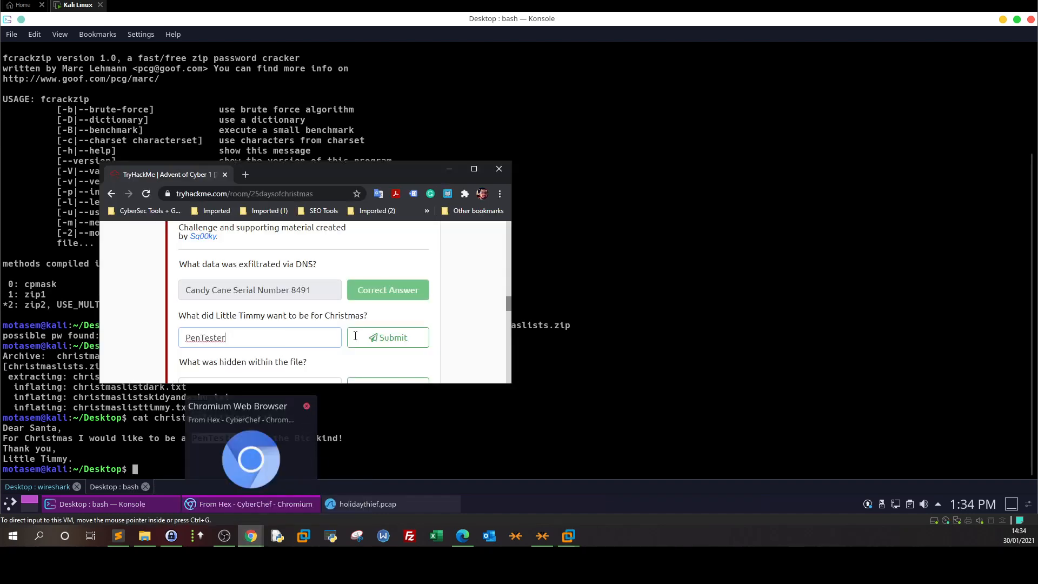
Step: Submit PenTester as Little Timmy's Christmas wish answer
click(387, 337)
text(ls)
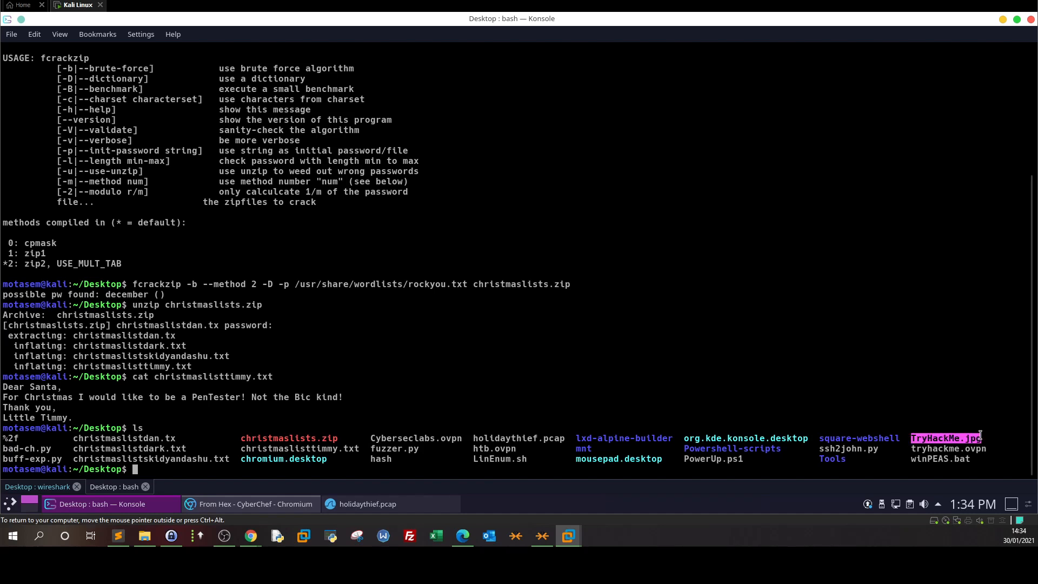
mouse_move(435, 475)
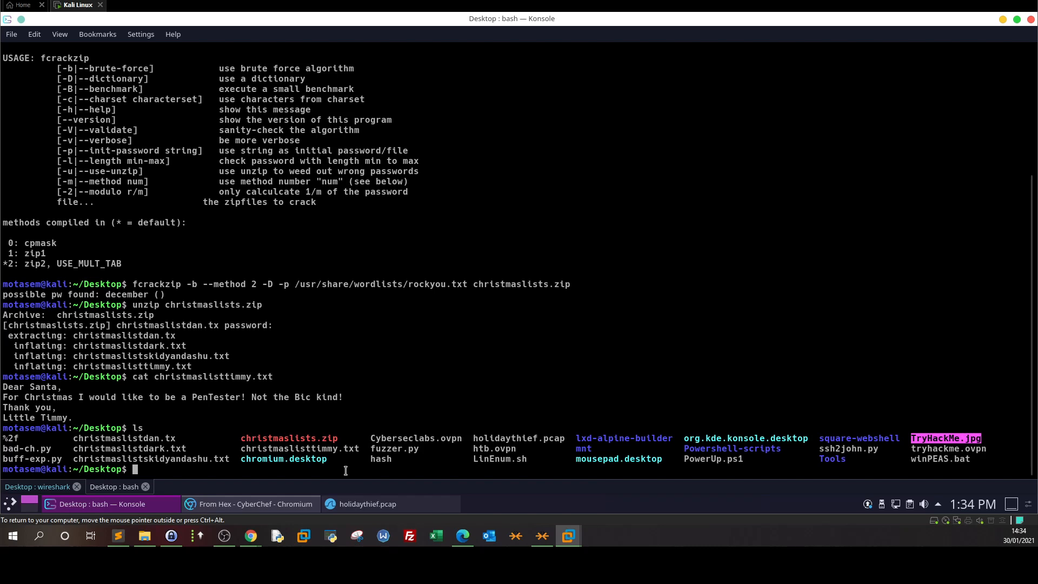
Step: Show steghide's usage help and highlight the -sf stego file option
text(stegh)
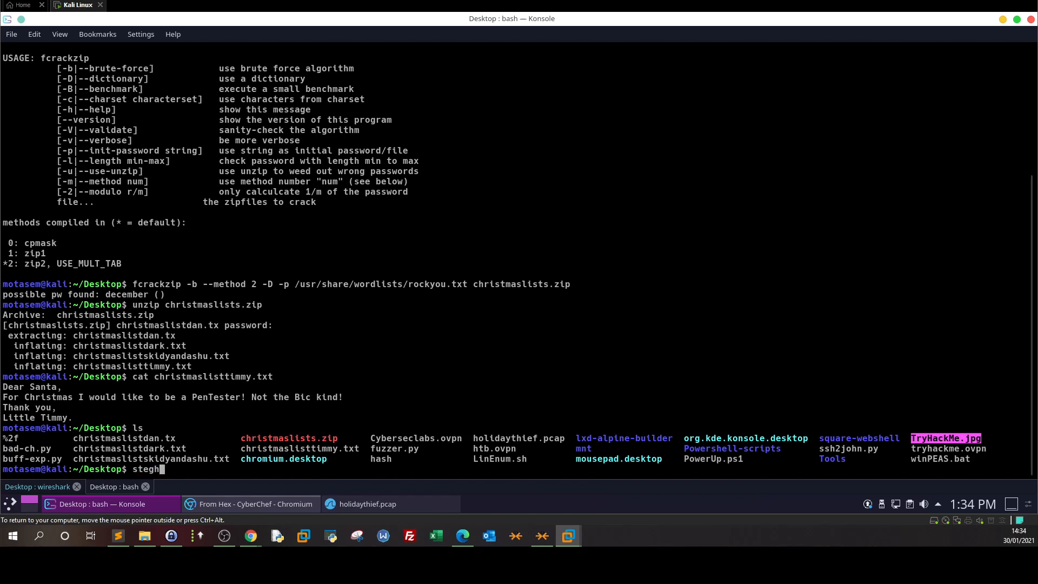
key(Return)
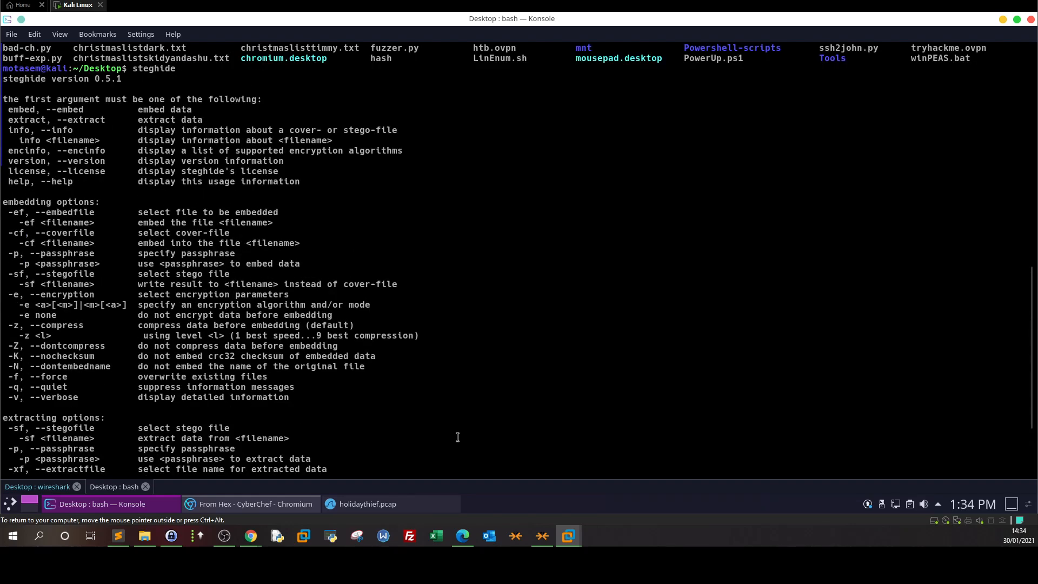
scroll(down, 3)
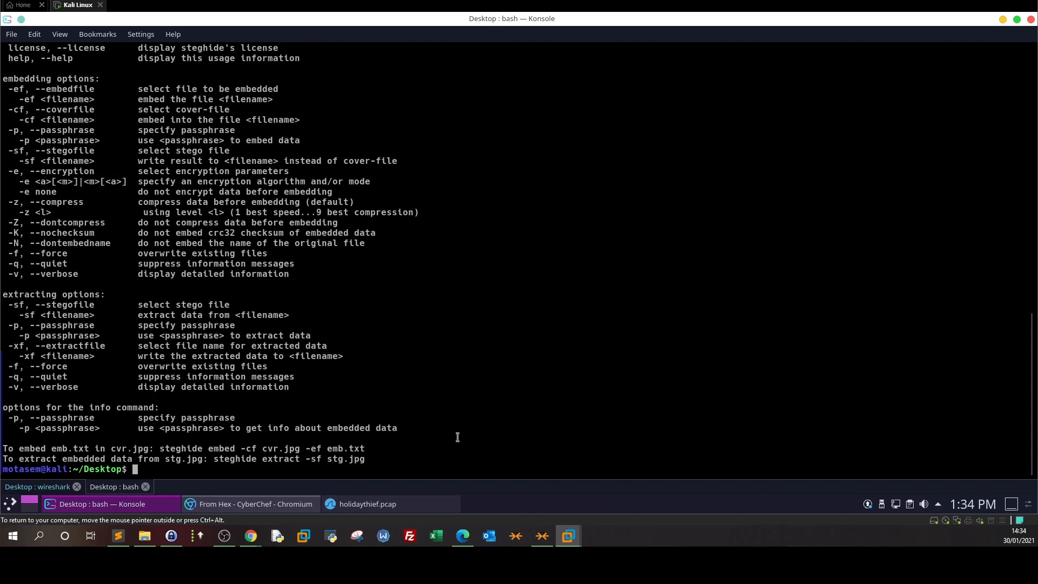
mouse_move(9, 302)
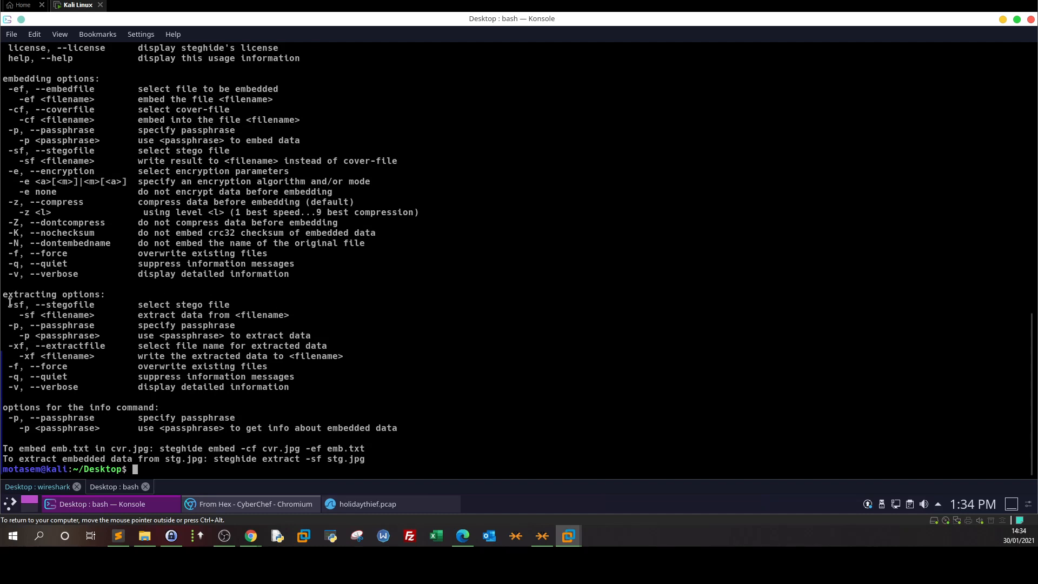
double_click(16, 304)
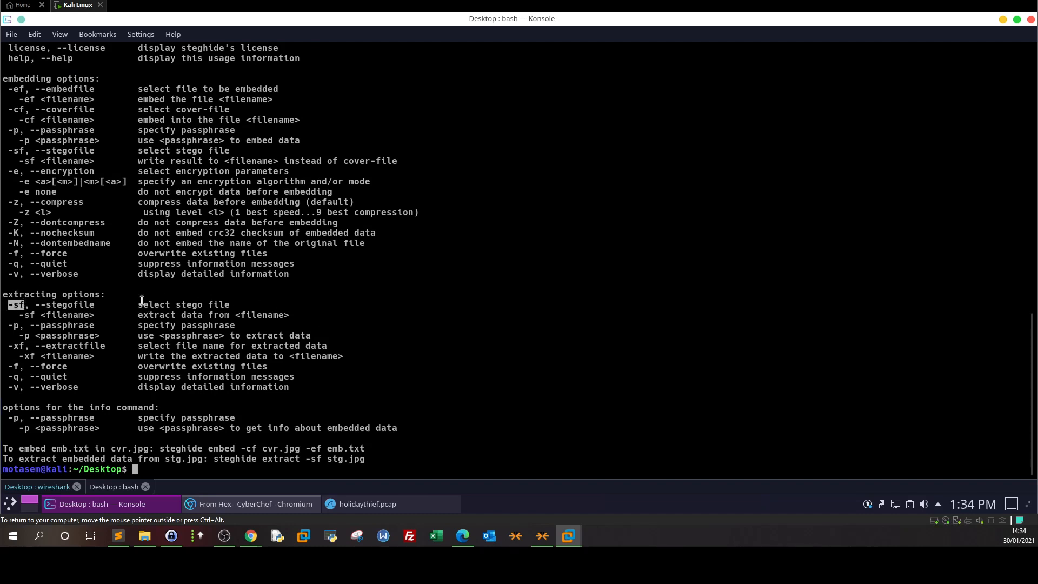
double_click(186, 304)
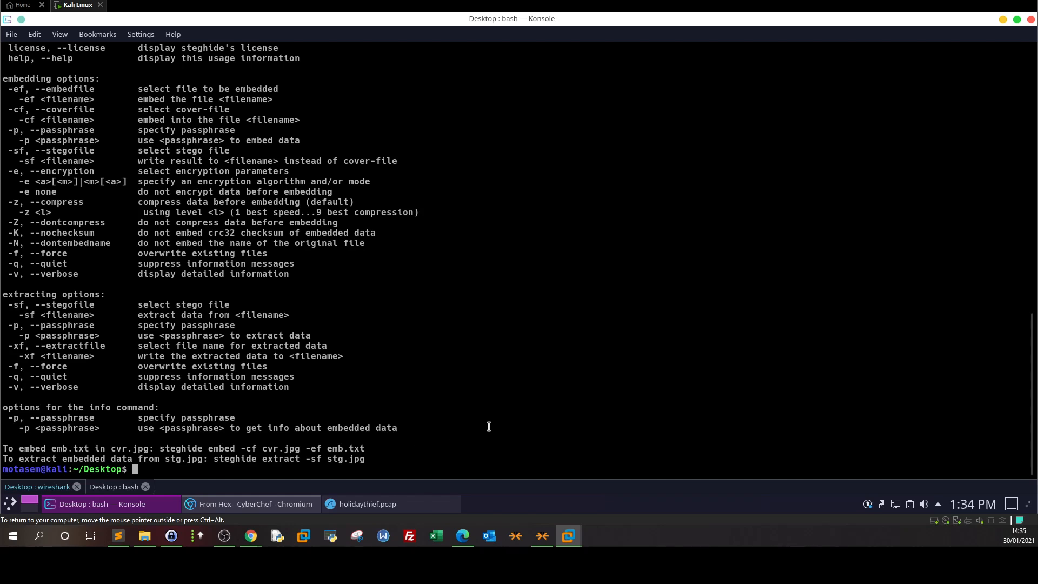
text(steghide extract)
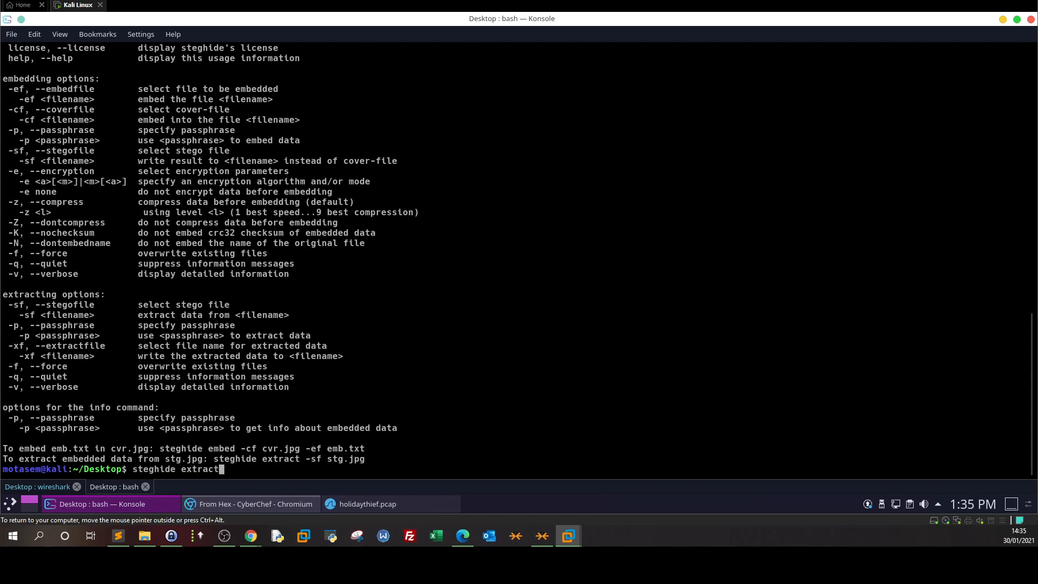
mouse_move(180, 391)
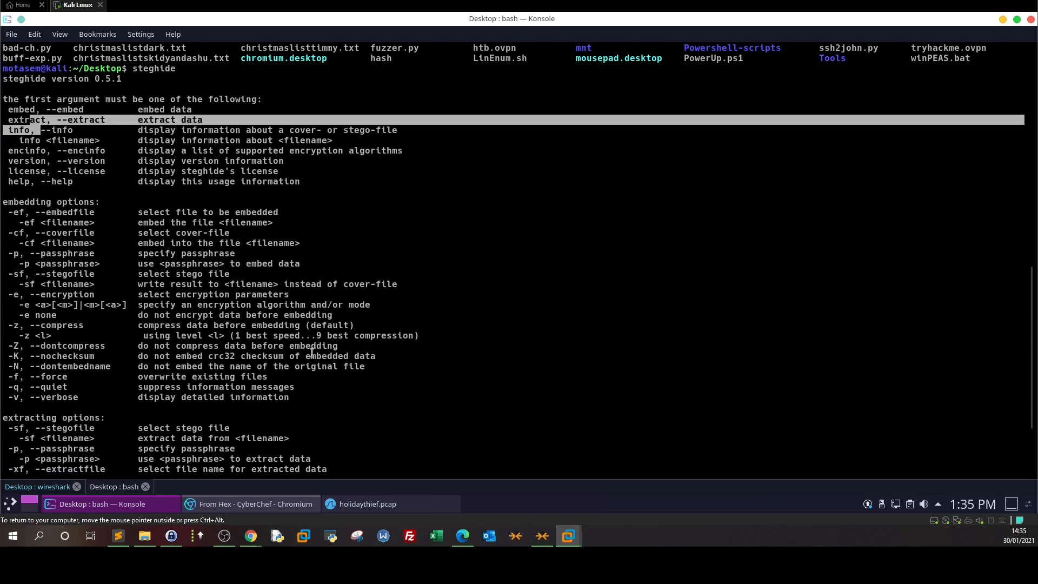
Step: Run steghide extract -sf TryHackMe.jpg
text(steghide extract)
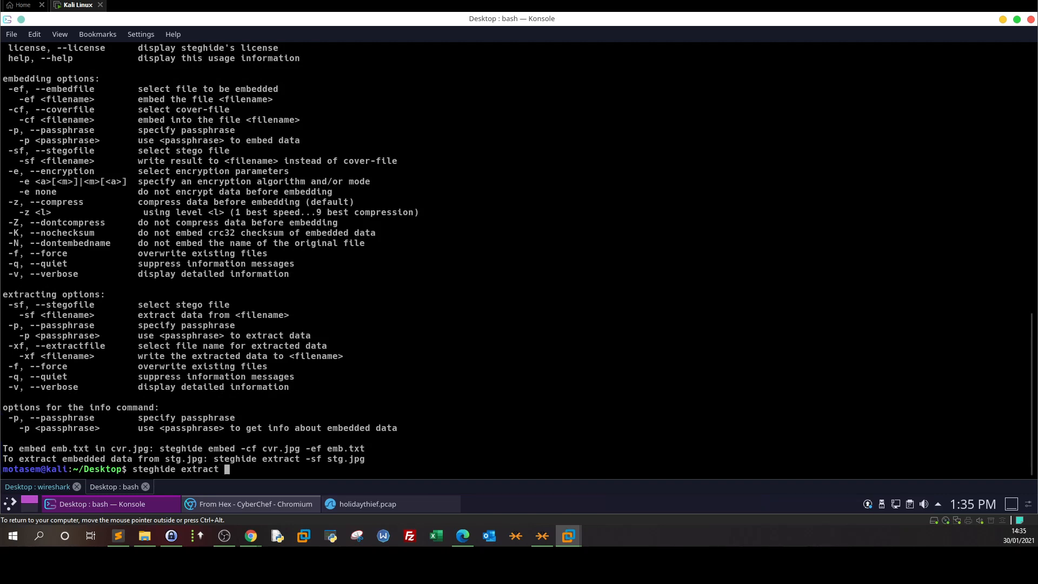
text(-sf)
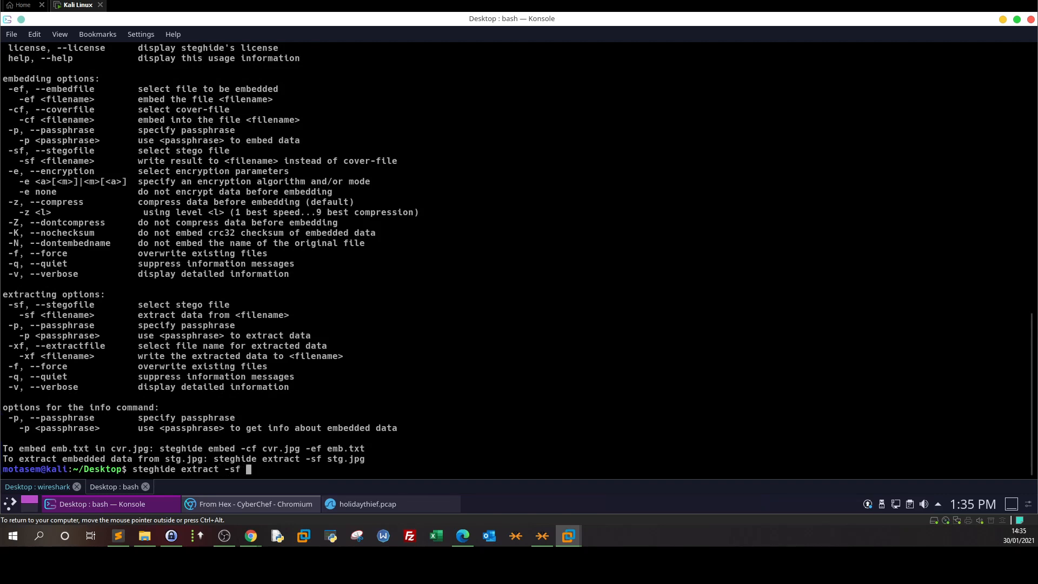
text(Tr)
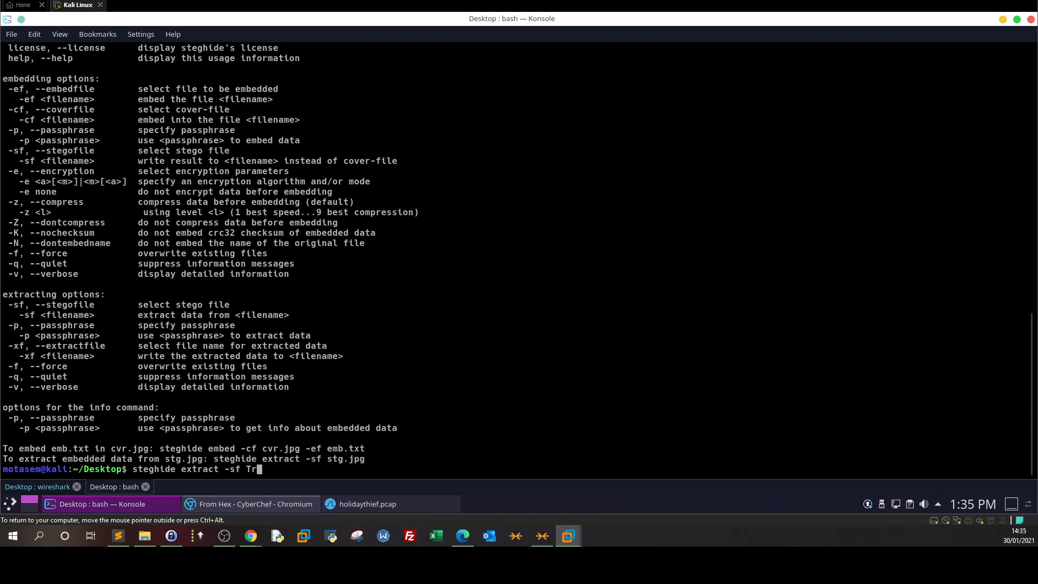
key(Return)
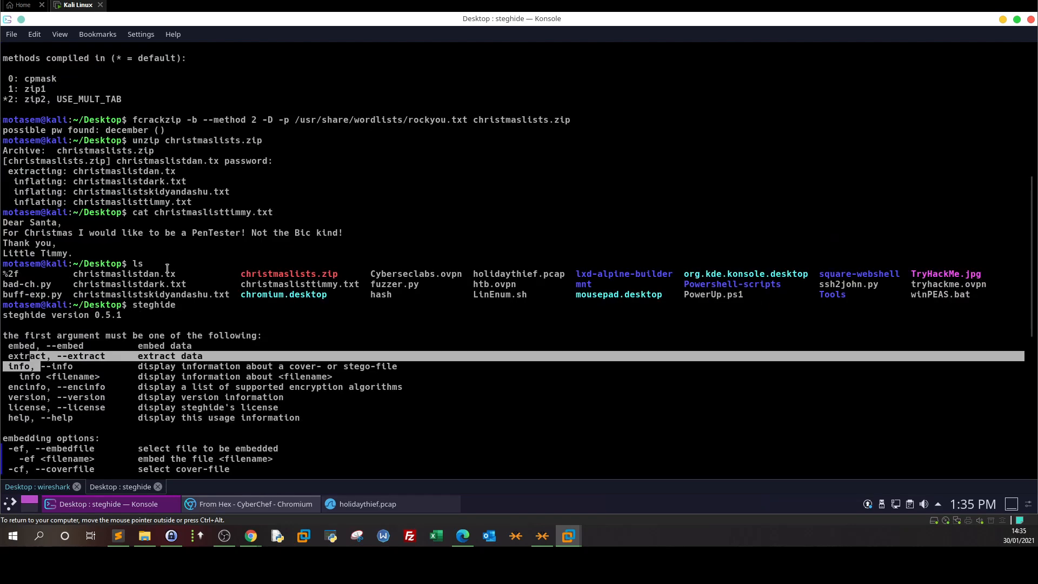
double_click(120, 130)
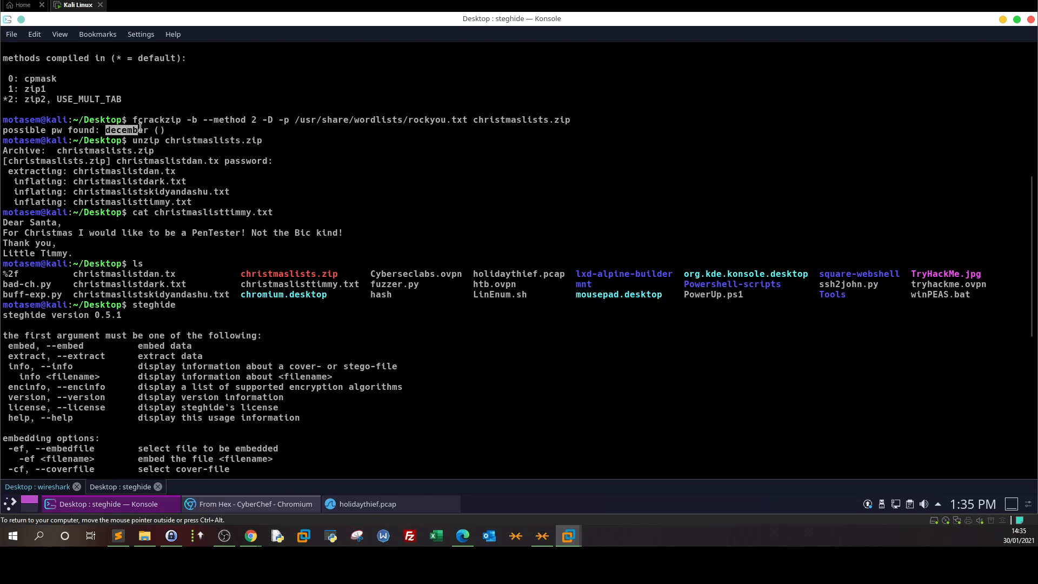
scroll(down, 3)
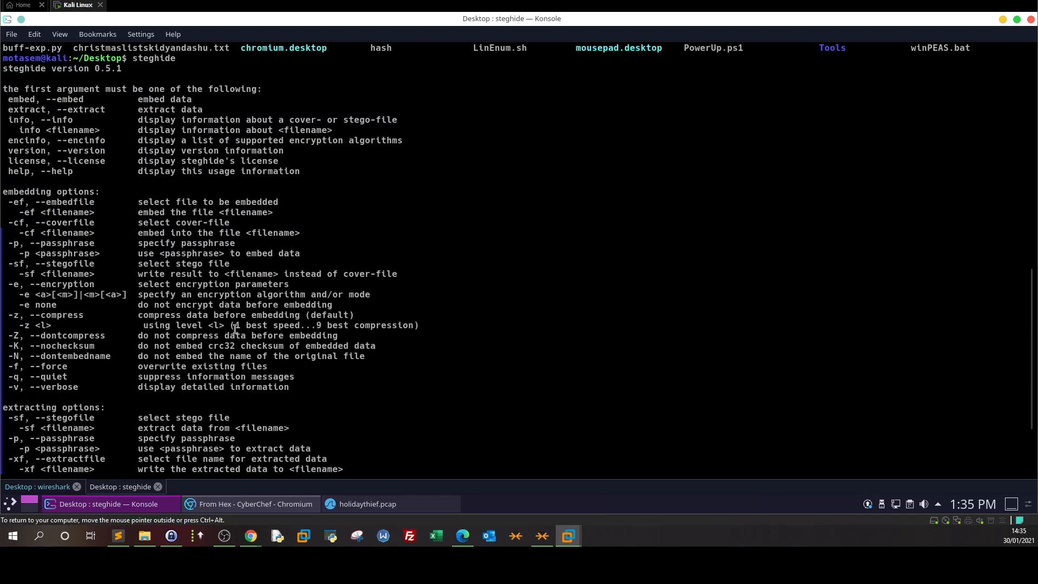
right_click(530, 297)
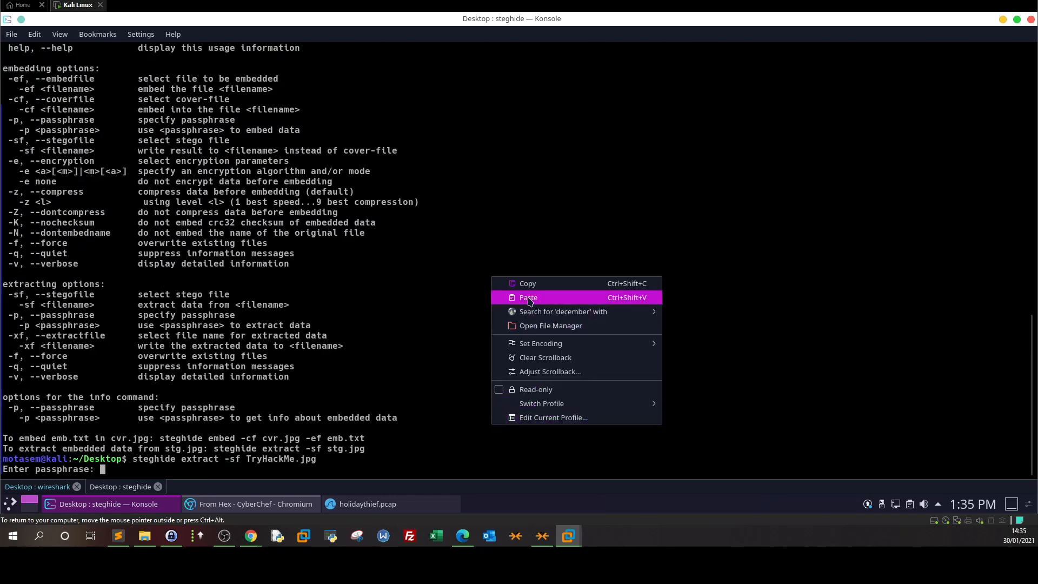
click(528, 297)
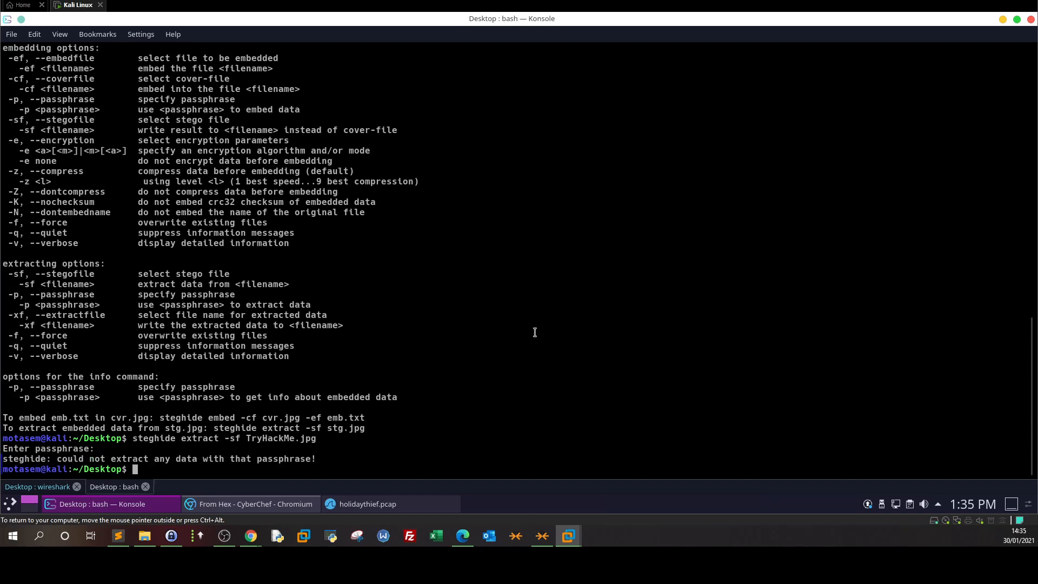
mouse_move(139, 469)
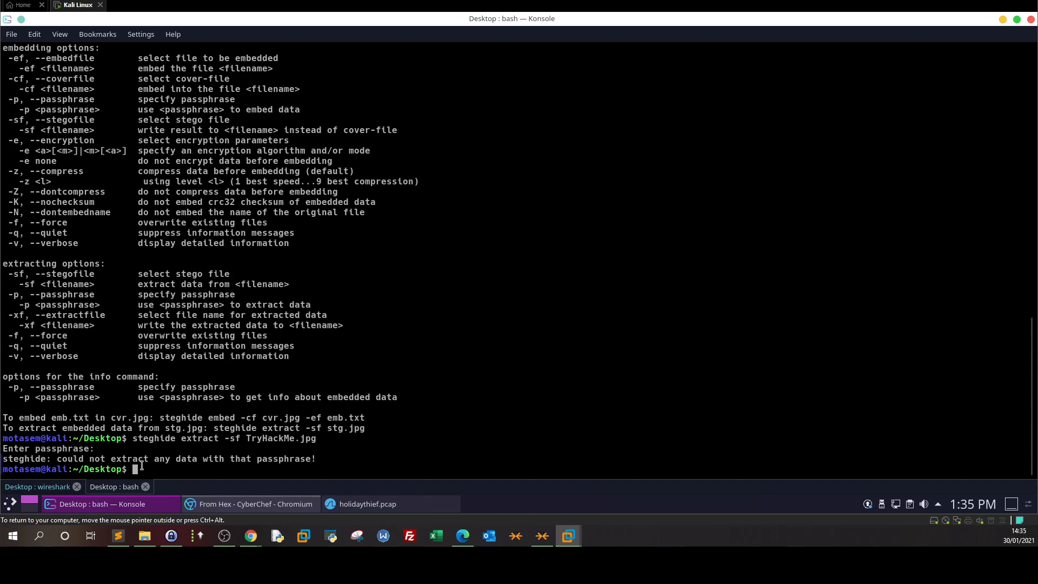
key(Return)
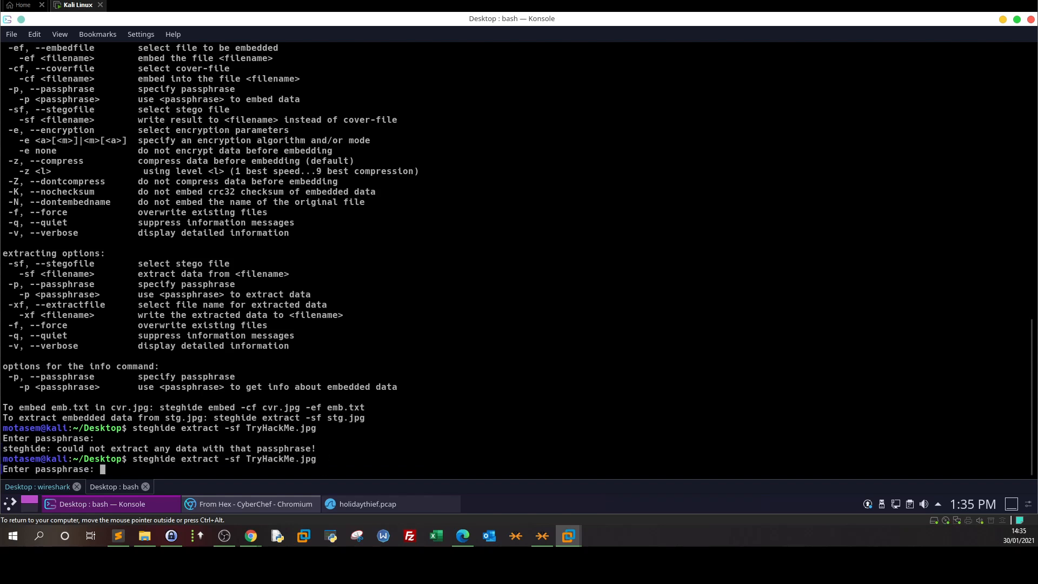
key(Return)
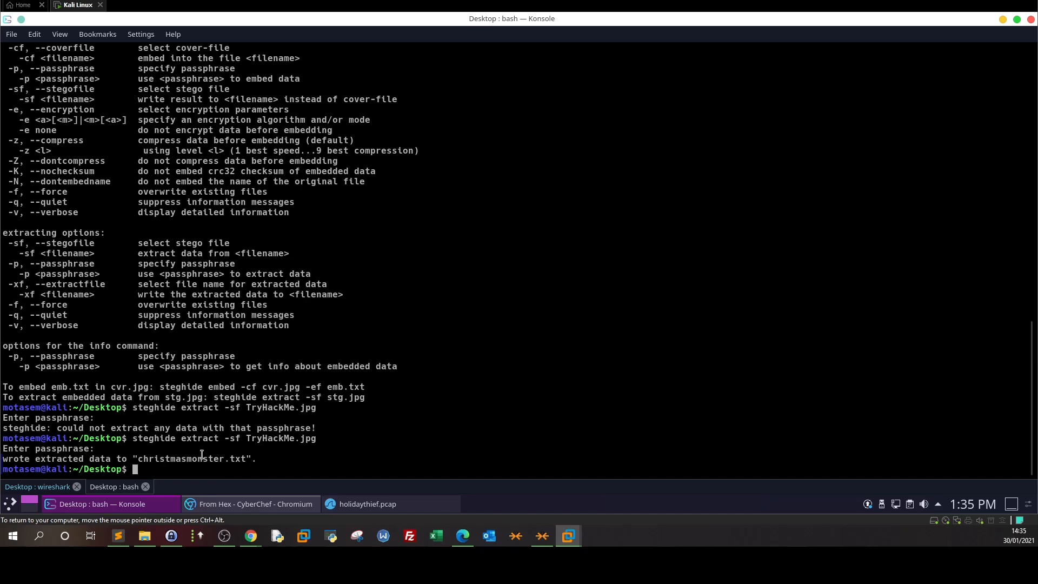
Step: Print christmasmonster.txt and highlight the ARPAWOCKY title above RFC527
text(cat christmas)
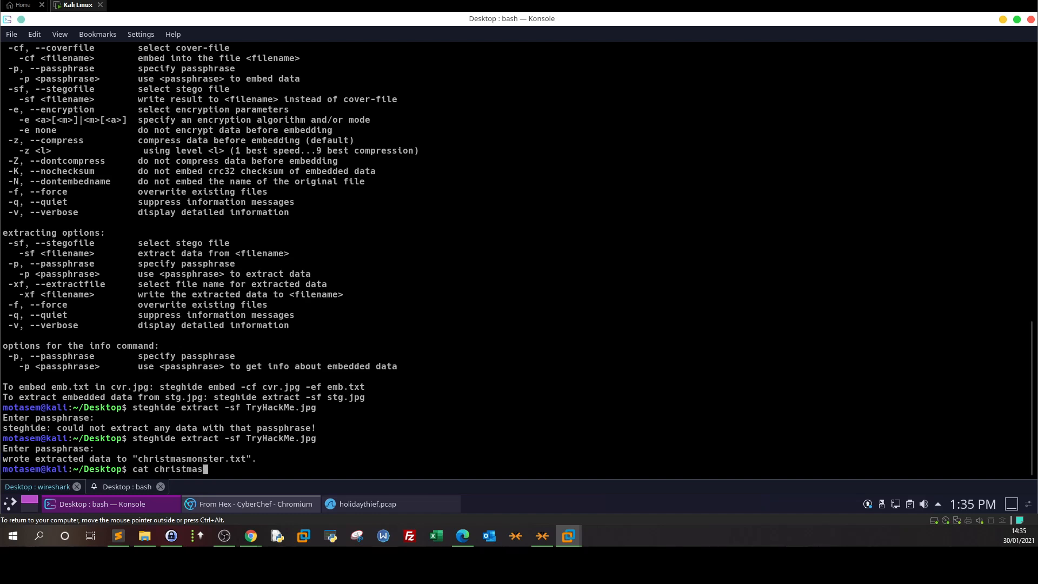
key(Return)
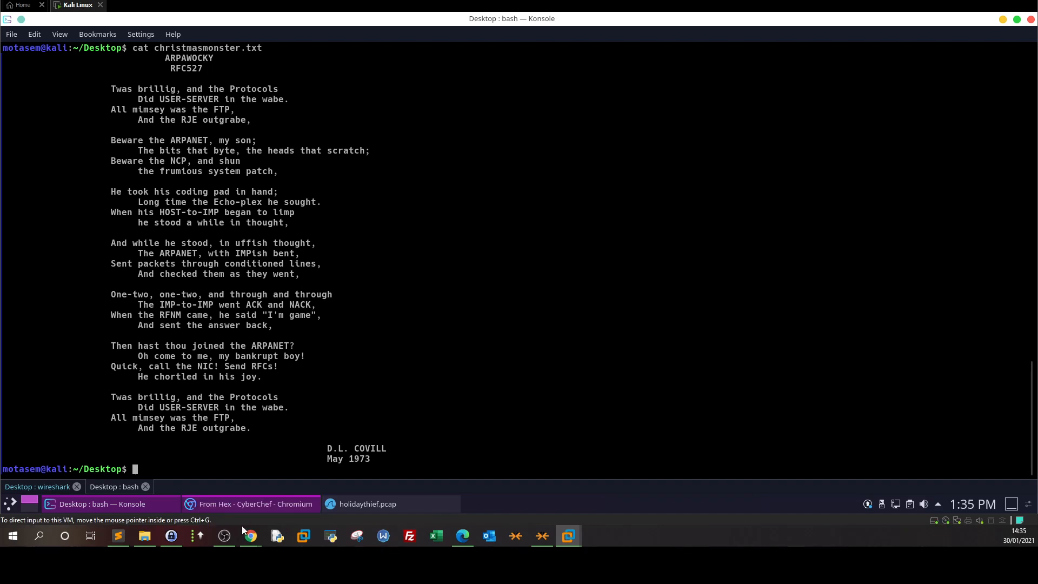
click(250, 535)
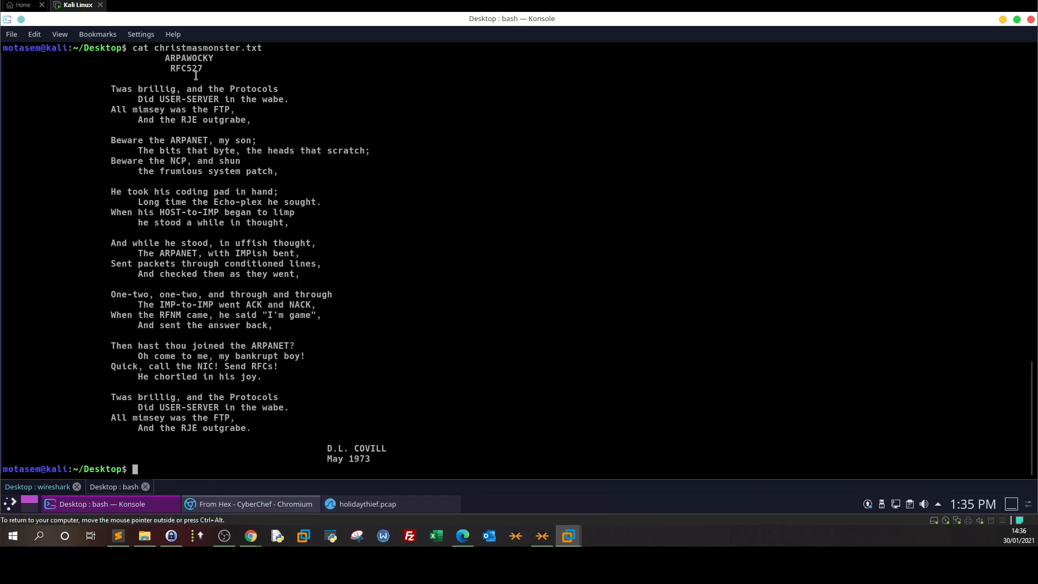
mouse_move(184, 99)
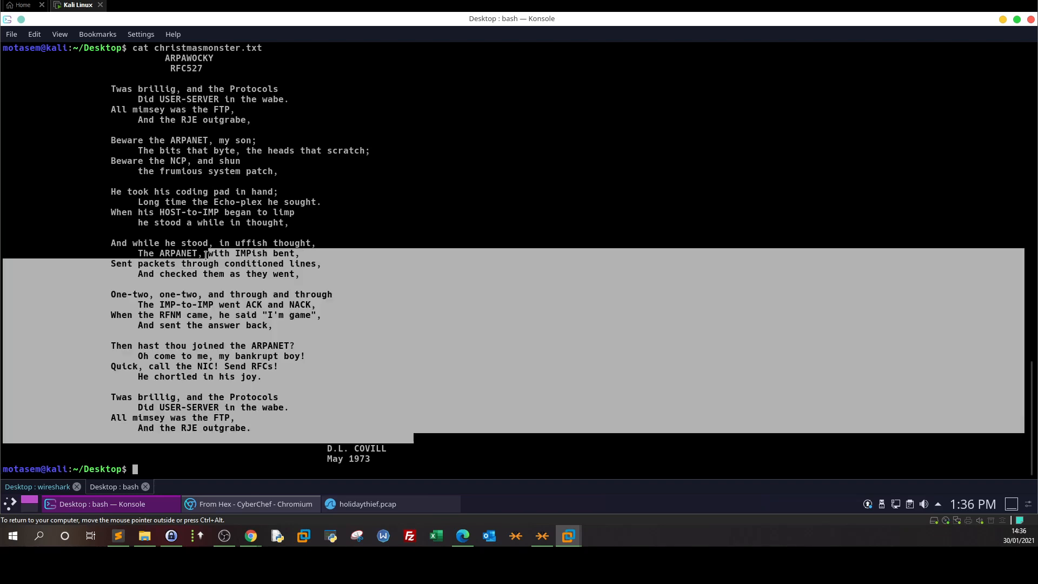
click(185, 202)
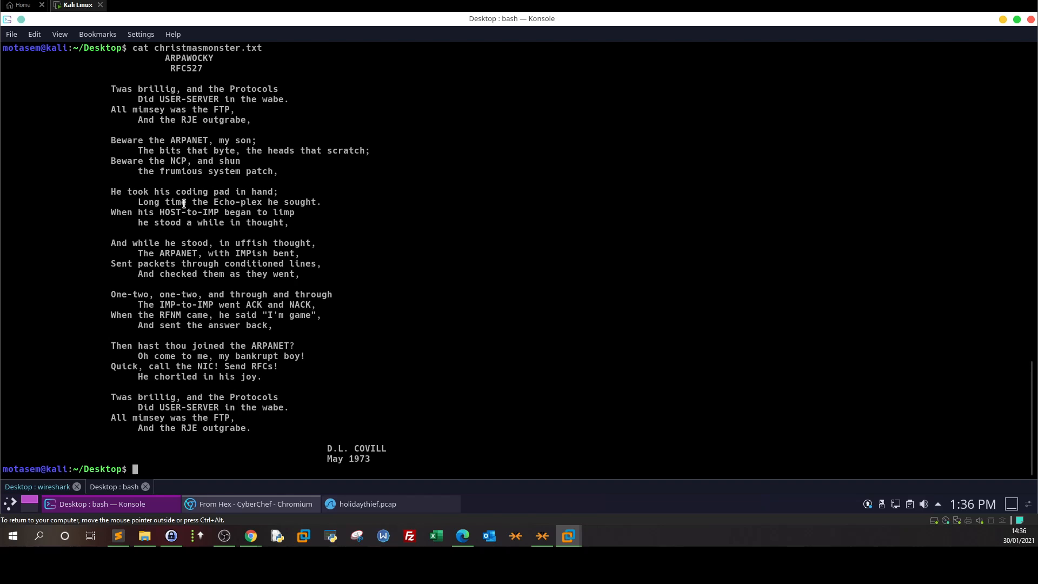
click(250, 504)
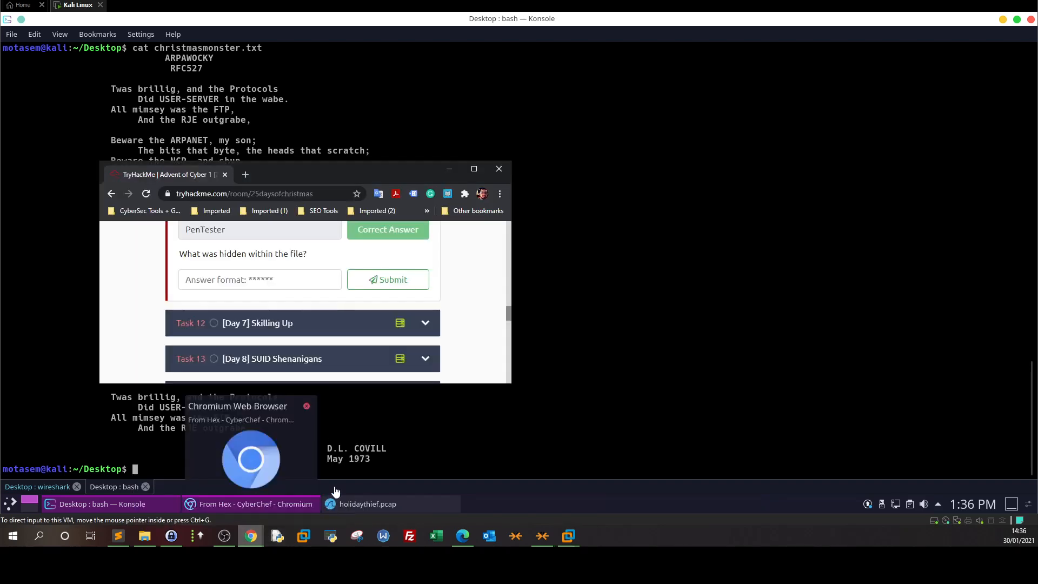
mouse_move(647, 297)
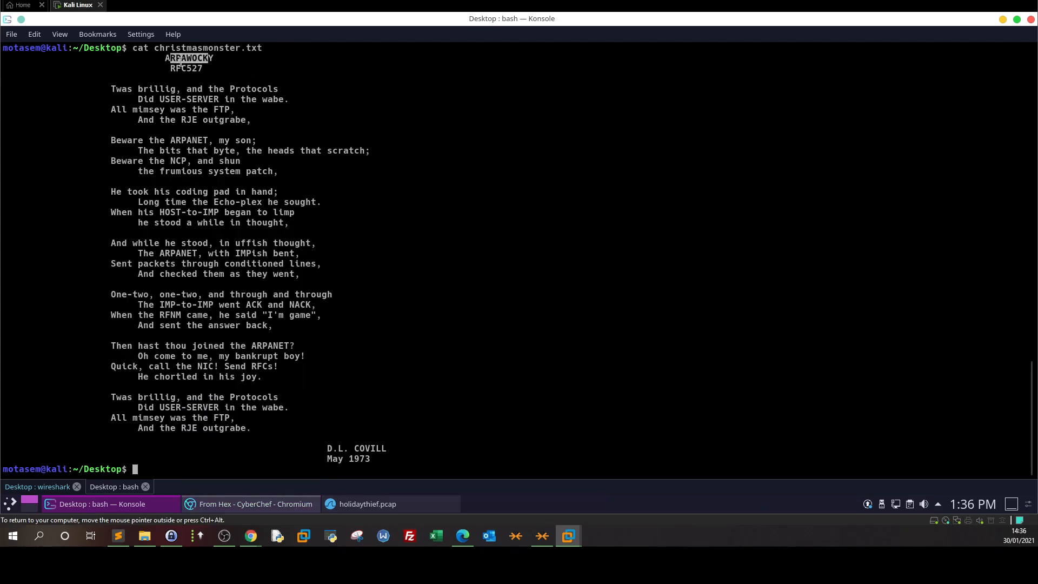
double_click(188, 58)
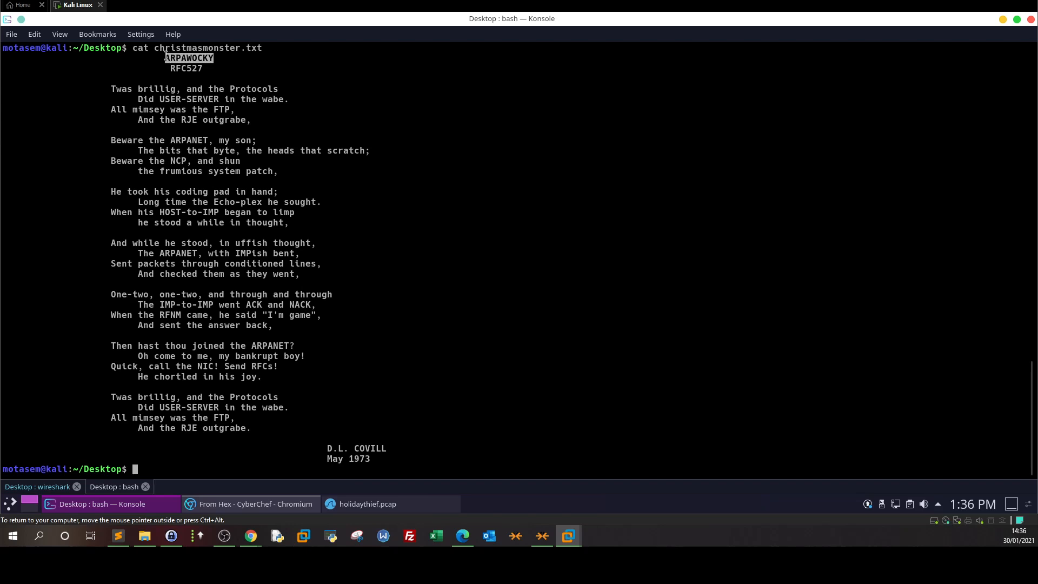
mouse_move(248, 536)
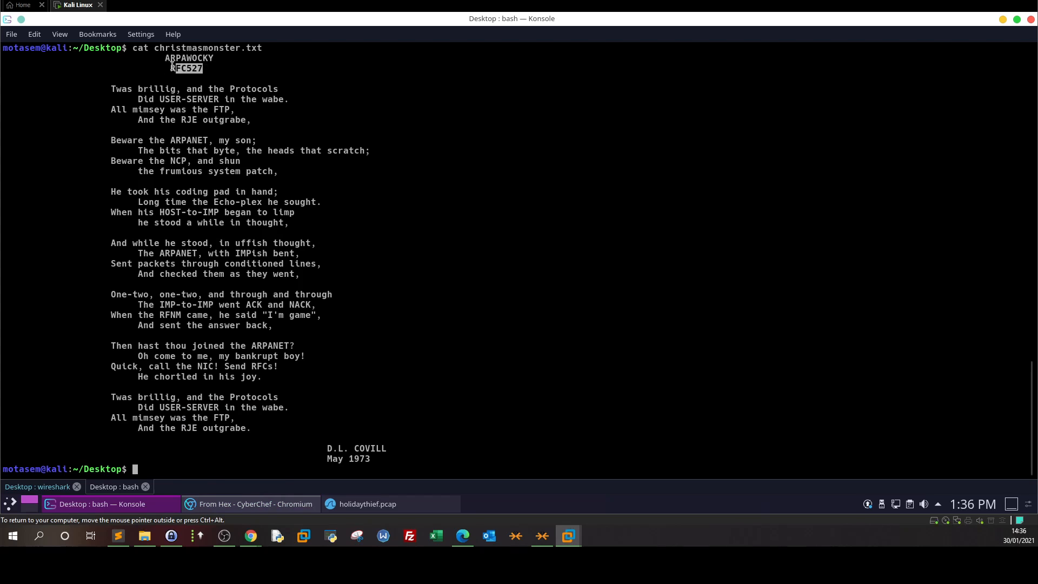
mouse_move(249, 536)
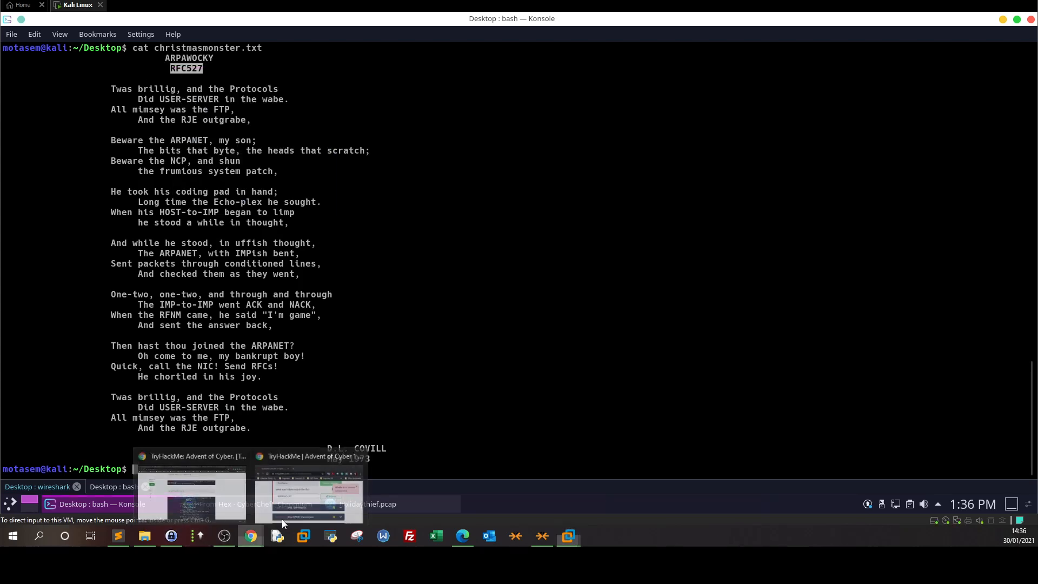
click(308, 493)
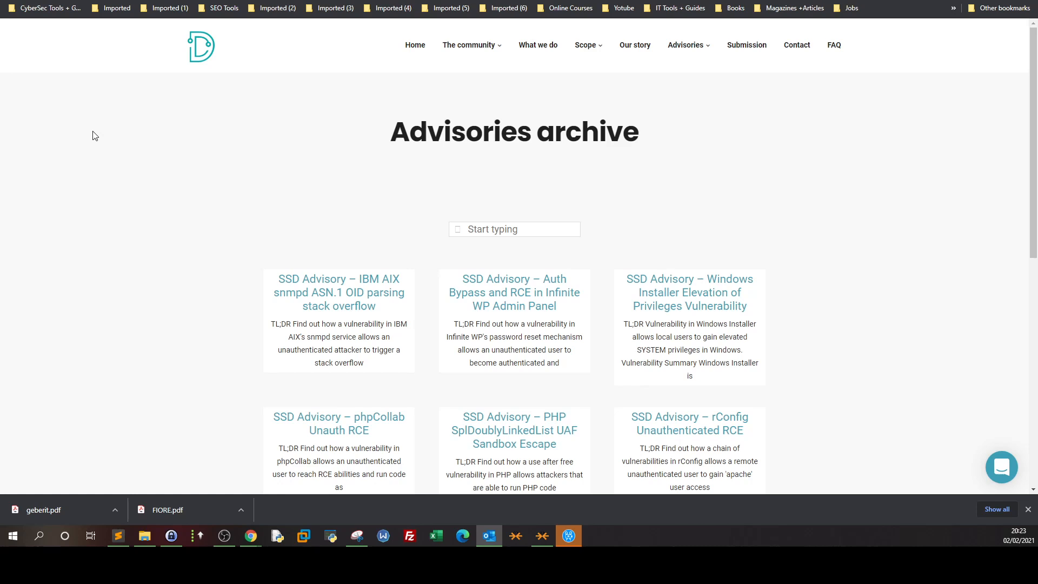
mouse_move(151, 39)
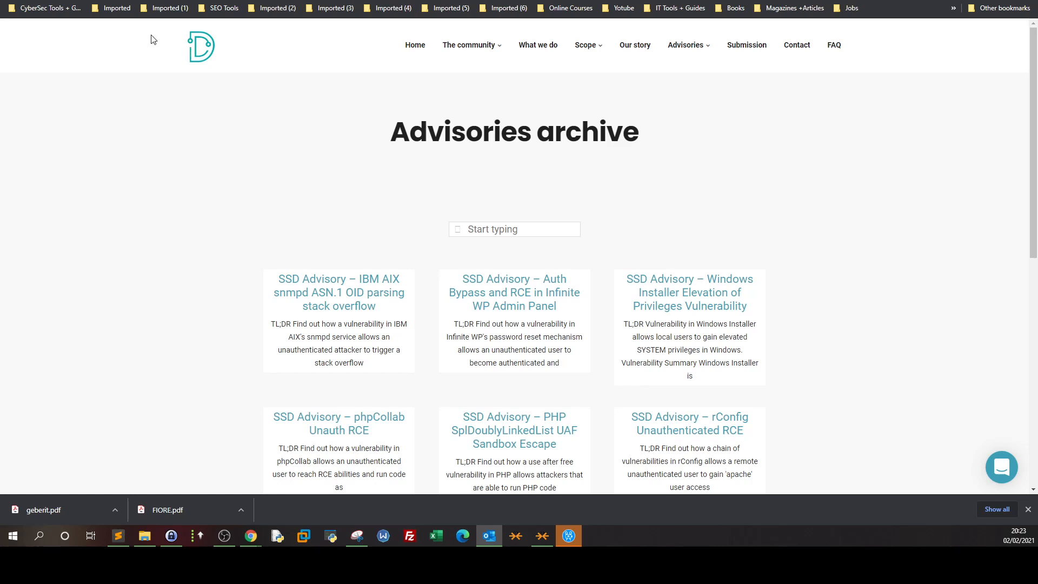
Step: Open the SSD home page and scroll through its community and What We Do sections
right_click(200, 47)
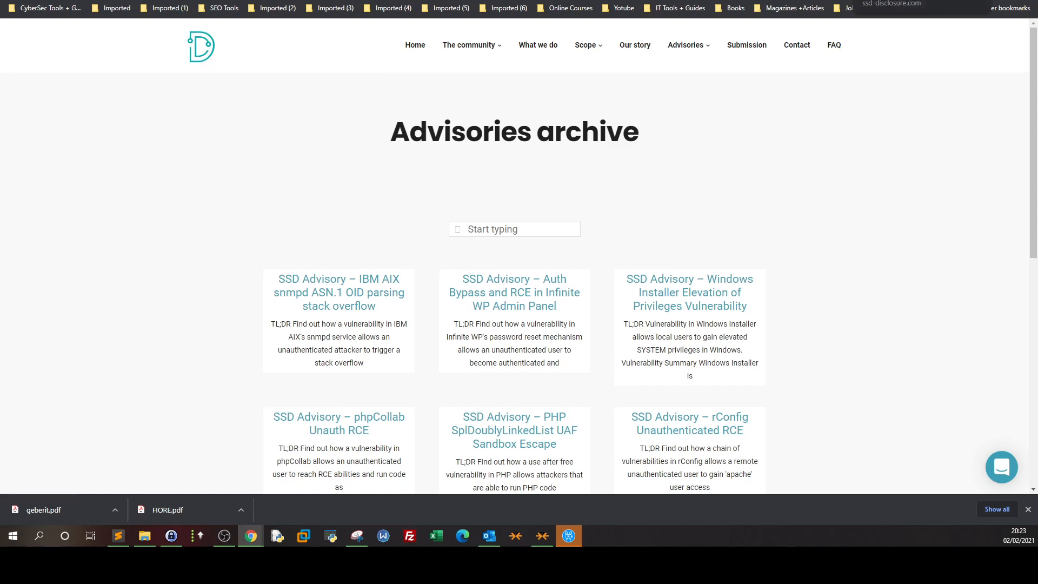
click(415, 45)
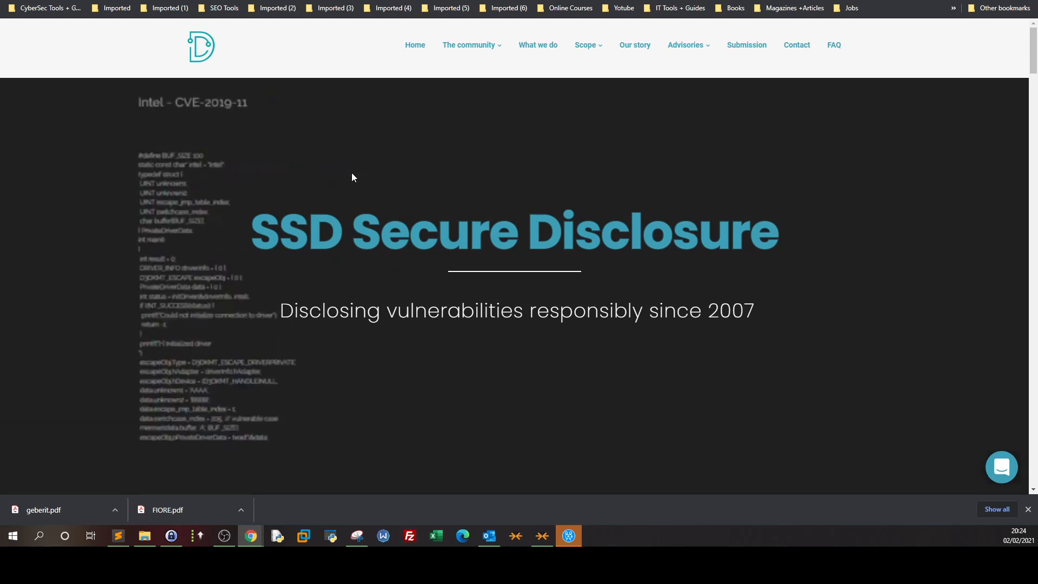
scroll(down, 3)
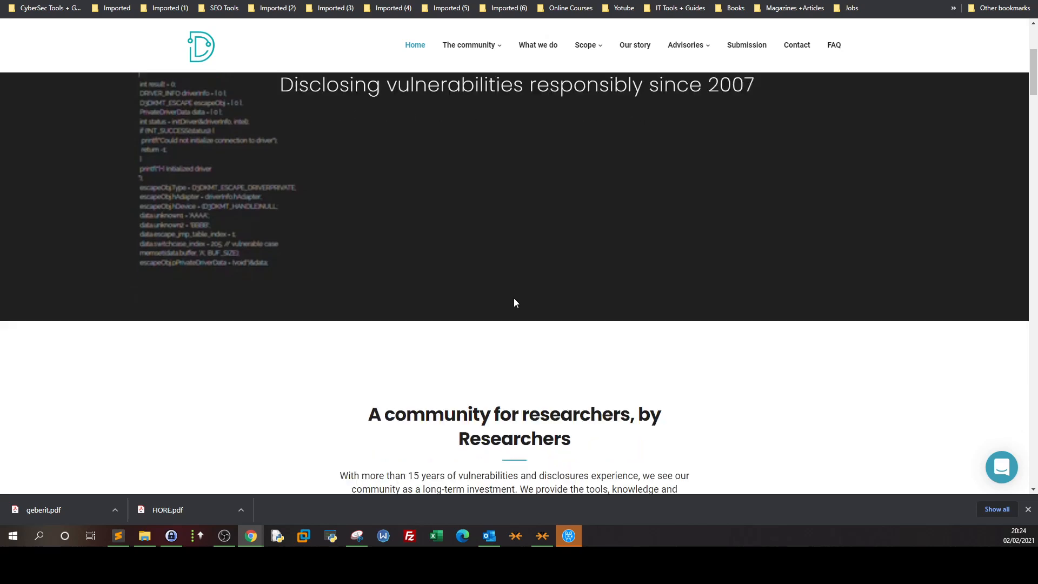
scroll(down, 3)
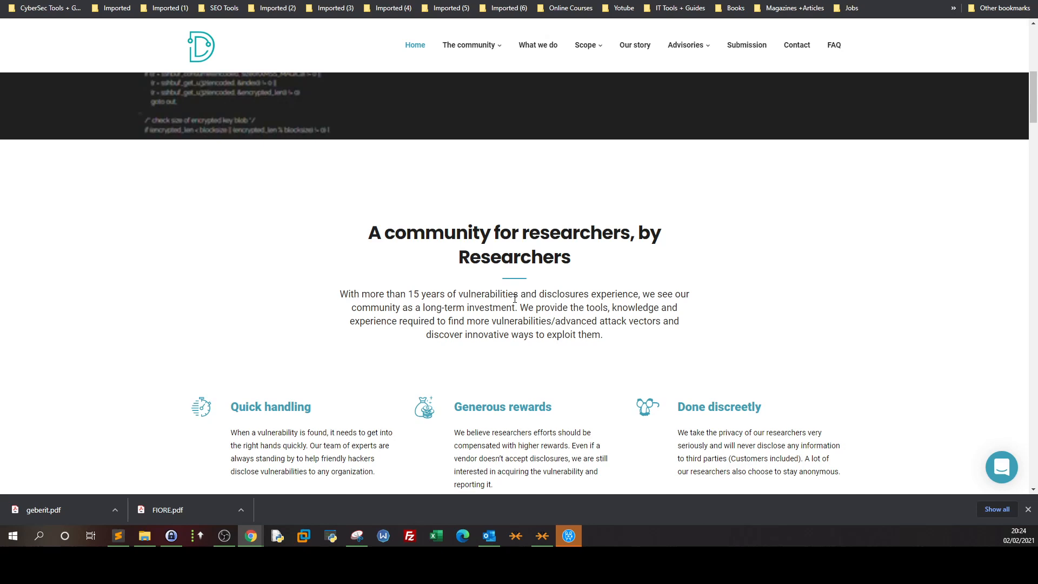
scroll(down, 3)
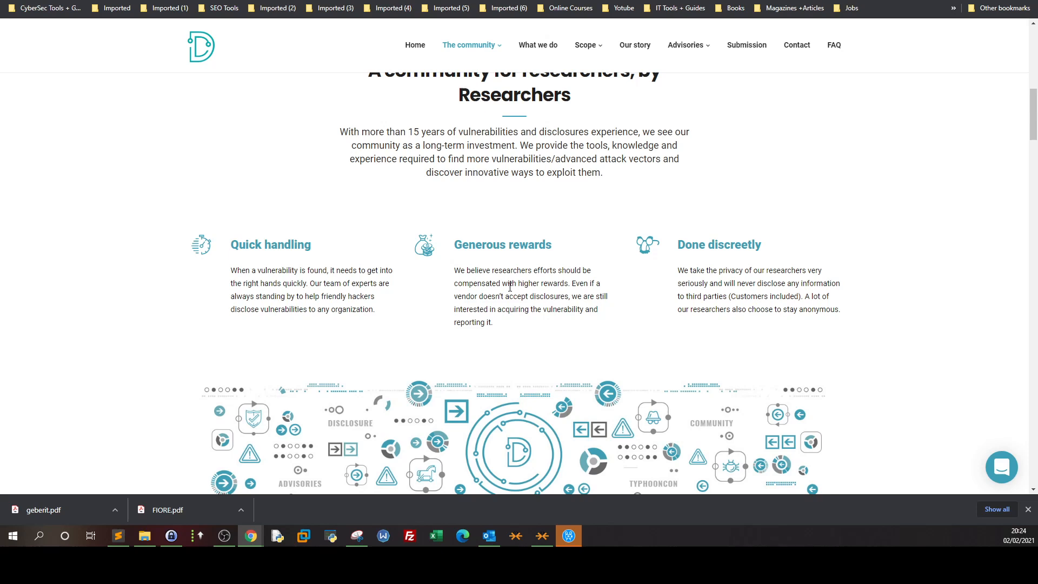
scroll(down, 3)
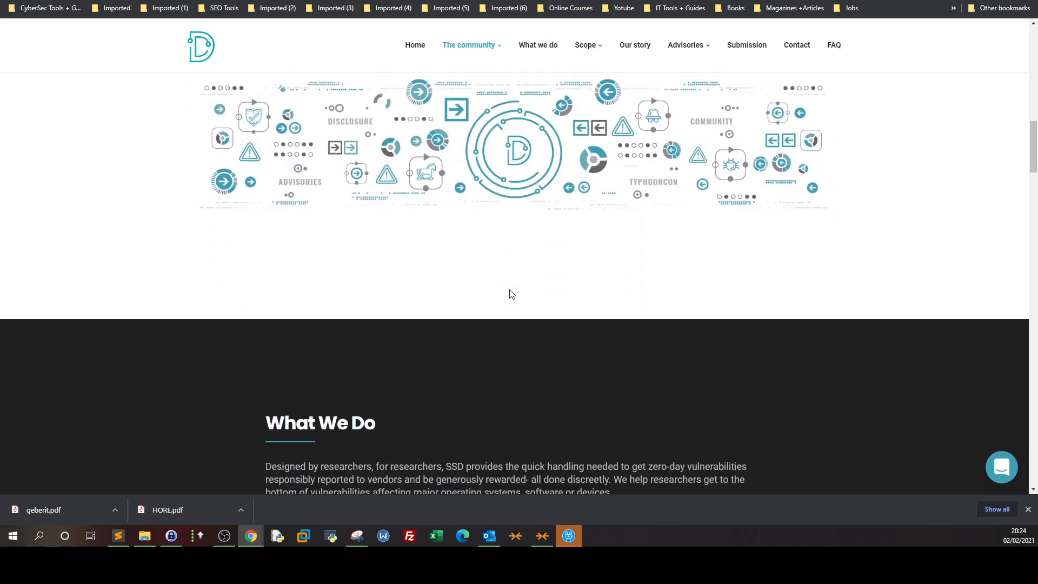
scroll(down, 3)
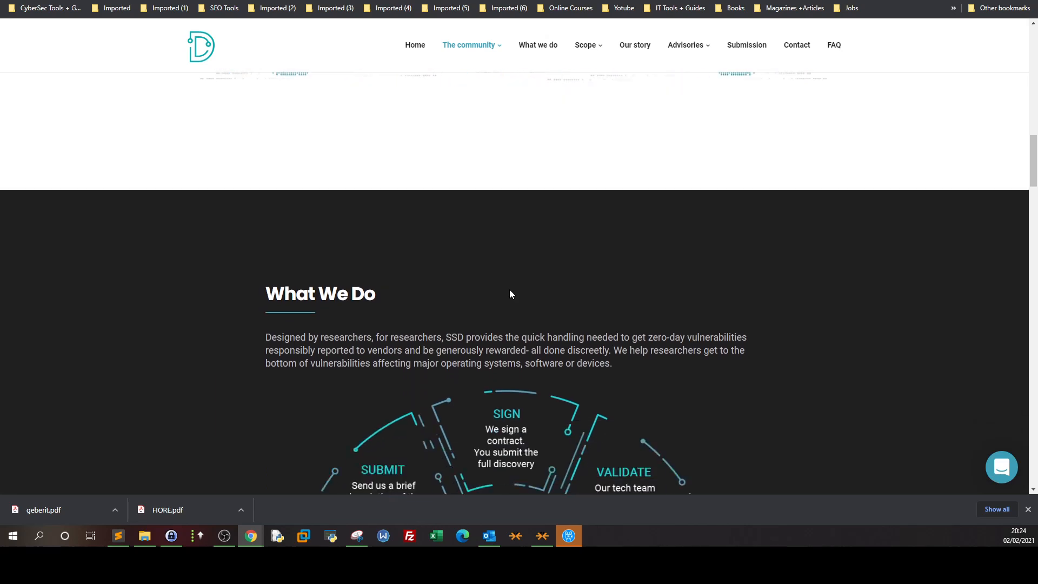
scroll(down, 3)
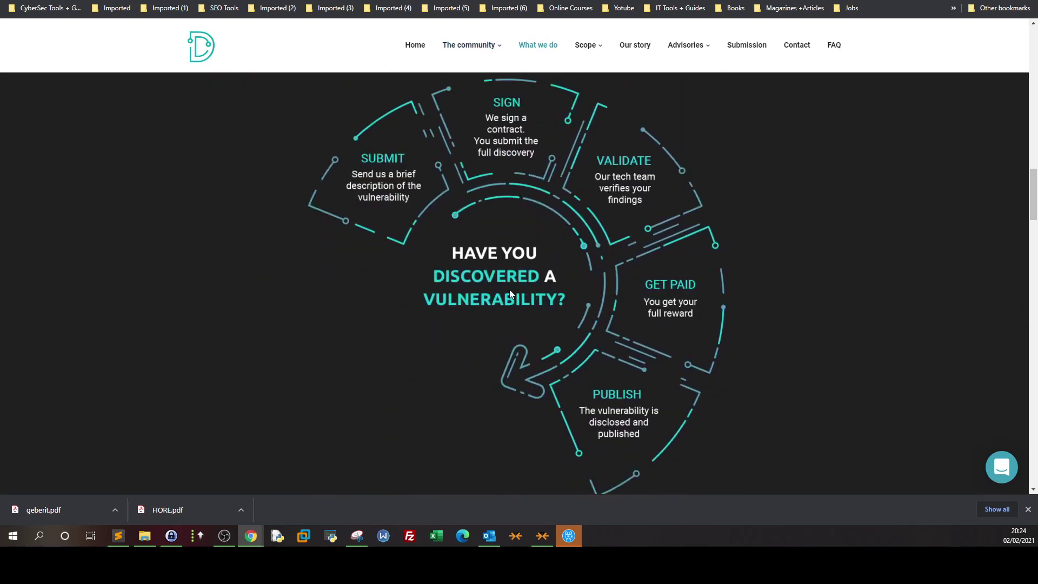
scroll(down, 3)
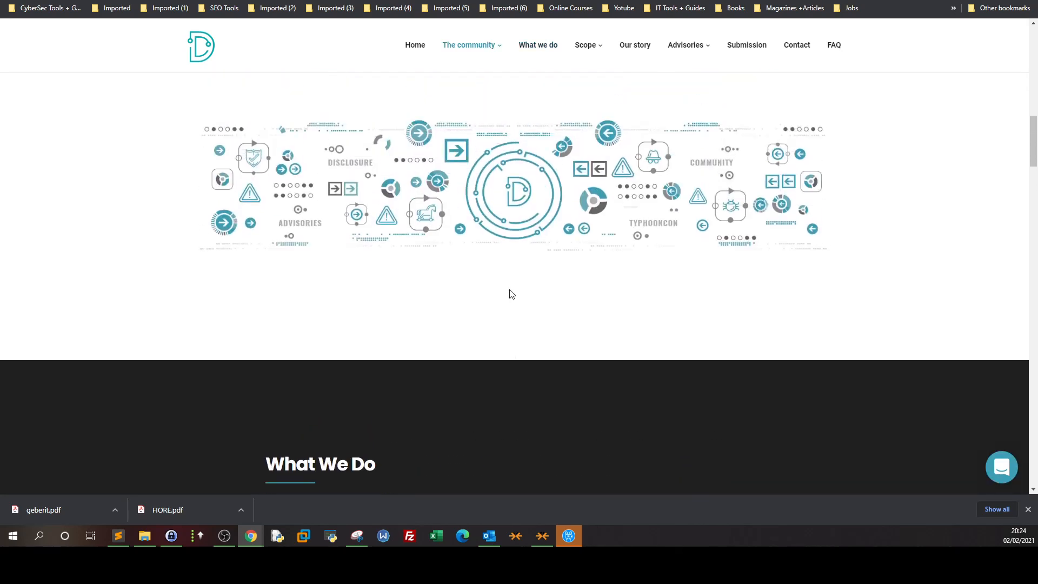
scroll(down, 3)
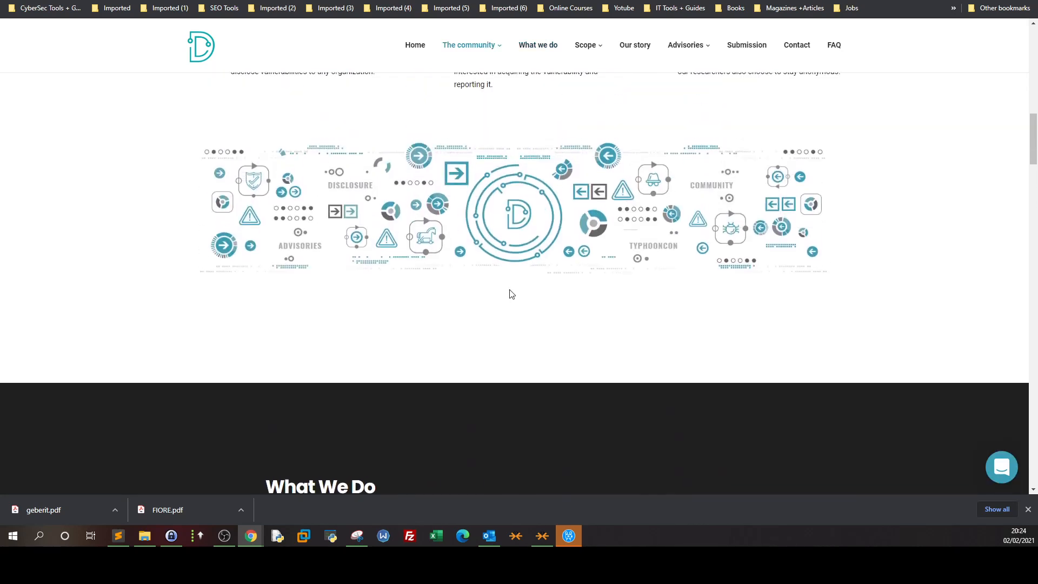
scroll(up, 3)
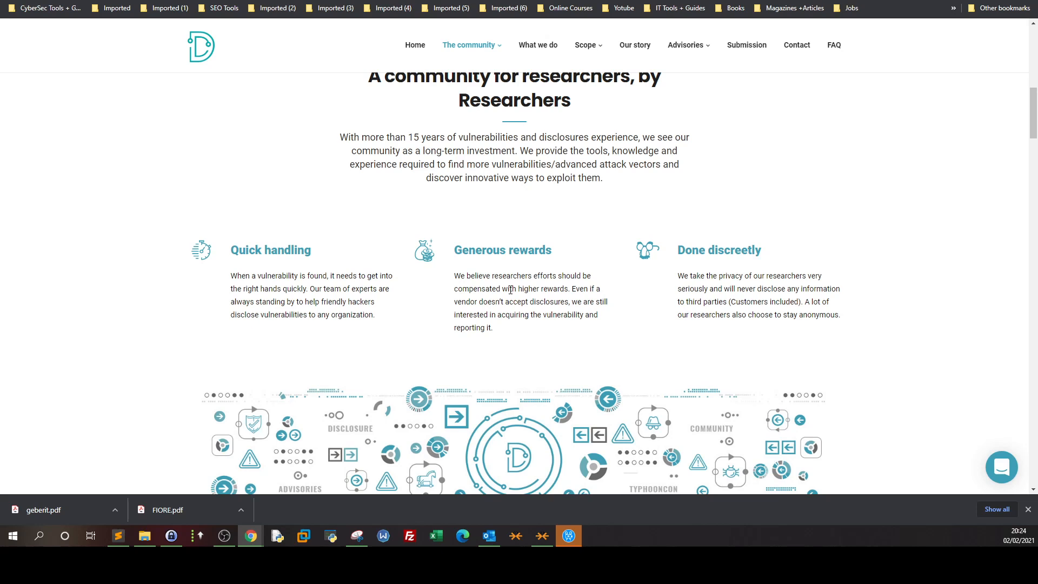
mouse_move(525, 34)
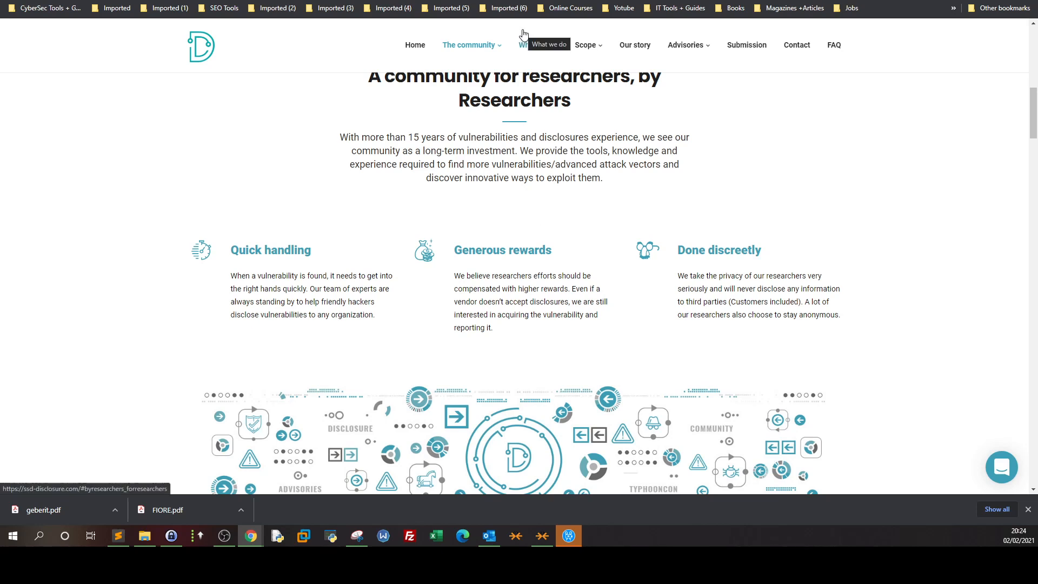
scroll(up, 3)
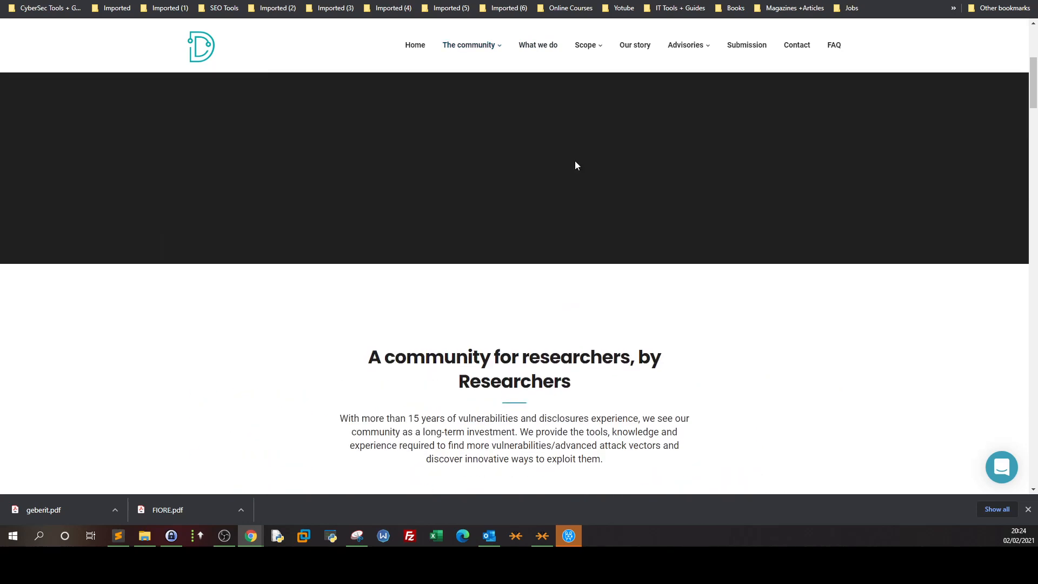
Step: Return to the advisories archive and open the IBM AIX snmpd ASN.1 OID stack overflow advisory
click(685, 45)
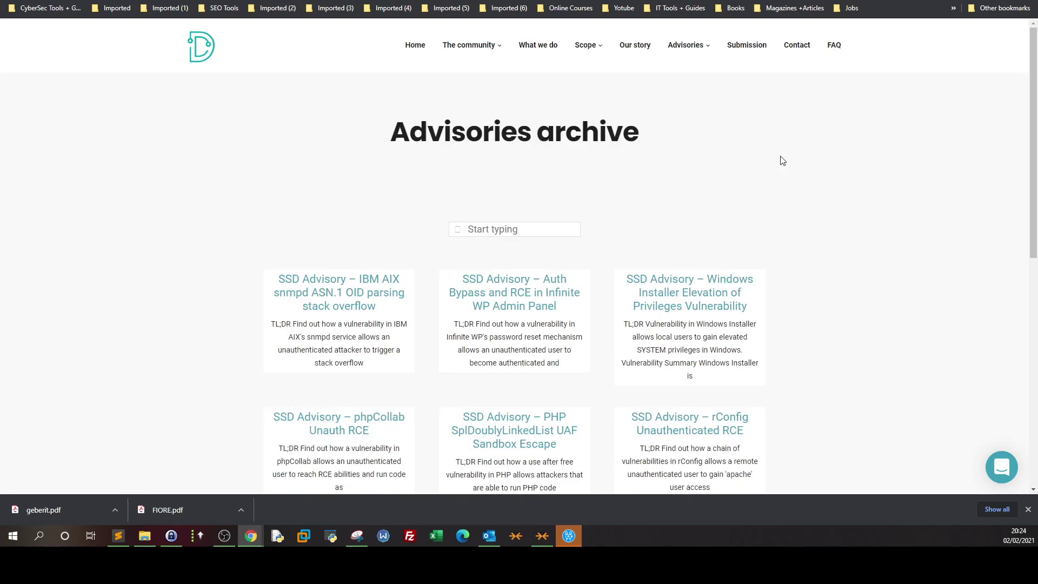
scroll(down, 3)
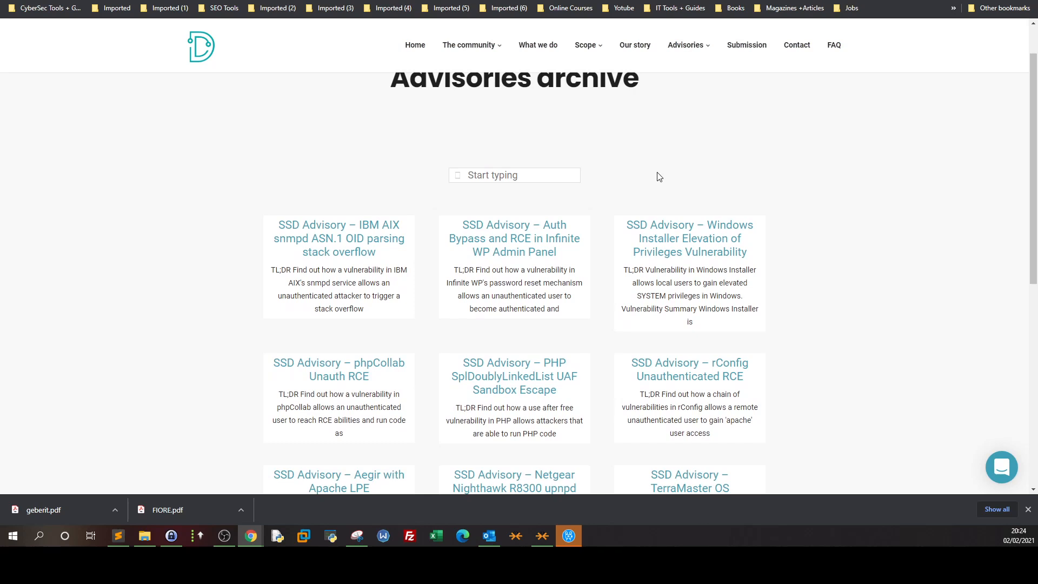
mouse_move(590, 290)
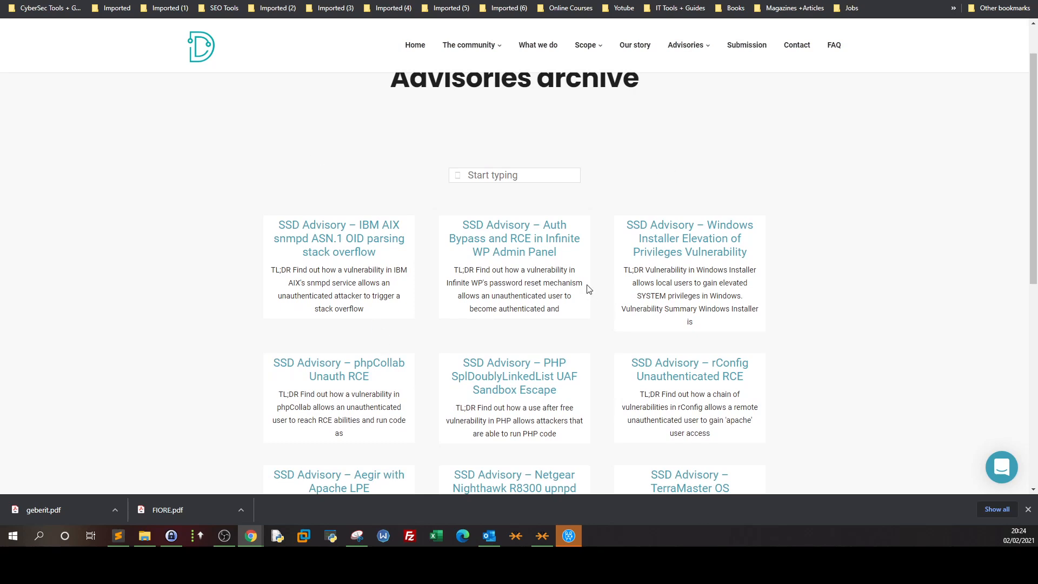
scroll(down, 3)
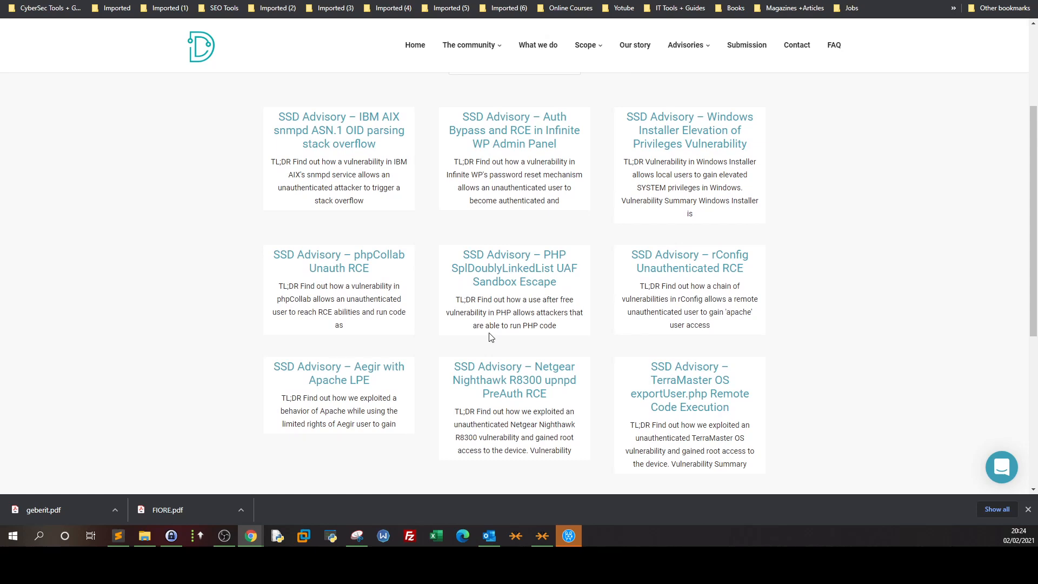
mouse_move(910, 177)
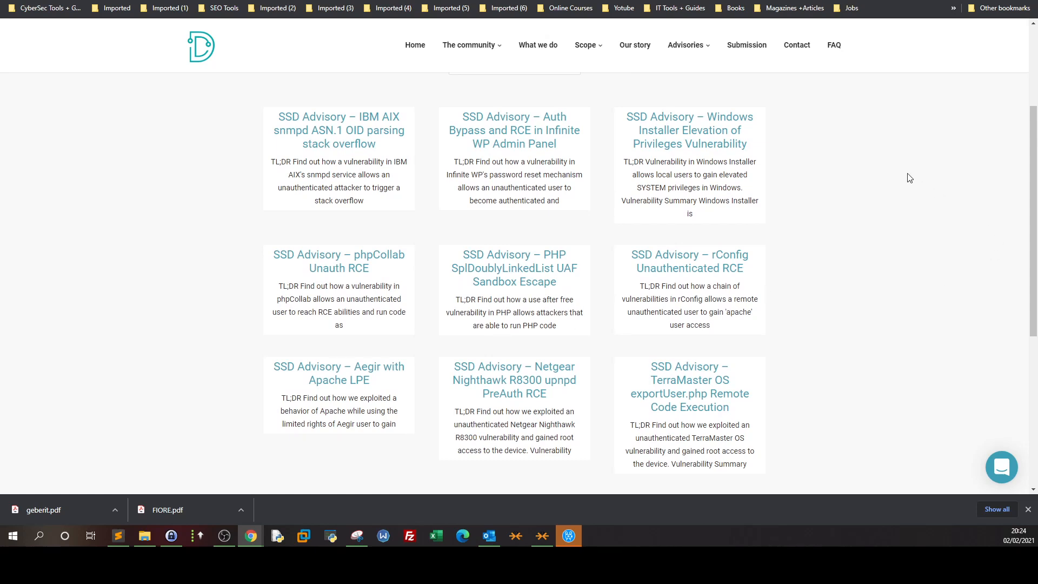
scroll(down, 3)
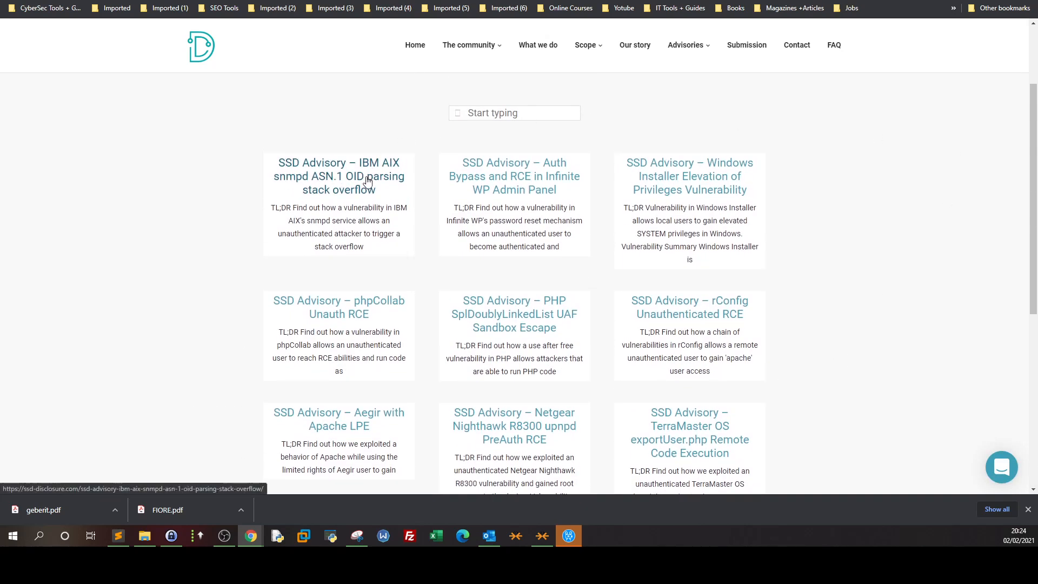
click(339, 176)
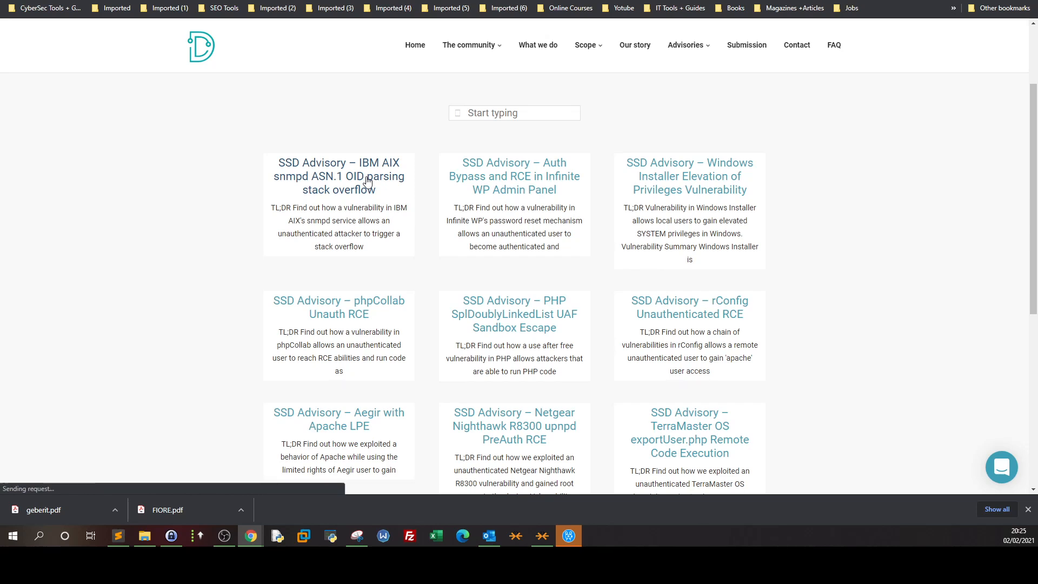
Step: Open the IBM AIX snmpd advisory and highlight its Vulnerability Summary heading
click(338, 176)
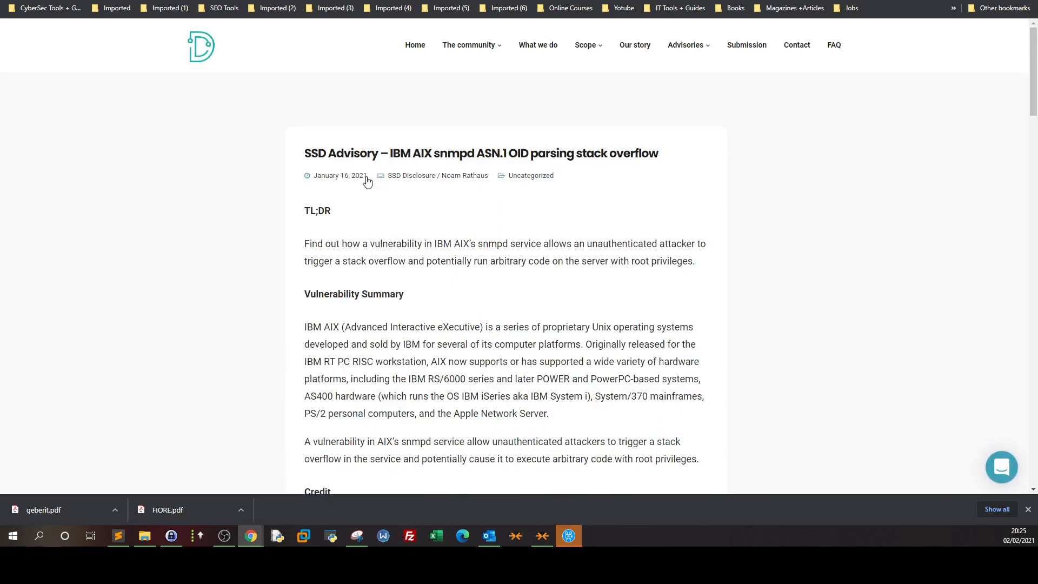
mouse_move(509, 177)
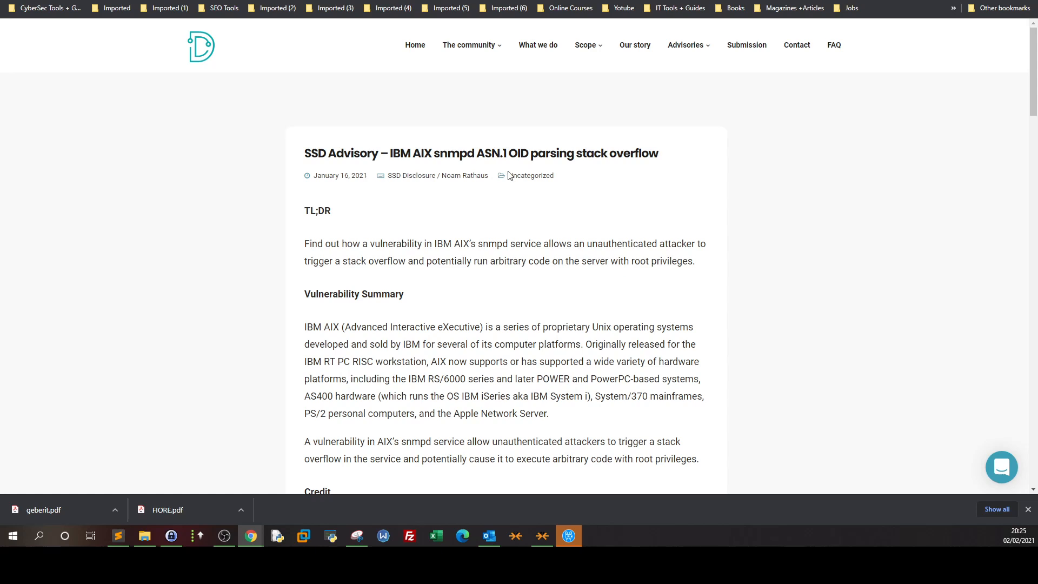
mouse_move(575, 167)
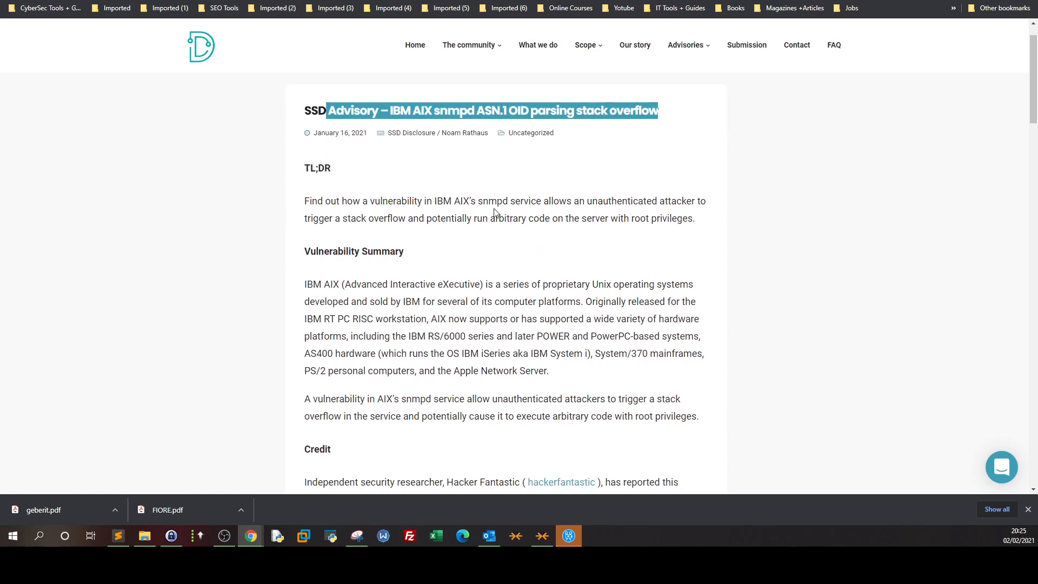
scroll(down, 3)
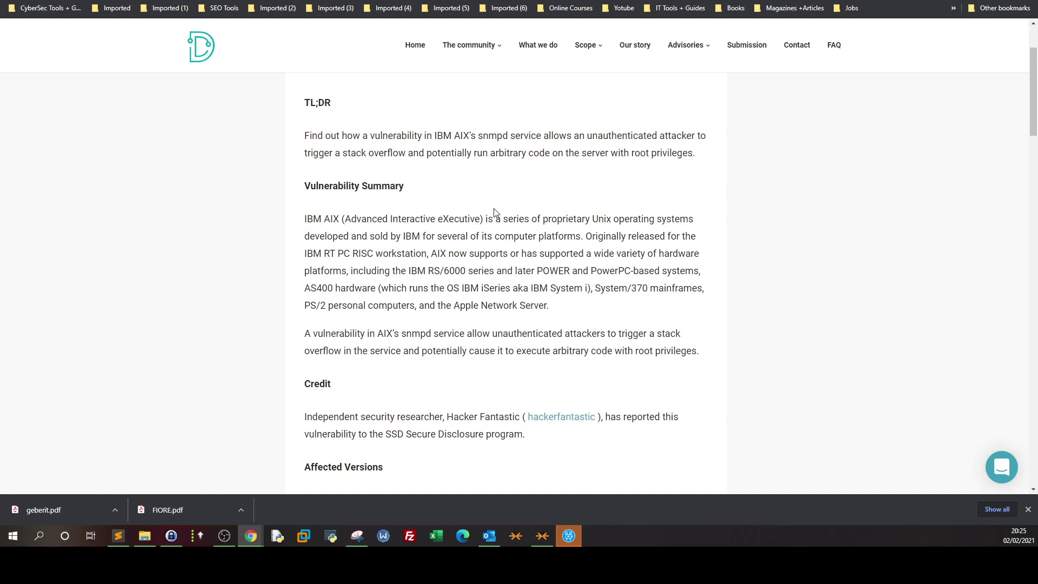
mouse_move(464, 217)
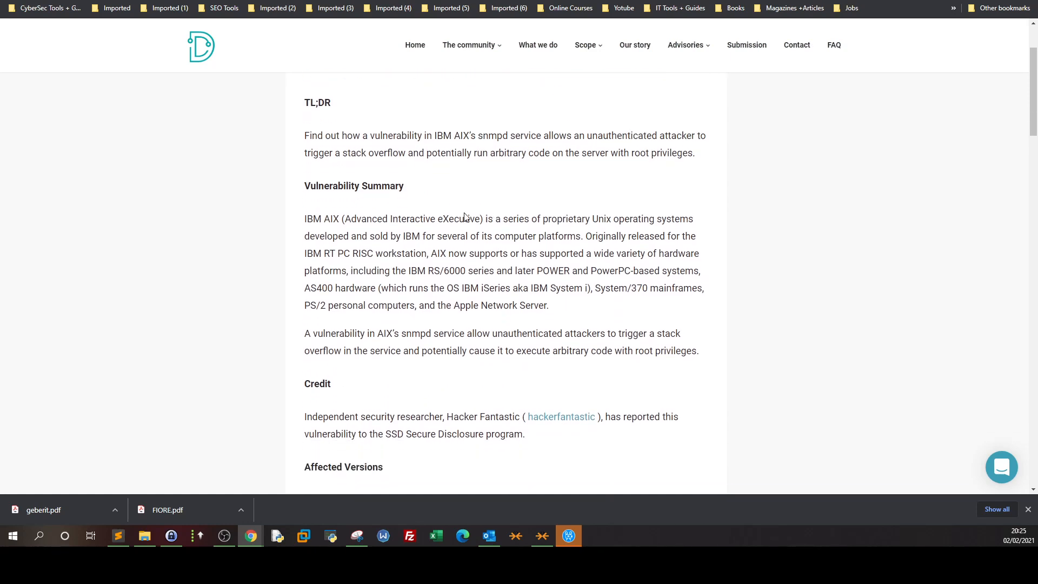
double_click(354, 185)
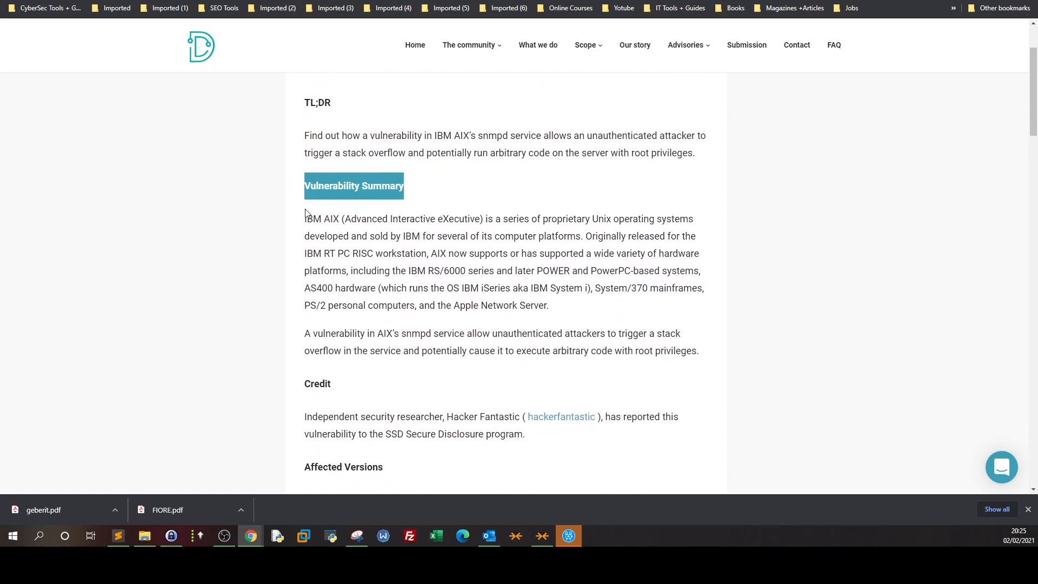
Step: Scroll through Credit, Affected Versions, Vendor Response and Vulnerability Analysis to the proof-of-concept notes
scroll(down, 3)
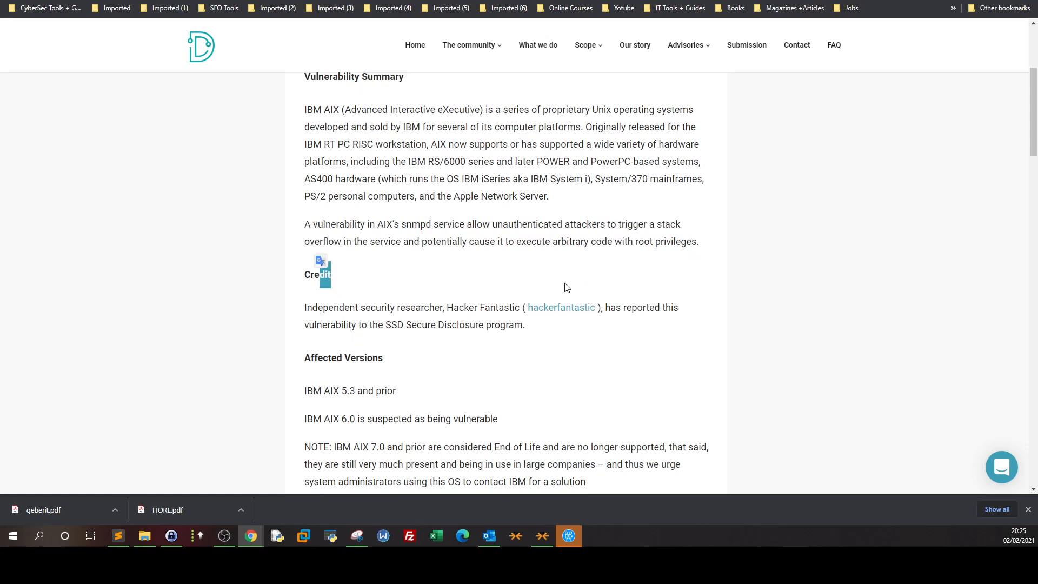
mouse_move(582, 330)
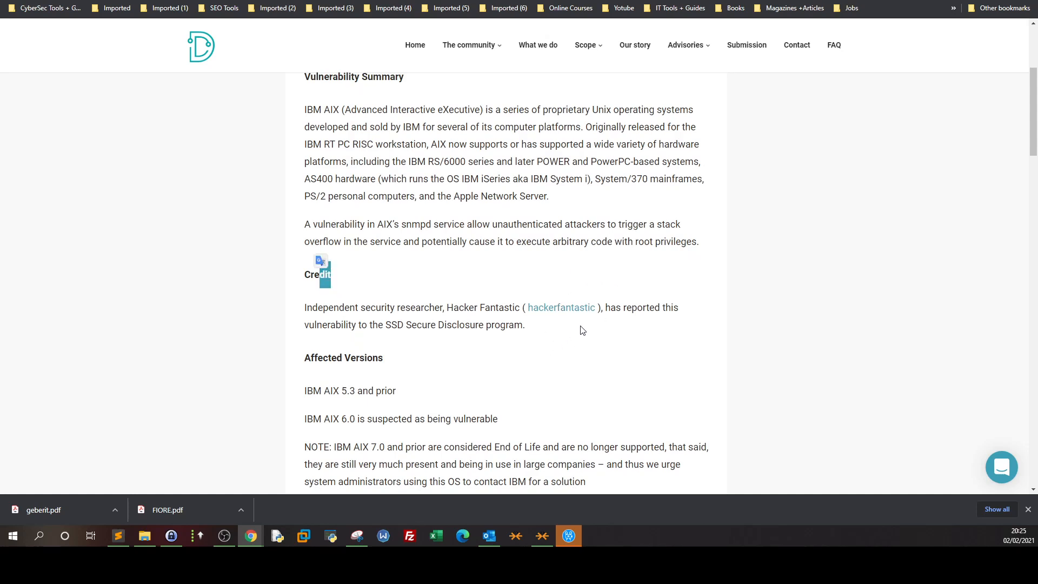
scroll(down, 3)
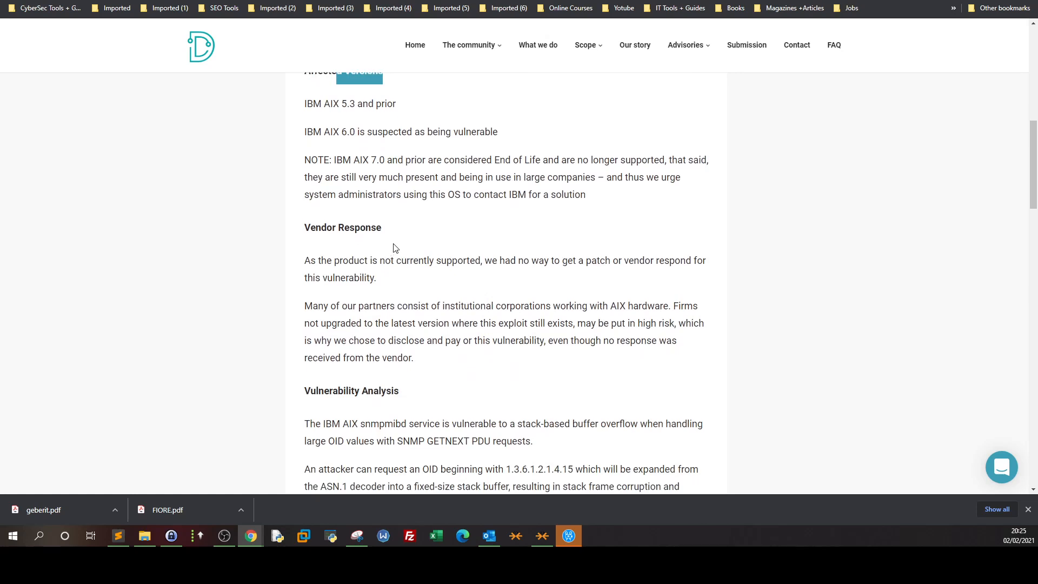
scroll(down, 3)
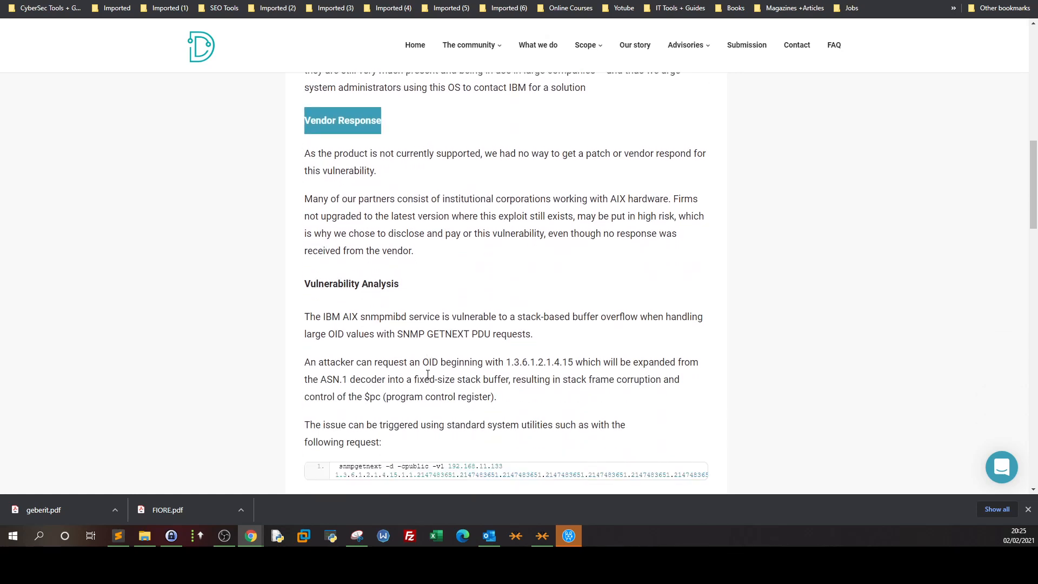
scroll(down, 3)
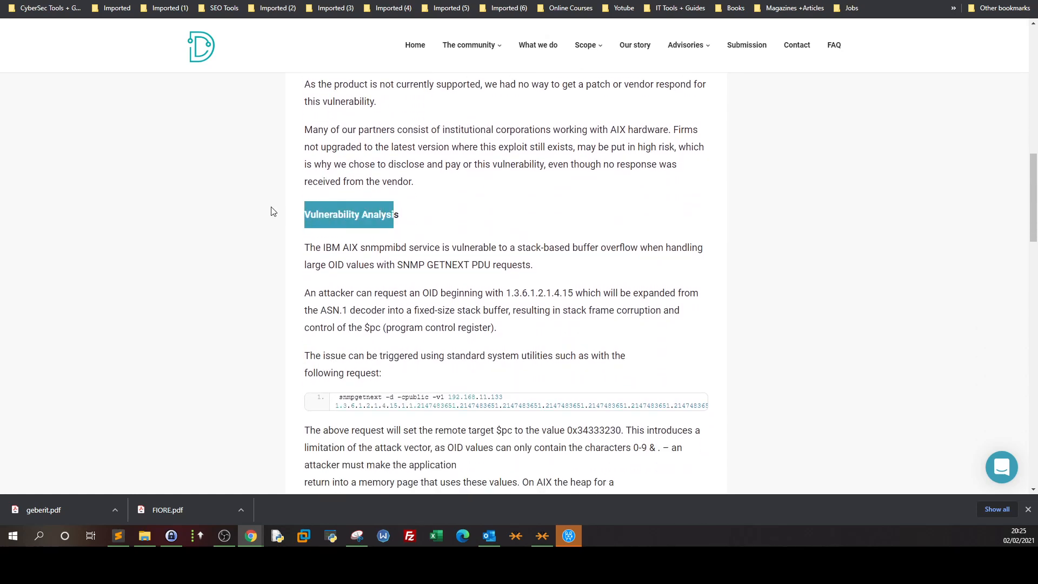
scroll(down, 3)
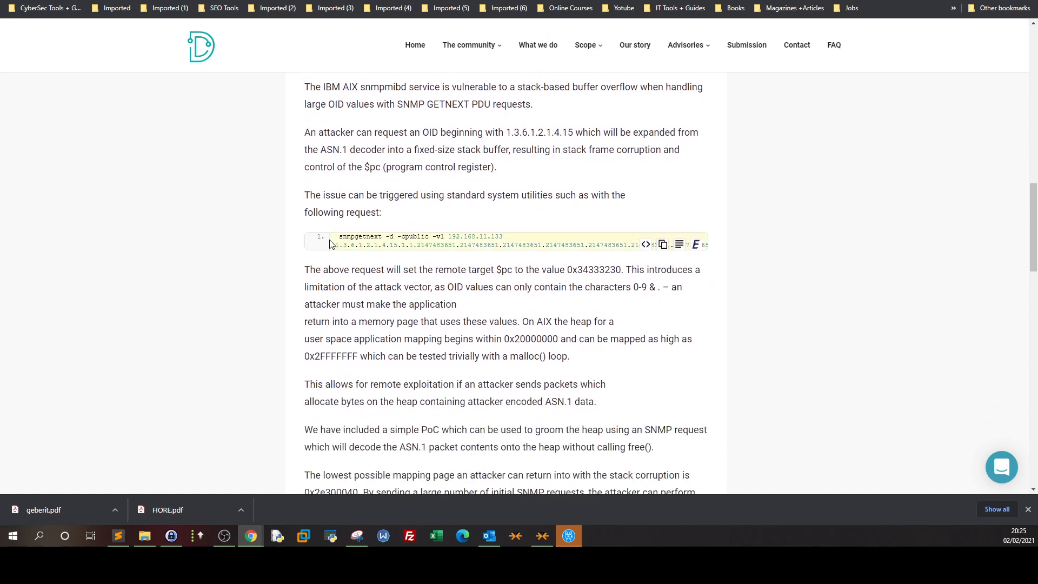
scroll(down, 3)
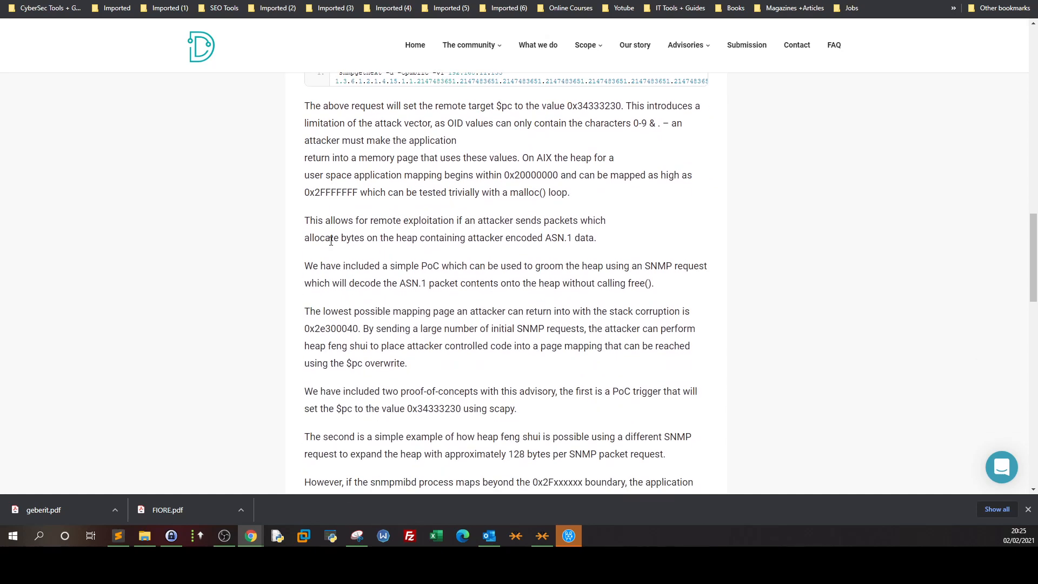
scroll(down, 3)
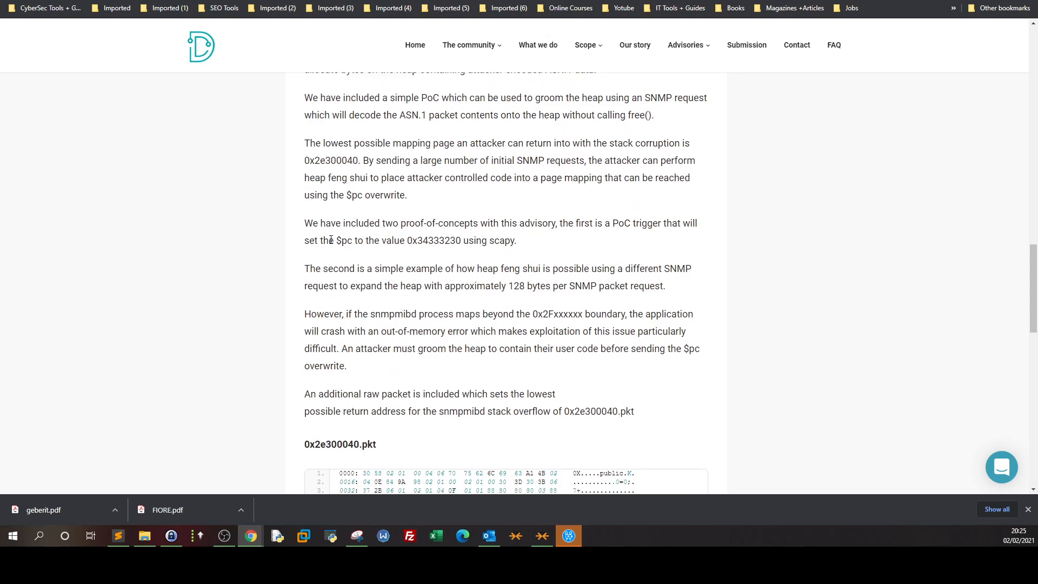
scroll(down, 3)
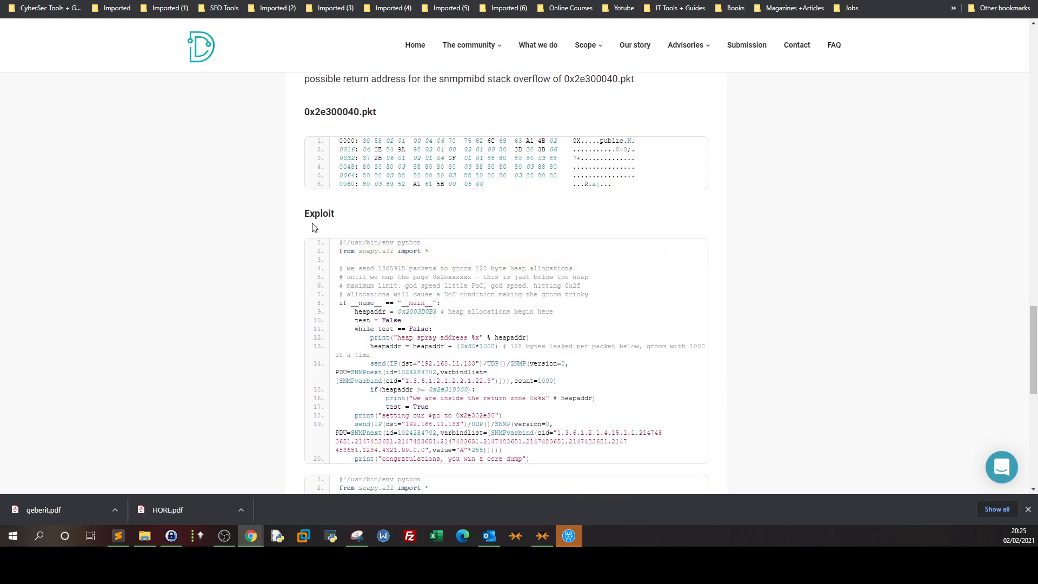
scroll(up, 3)
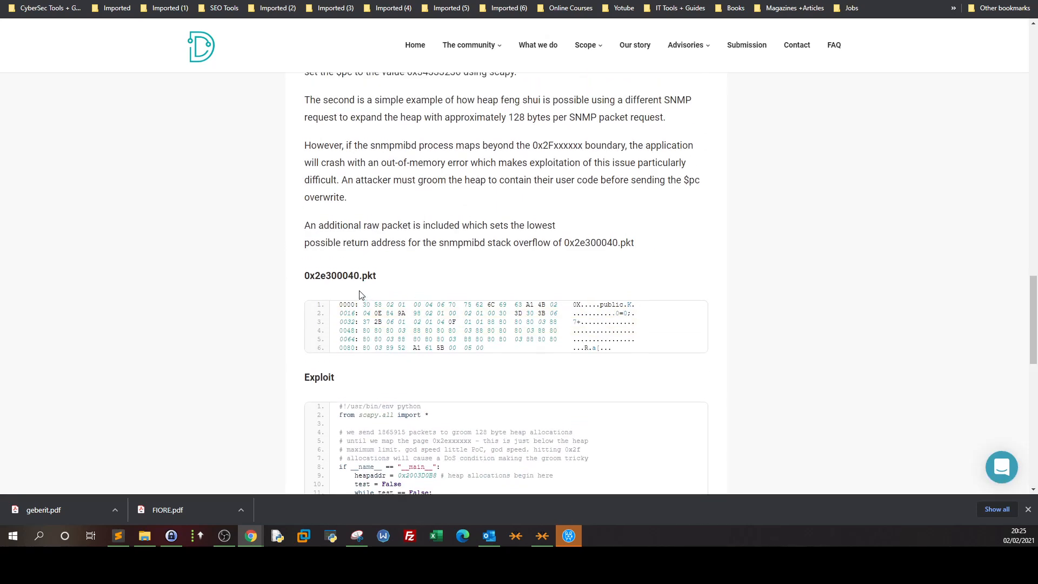
scroll(down, 3)
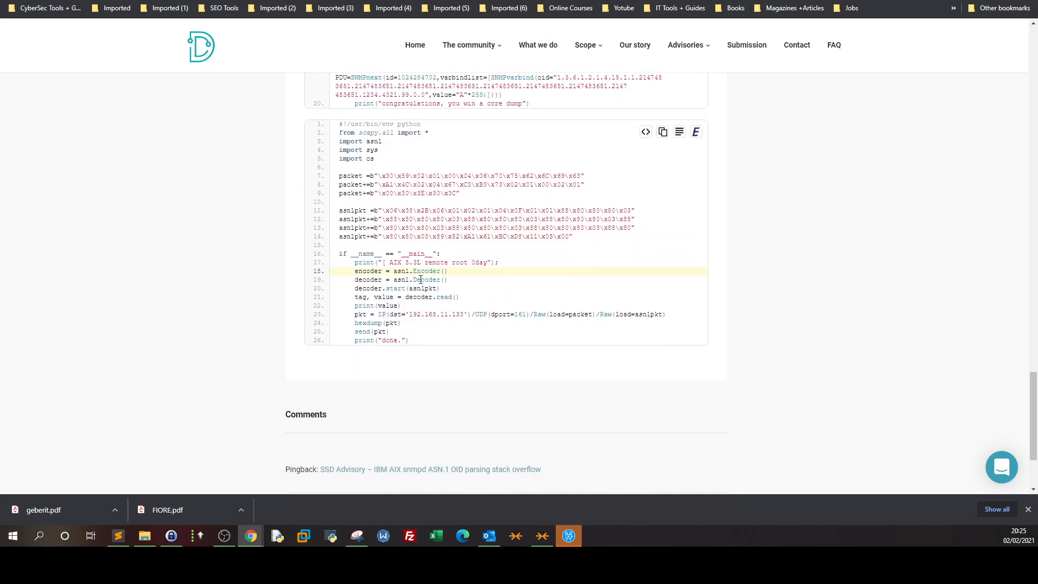
scroll(up, 3)
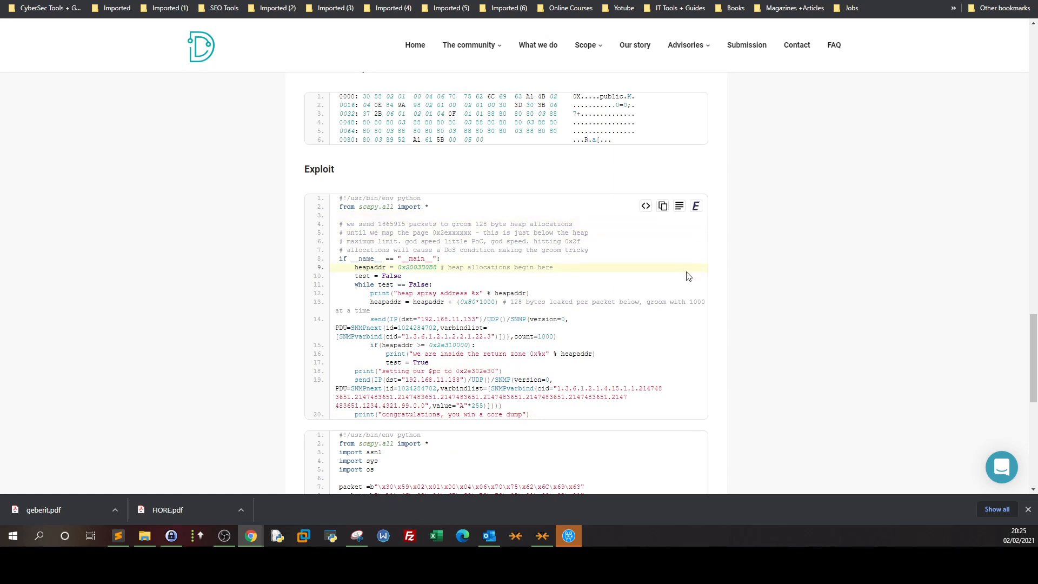
scroll(up, 3)
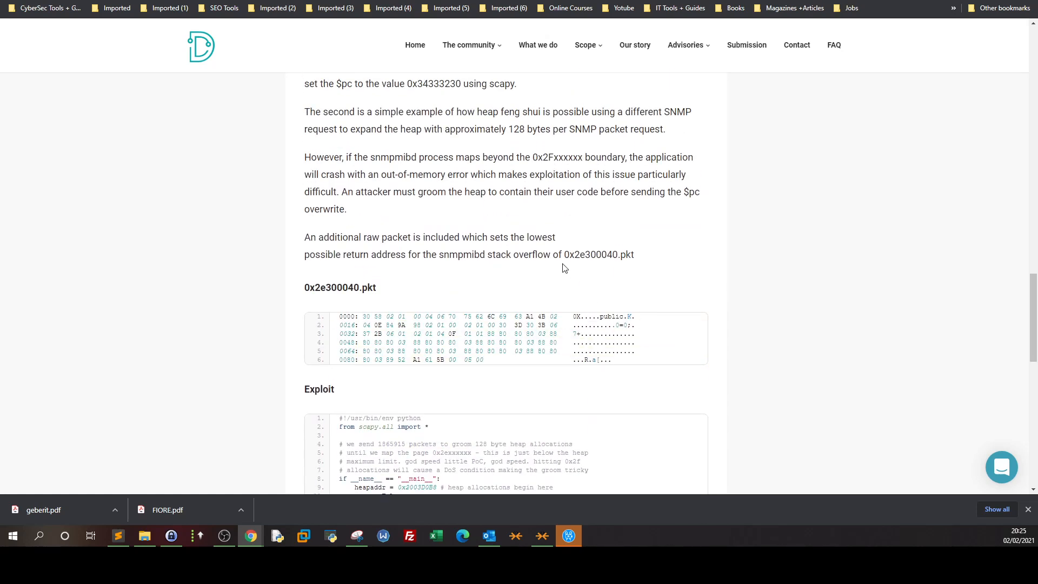
scroll(up, 3)
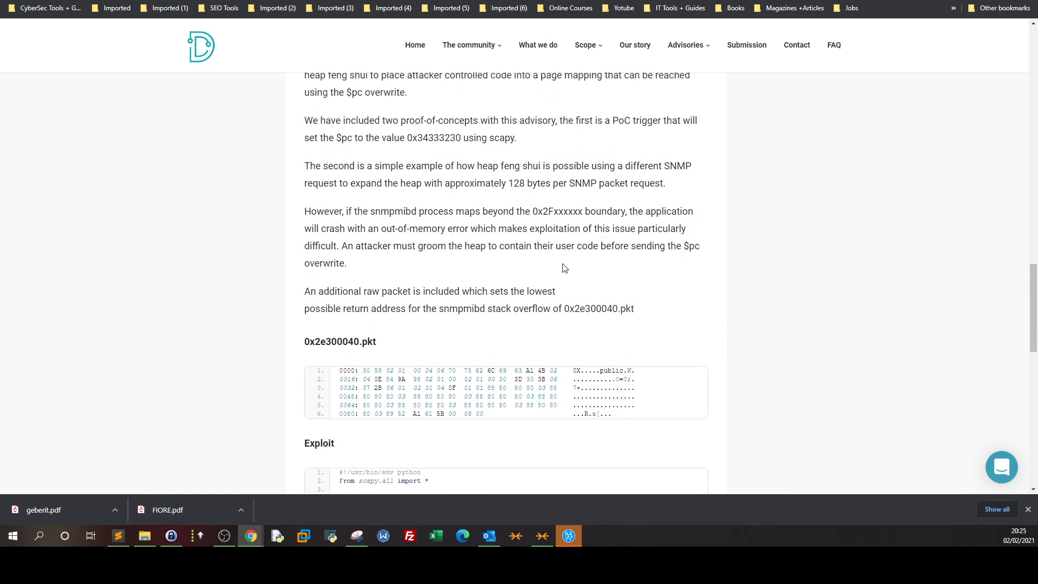
scroll(up, 3)
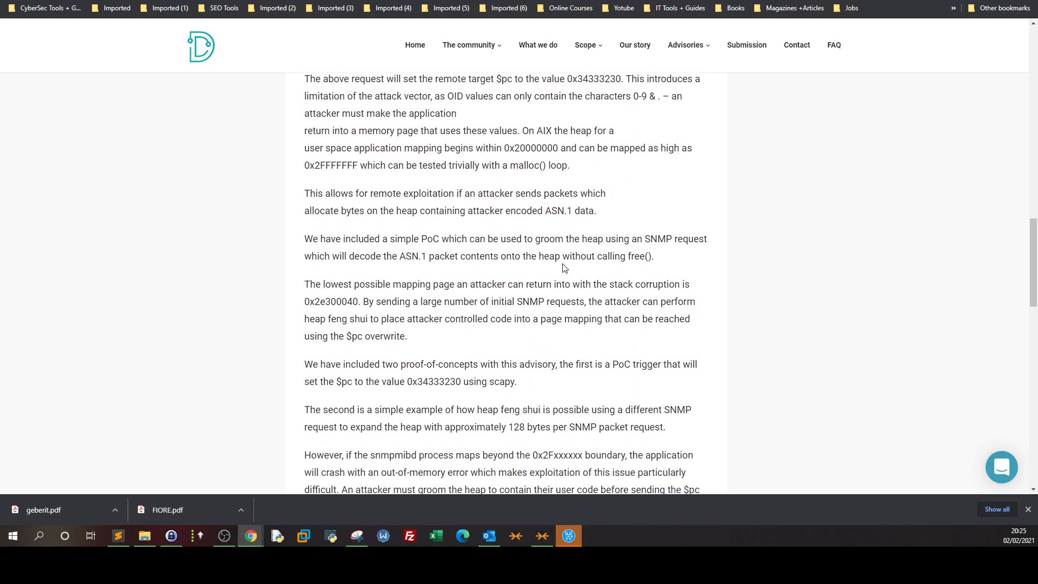
scroll(up, 3)
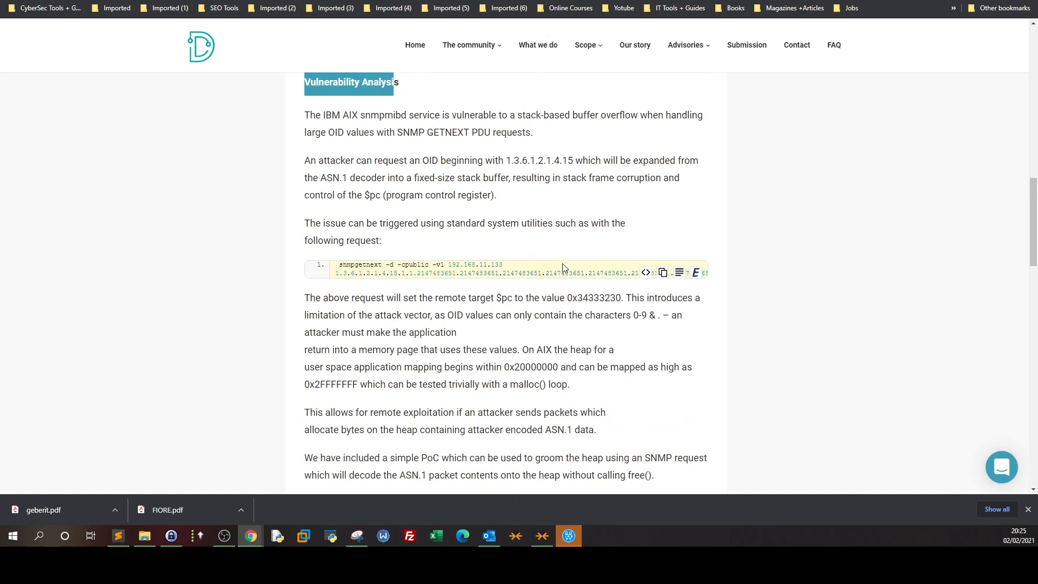
scroll(down, 3)
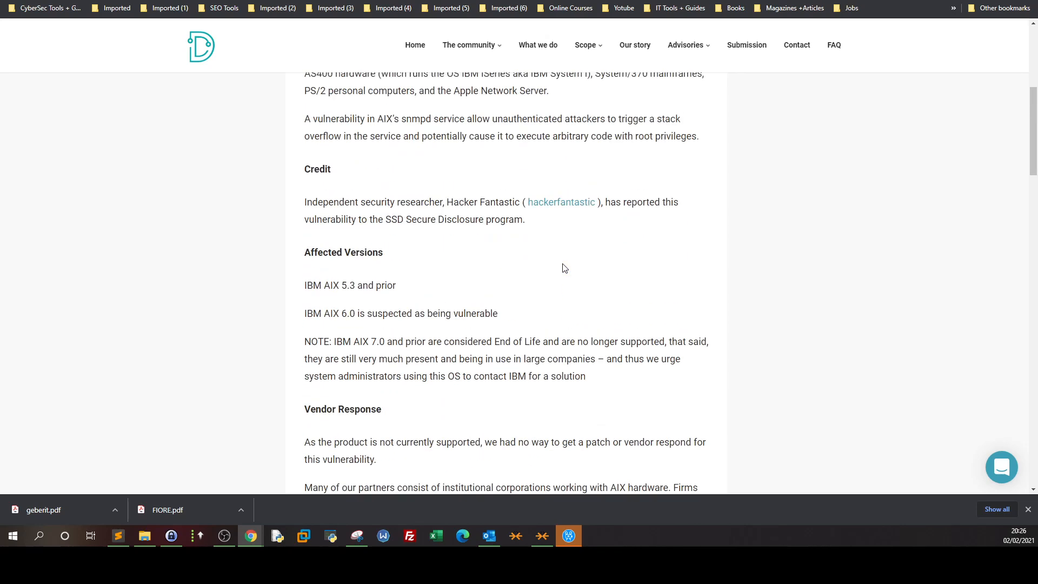
scroll(up, 3)
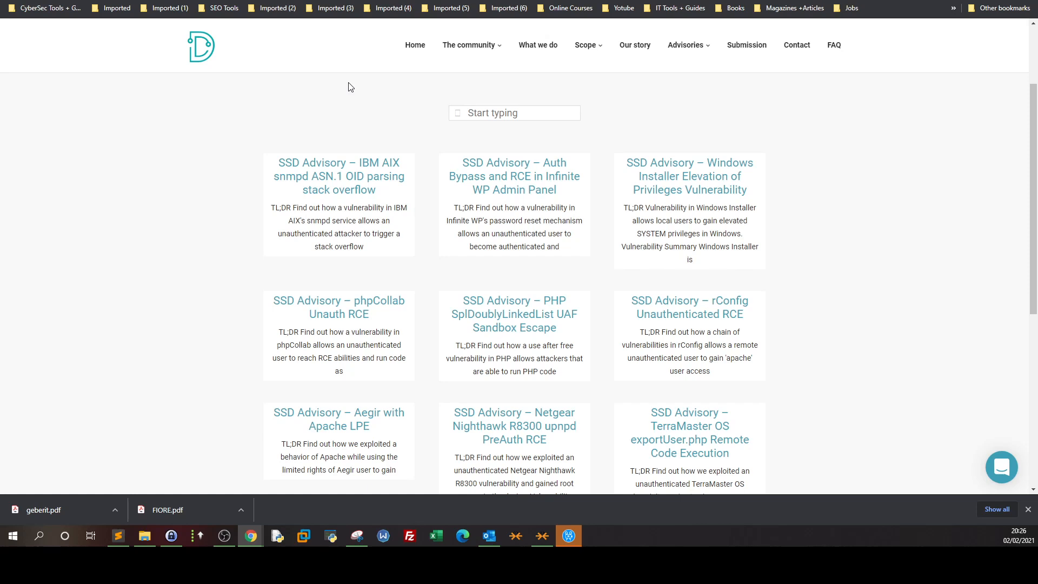
mouse_move(413, 180)
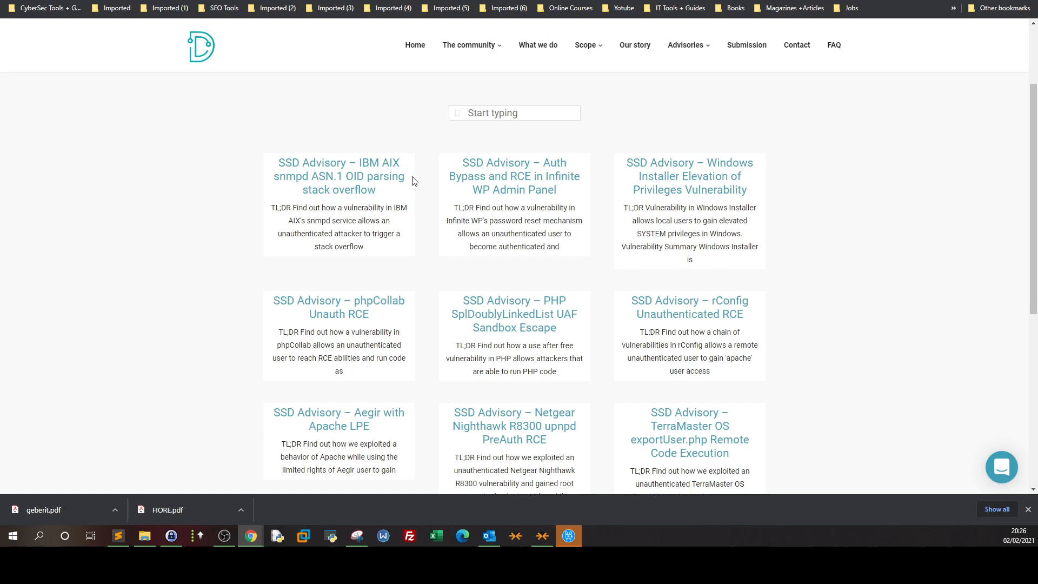
mouse_move(224, 537)
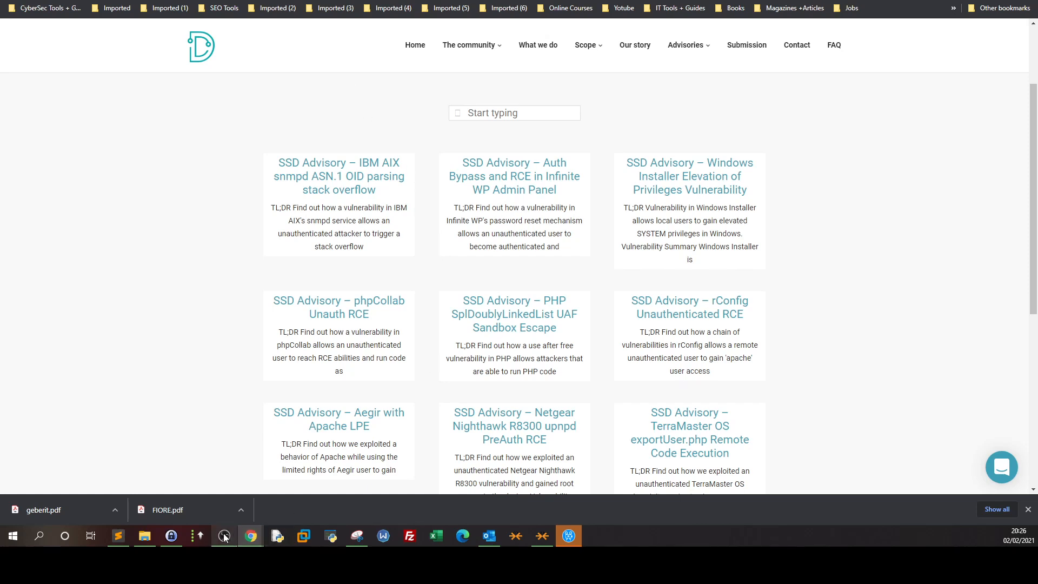